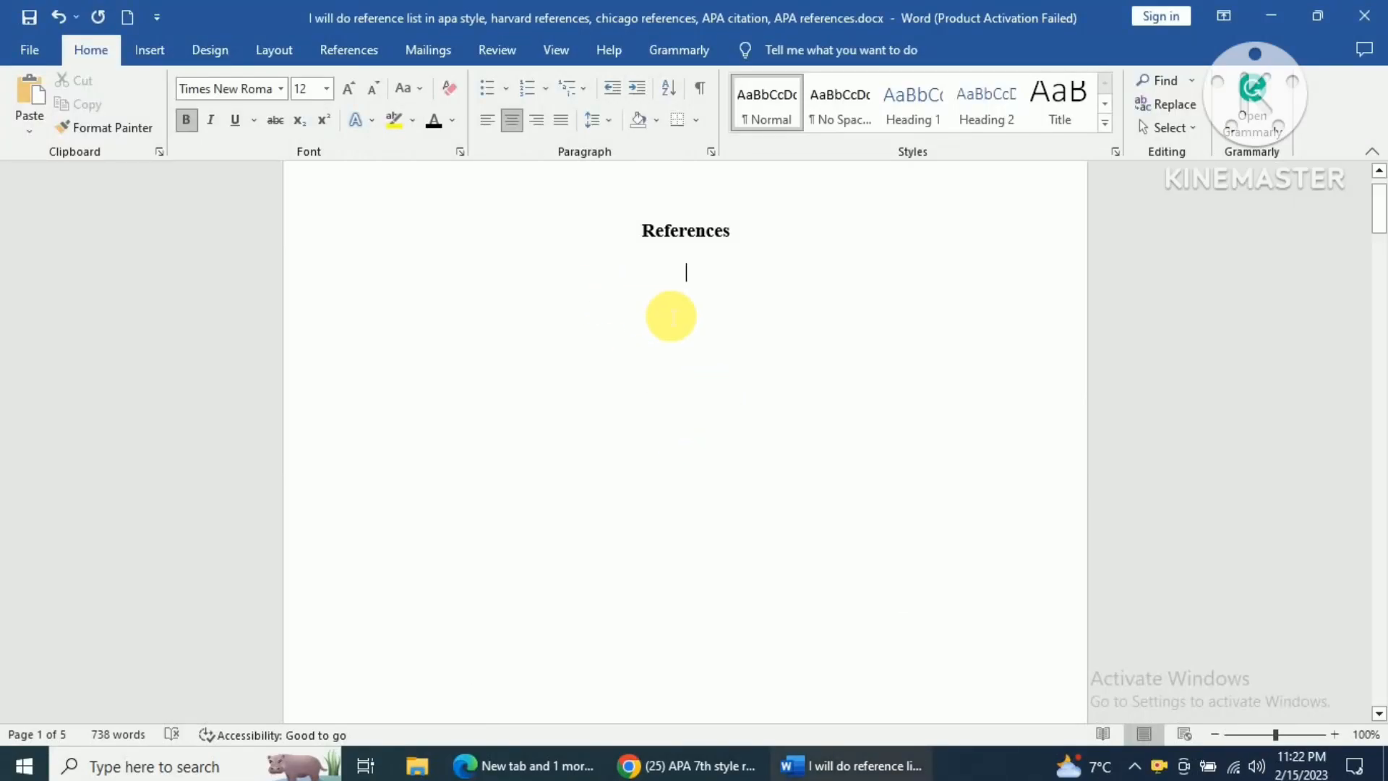
mouse_move(623, 334)
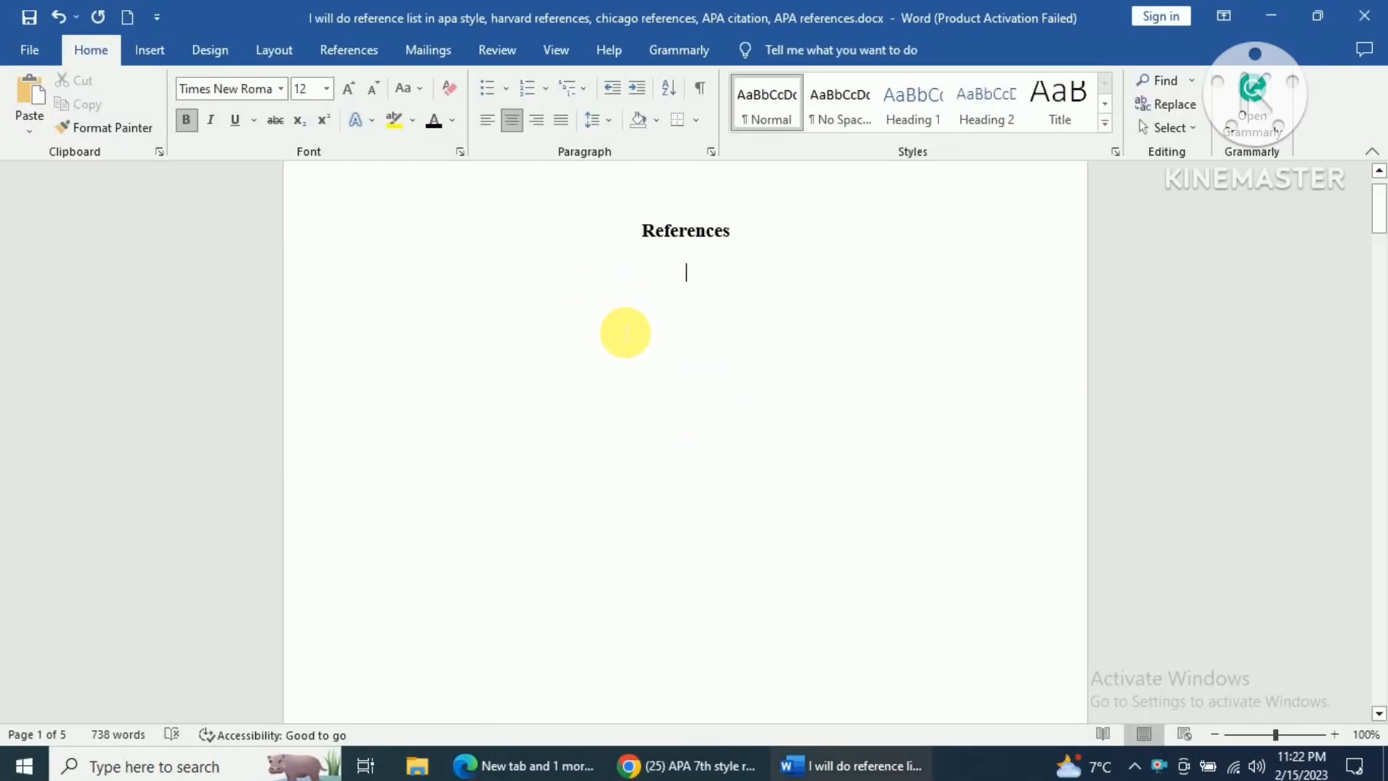
mouse_move(689, 423)
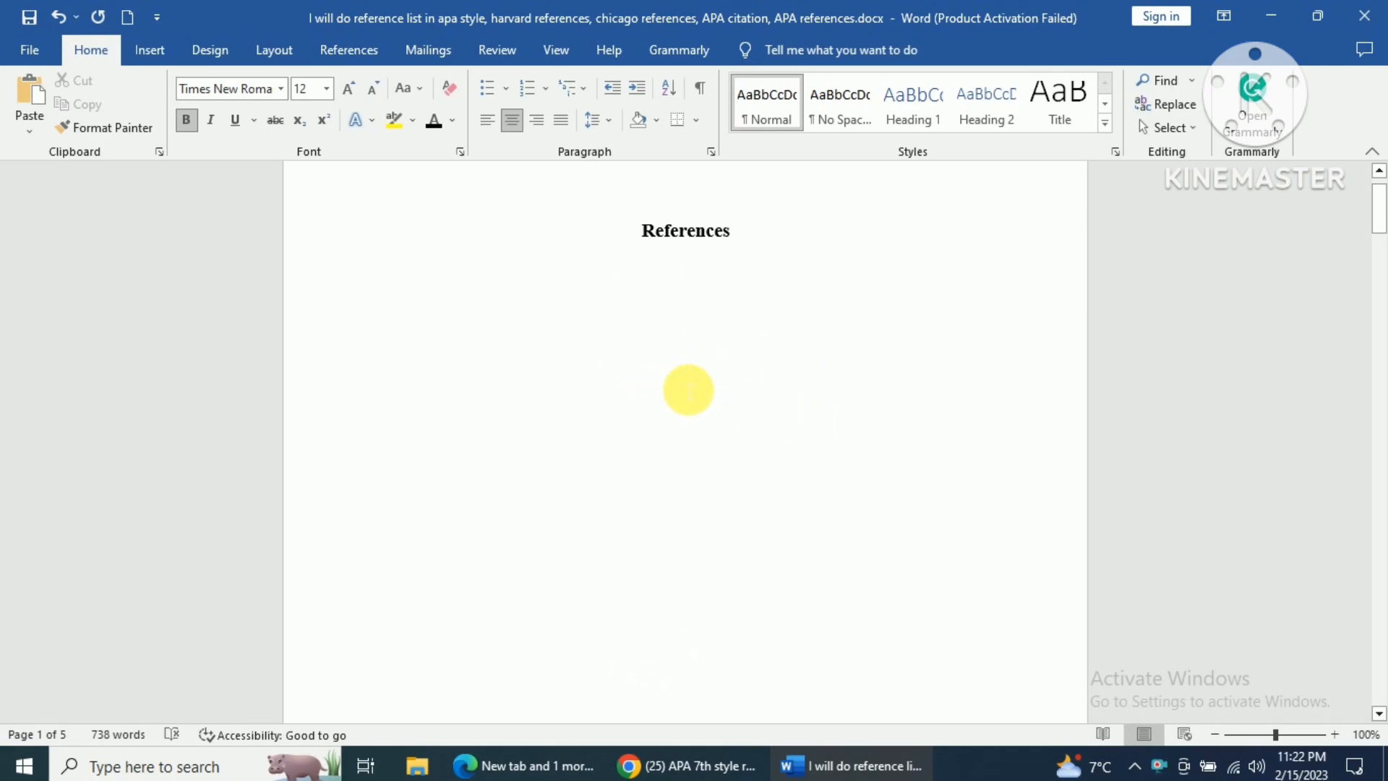
mouse_move(697, 402)
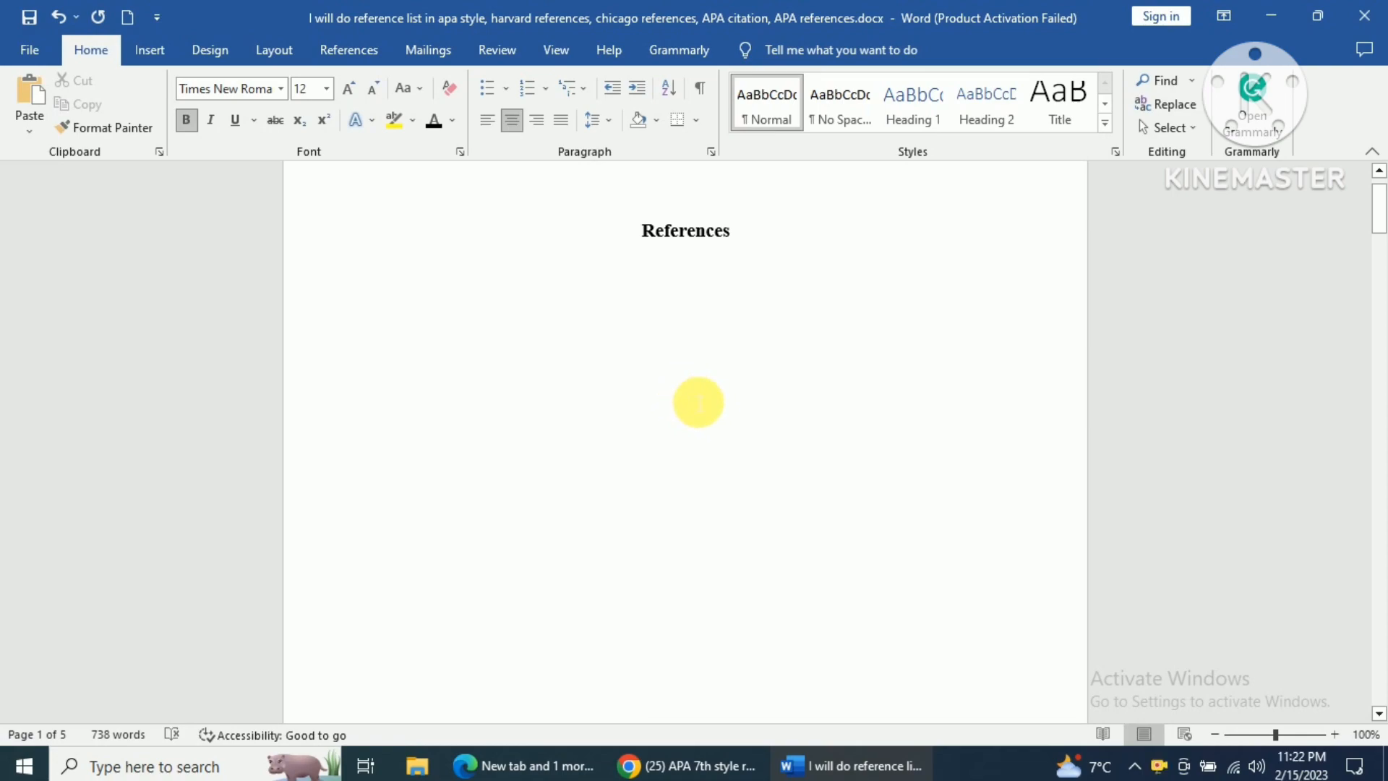
Put the cursor below the References heading and review citation styles, keeping APA Sixth Edition.
click(685, 272)
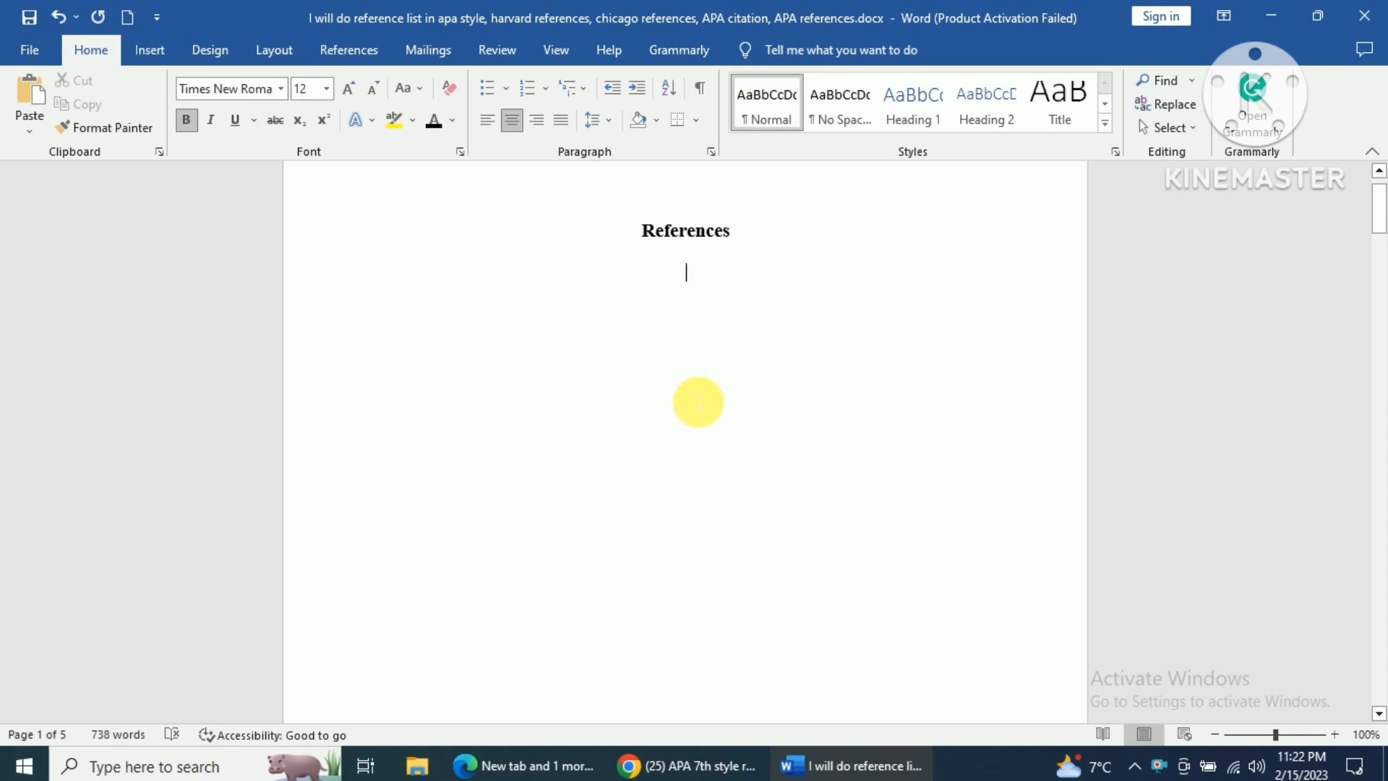
mouse_move(717, 244)
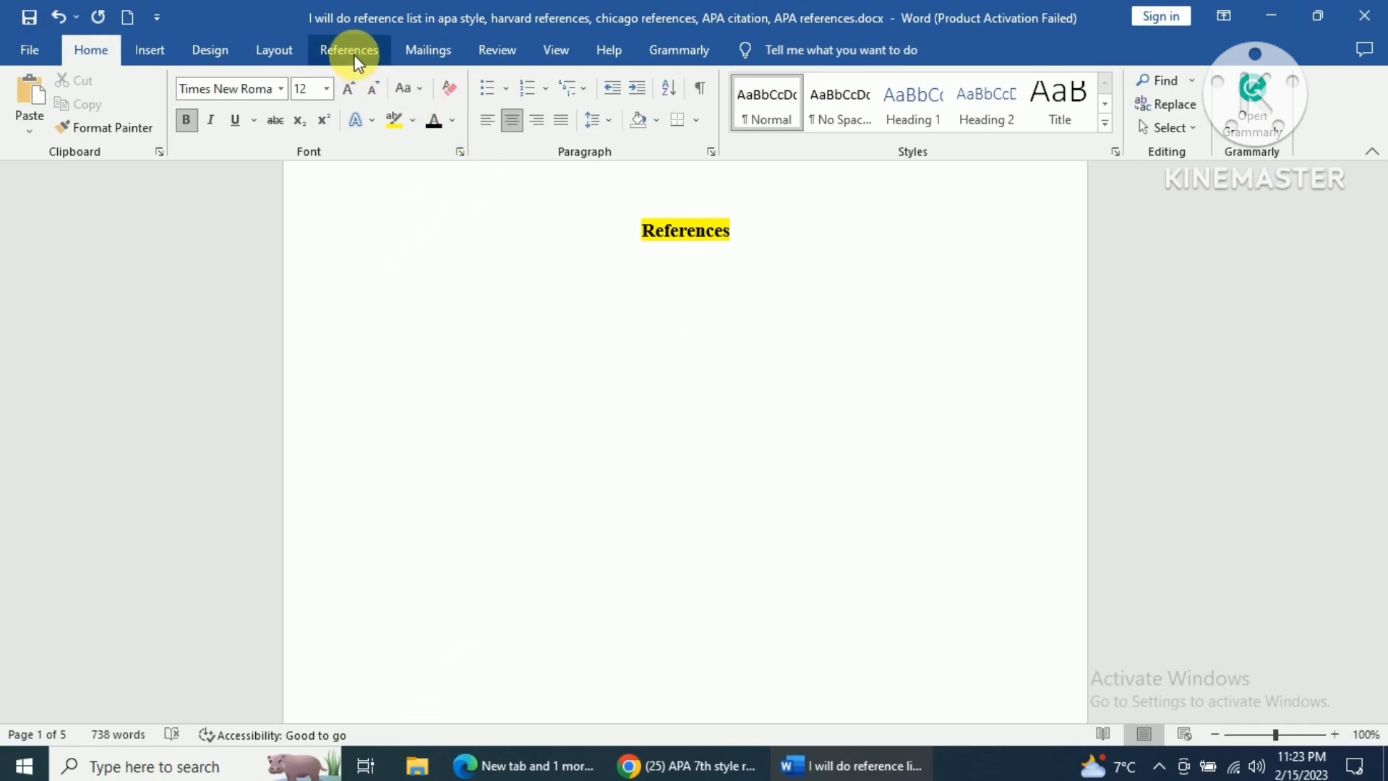
click(348, 50)
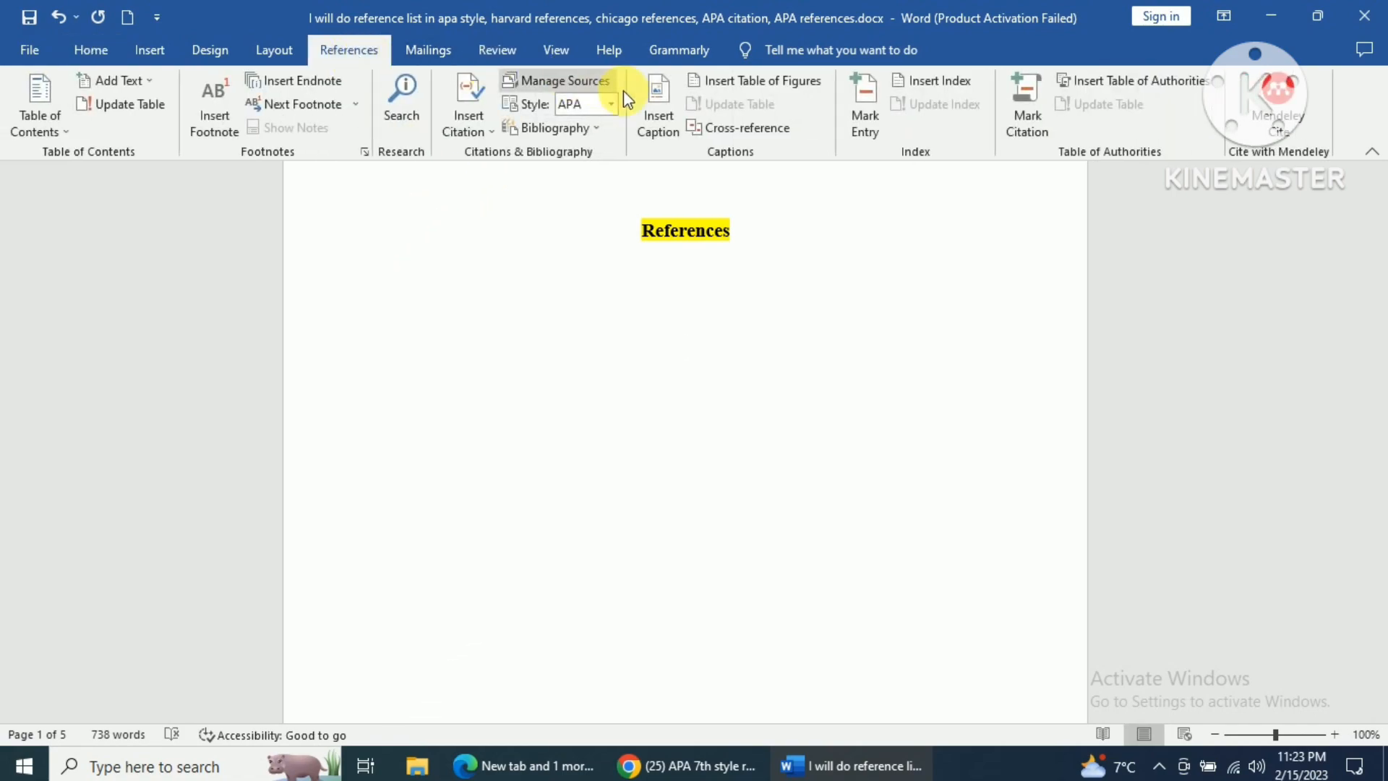
click(611, 103)
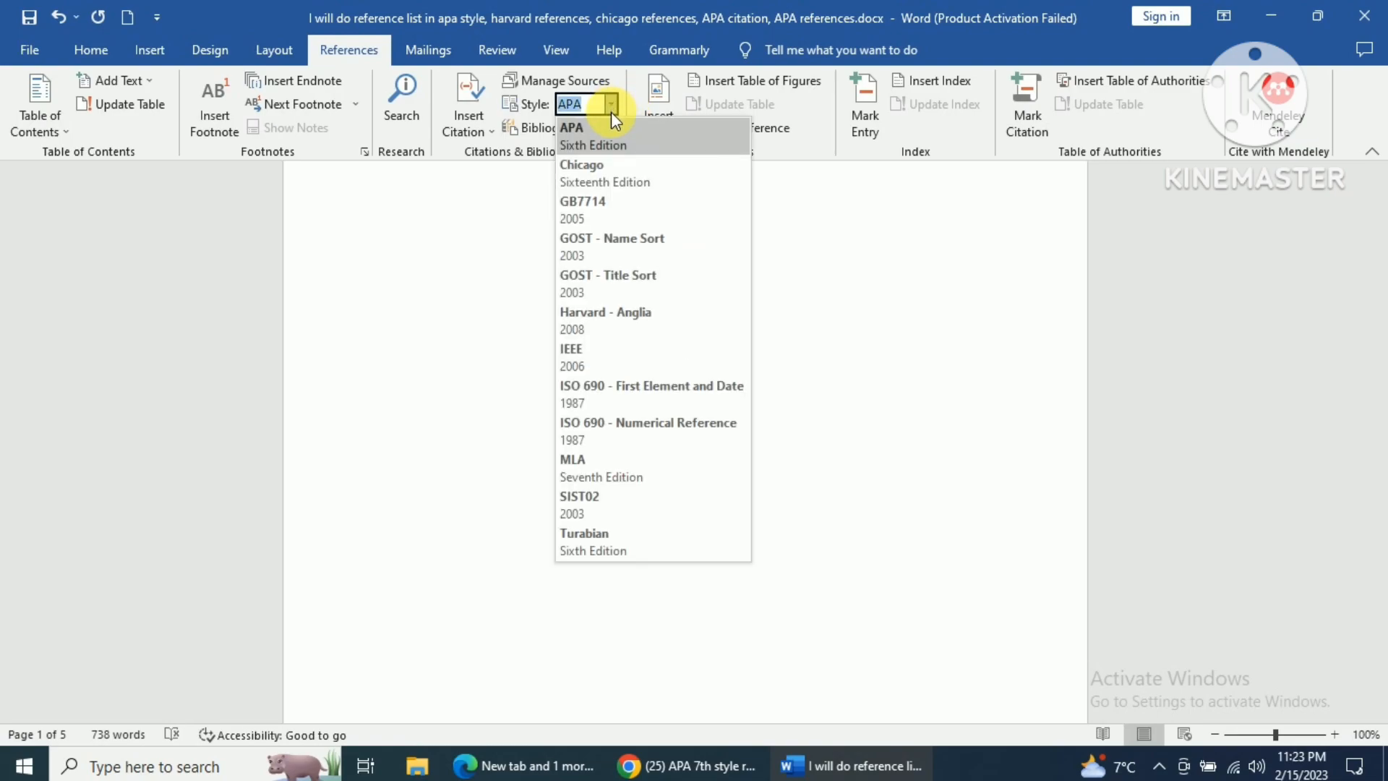
mouse_move(619, 173)
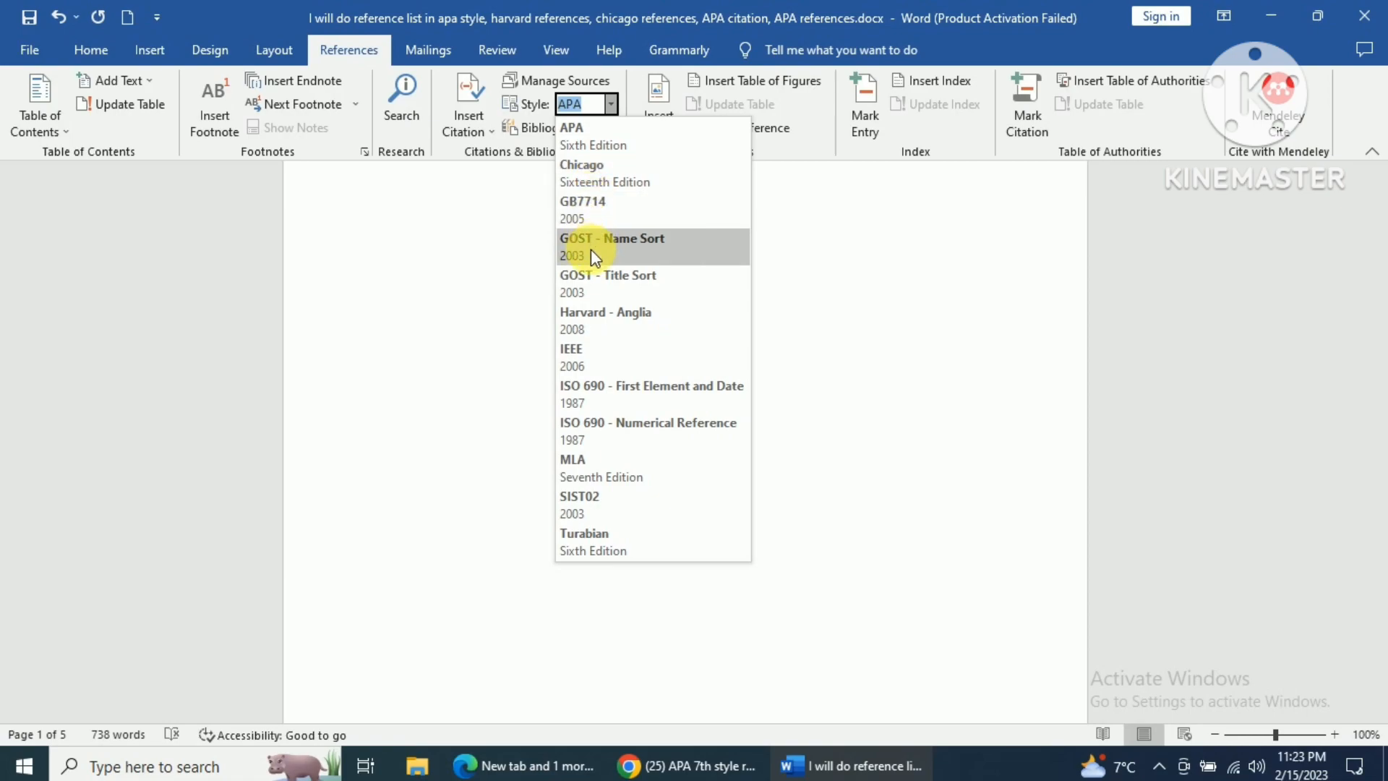
mouse_move(624, 320)
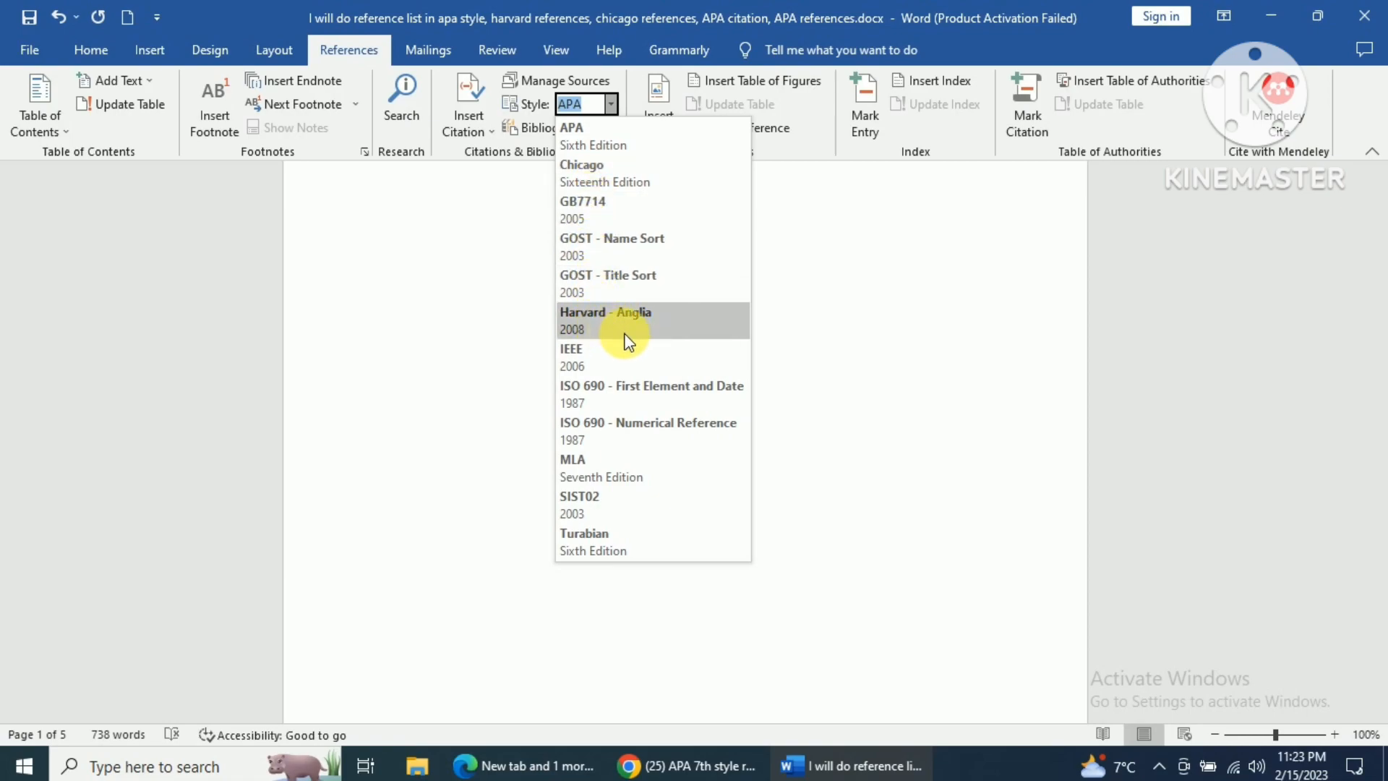
mouse_move(591, 468)
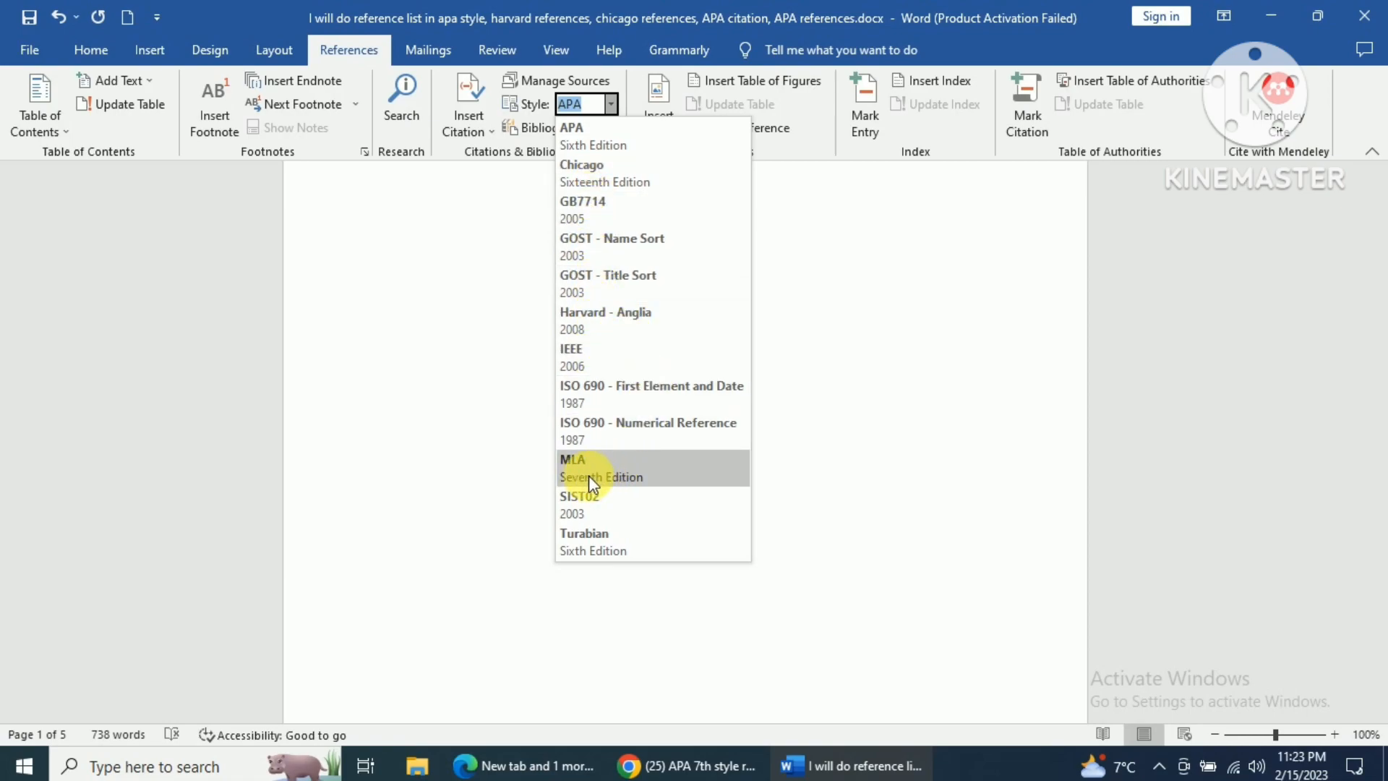
mouse_move(602, 505)
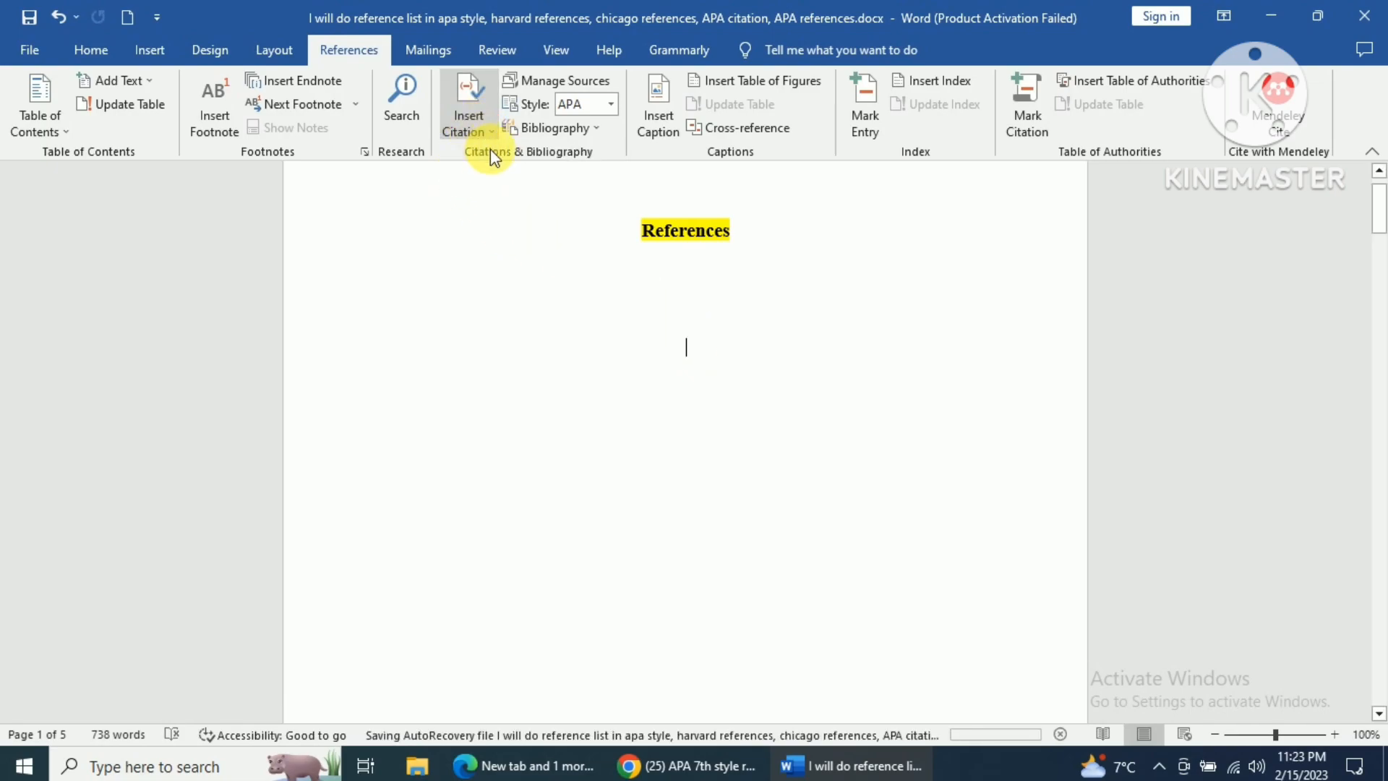
Create a new Journal Article source with all bibliography fields shown.
click(467, 106)
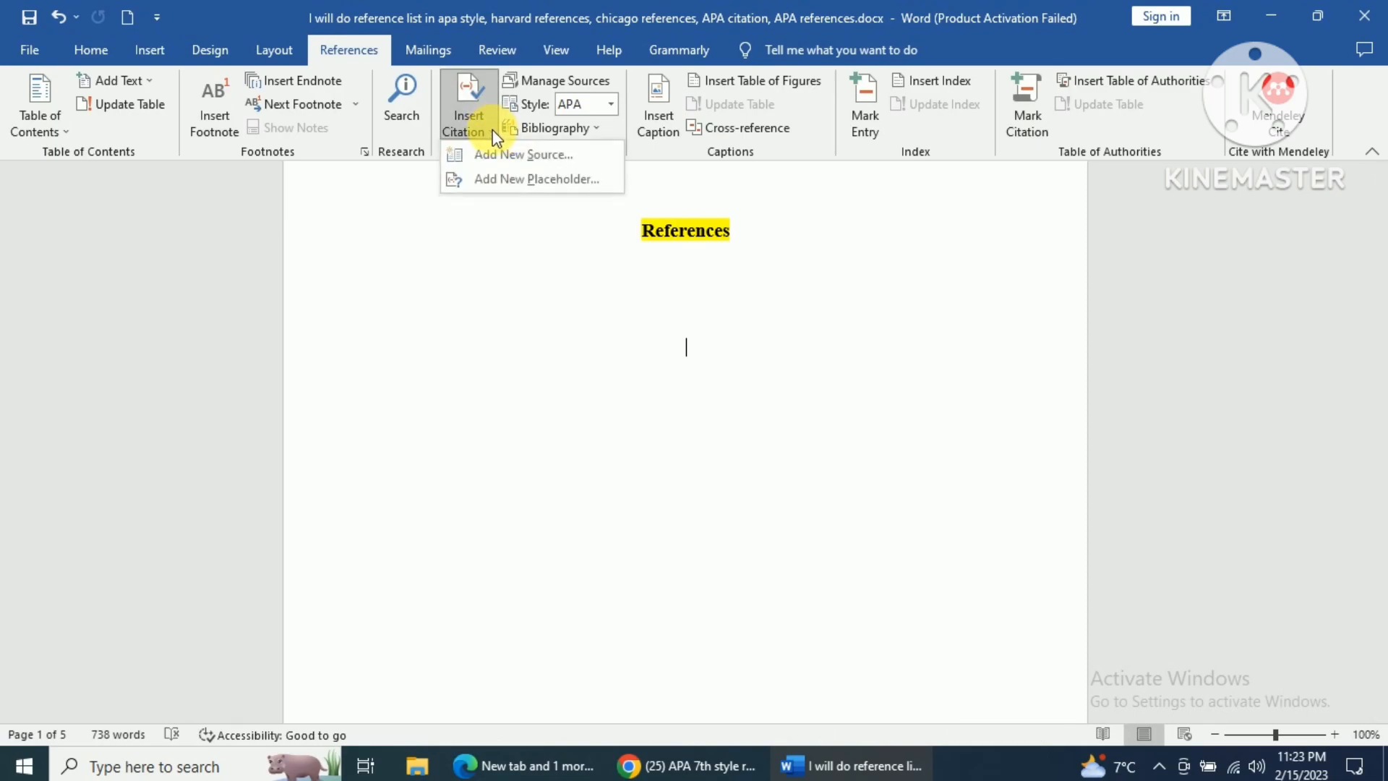
click(521, 154)
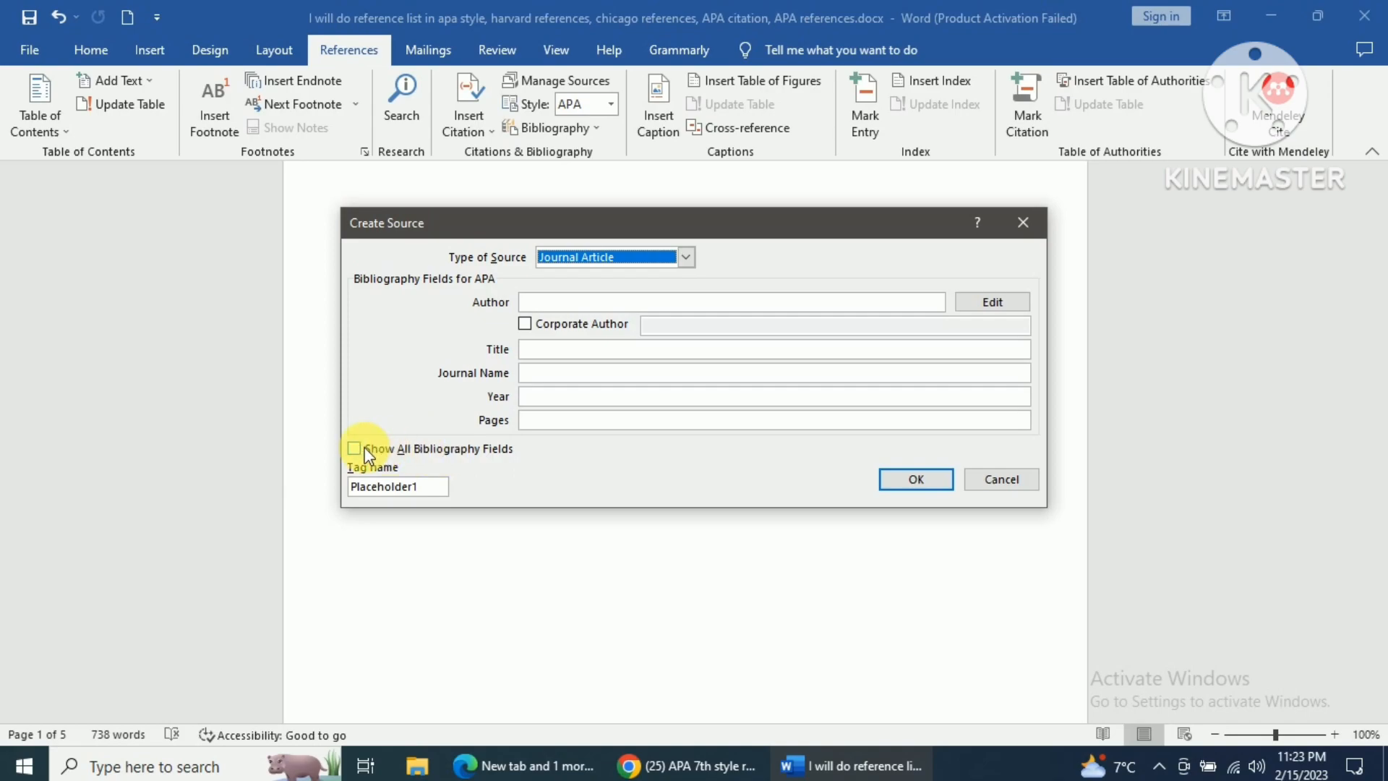
click(354, 448)
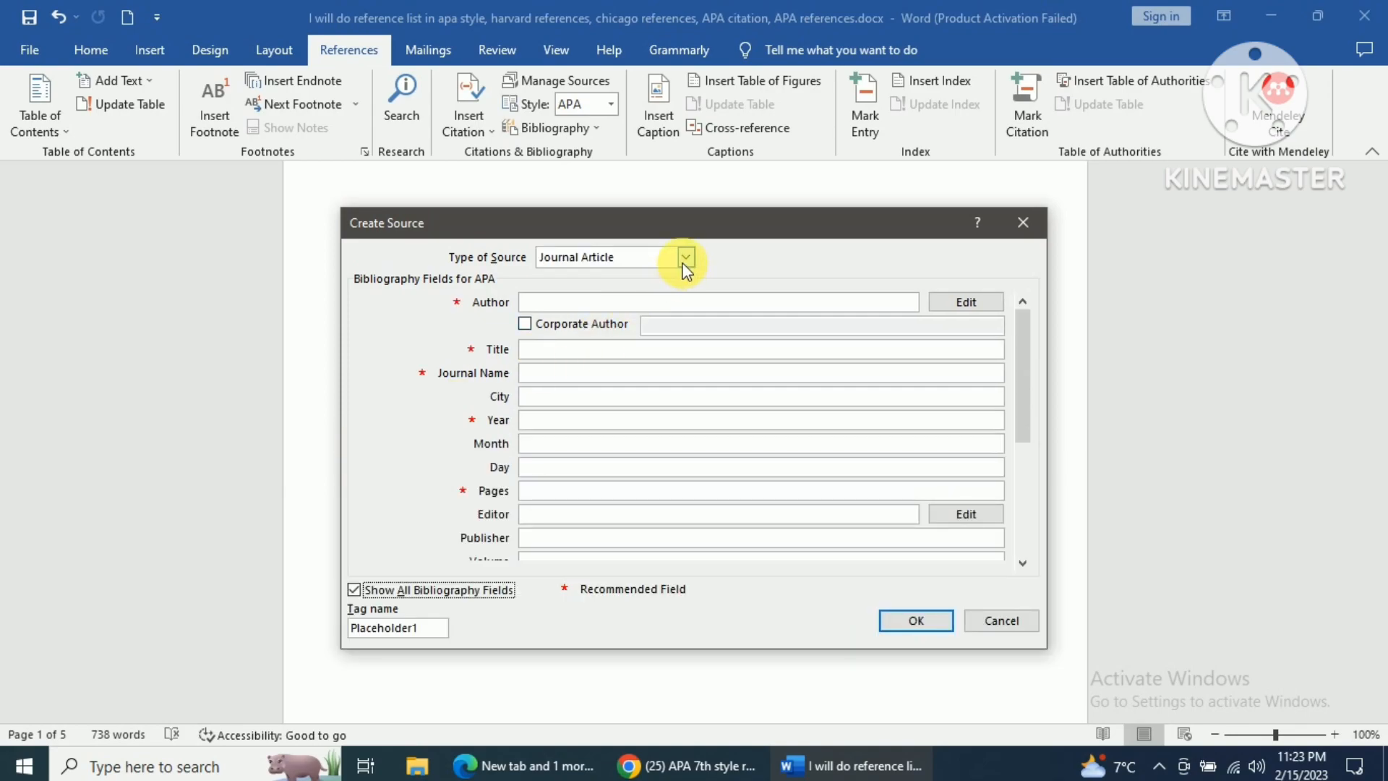
click(685, 256)
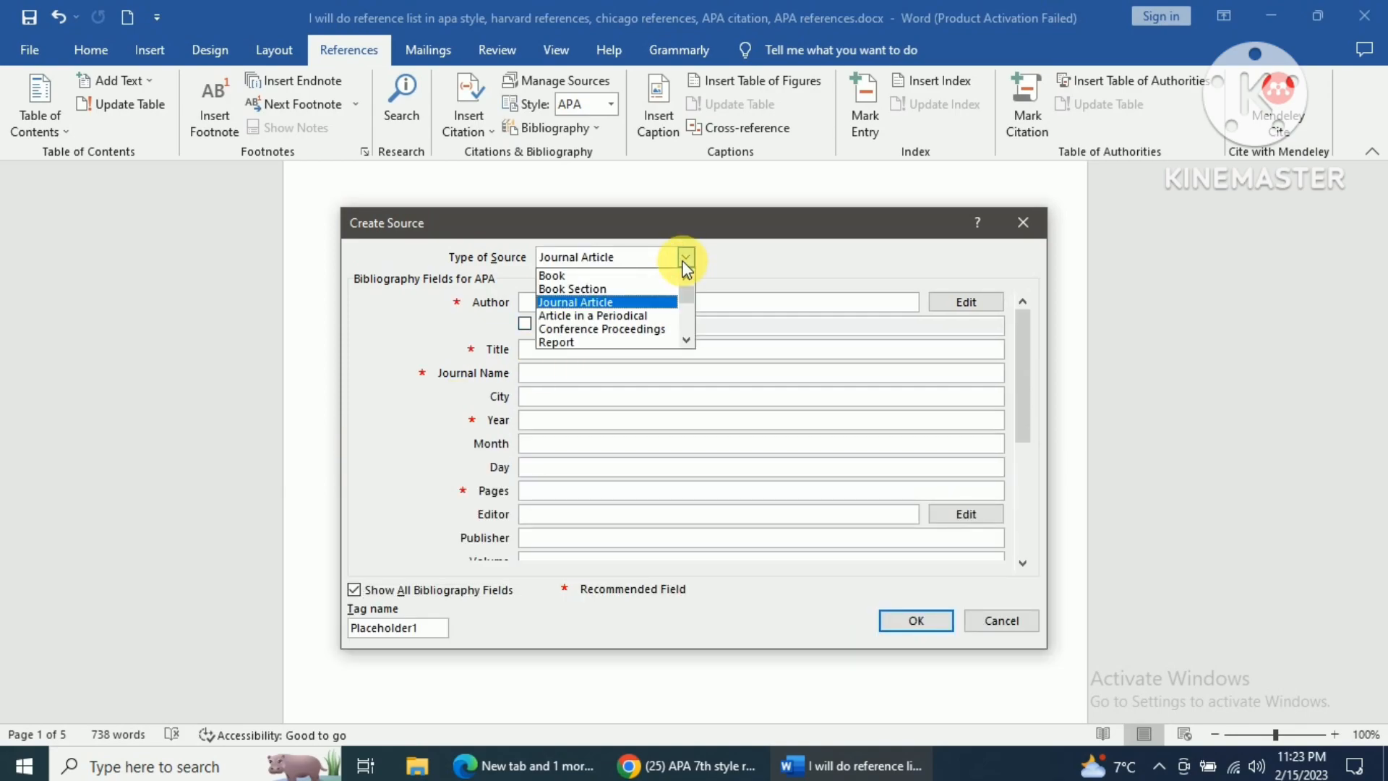
mouse_move(584, 276)
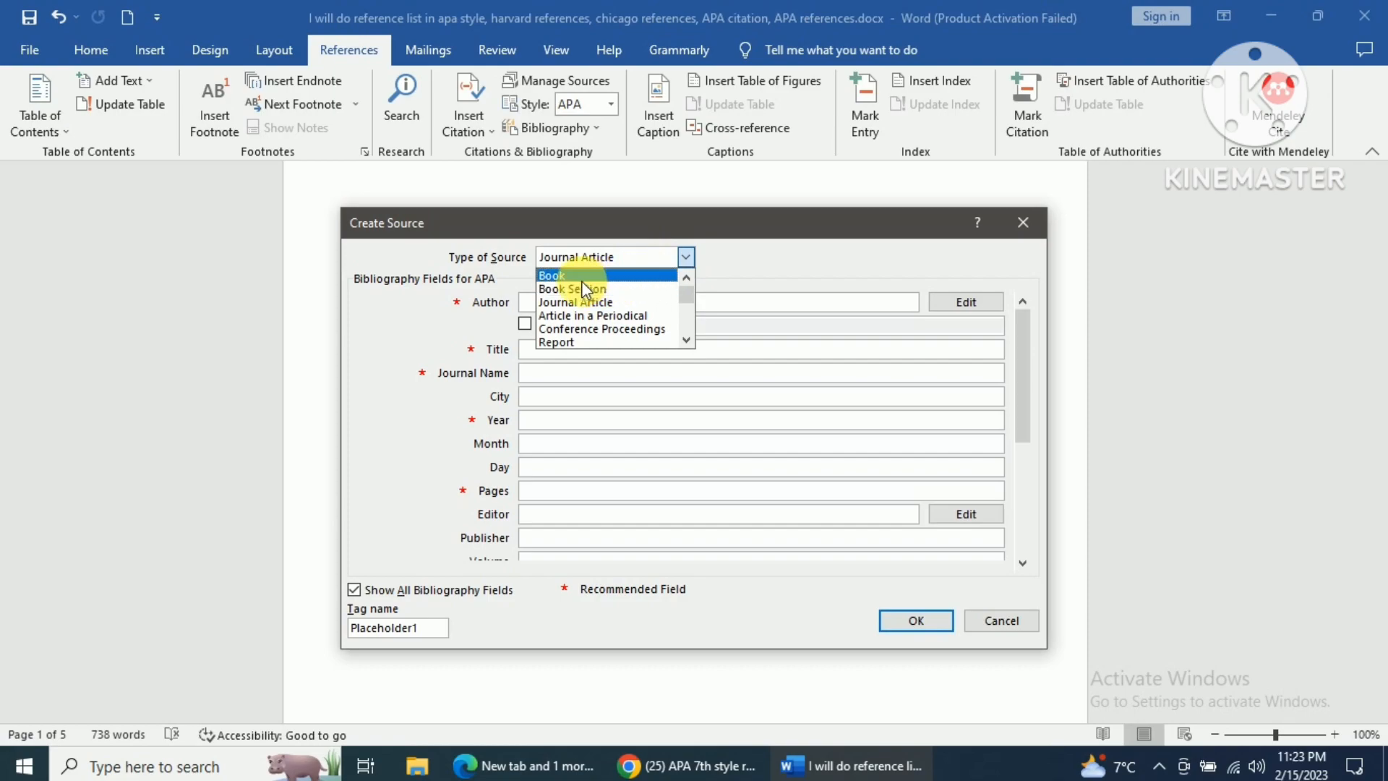
mouse_move(588, 315)
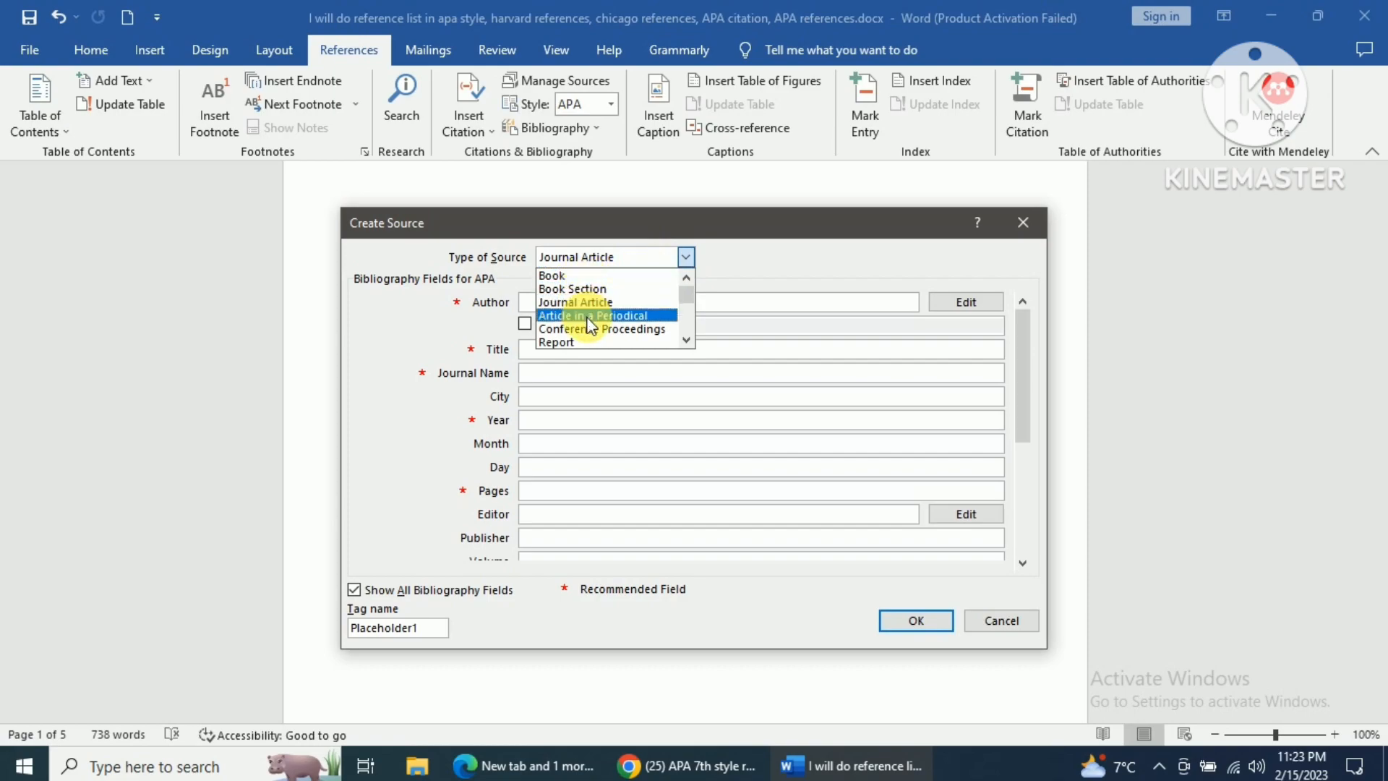
mouse_move(588, 303)
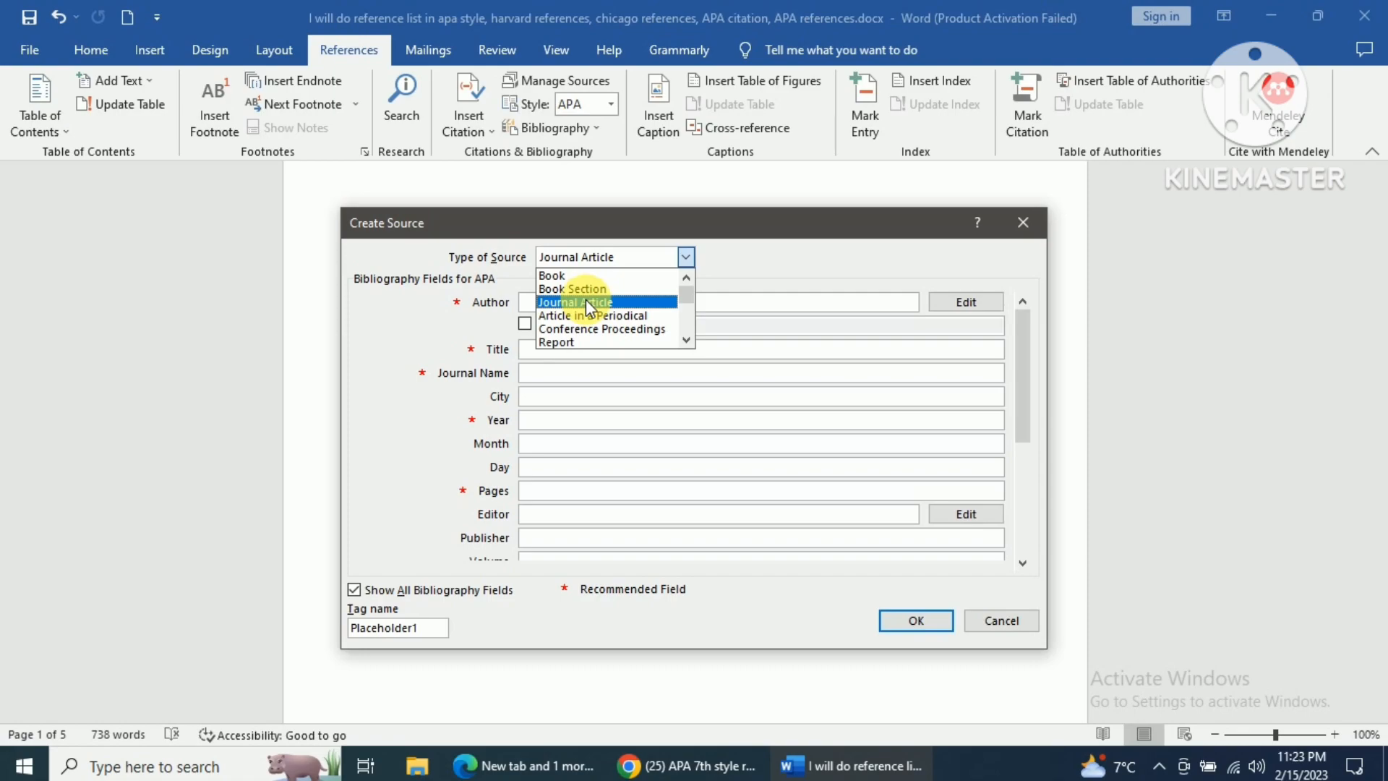
click(573, 300)
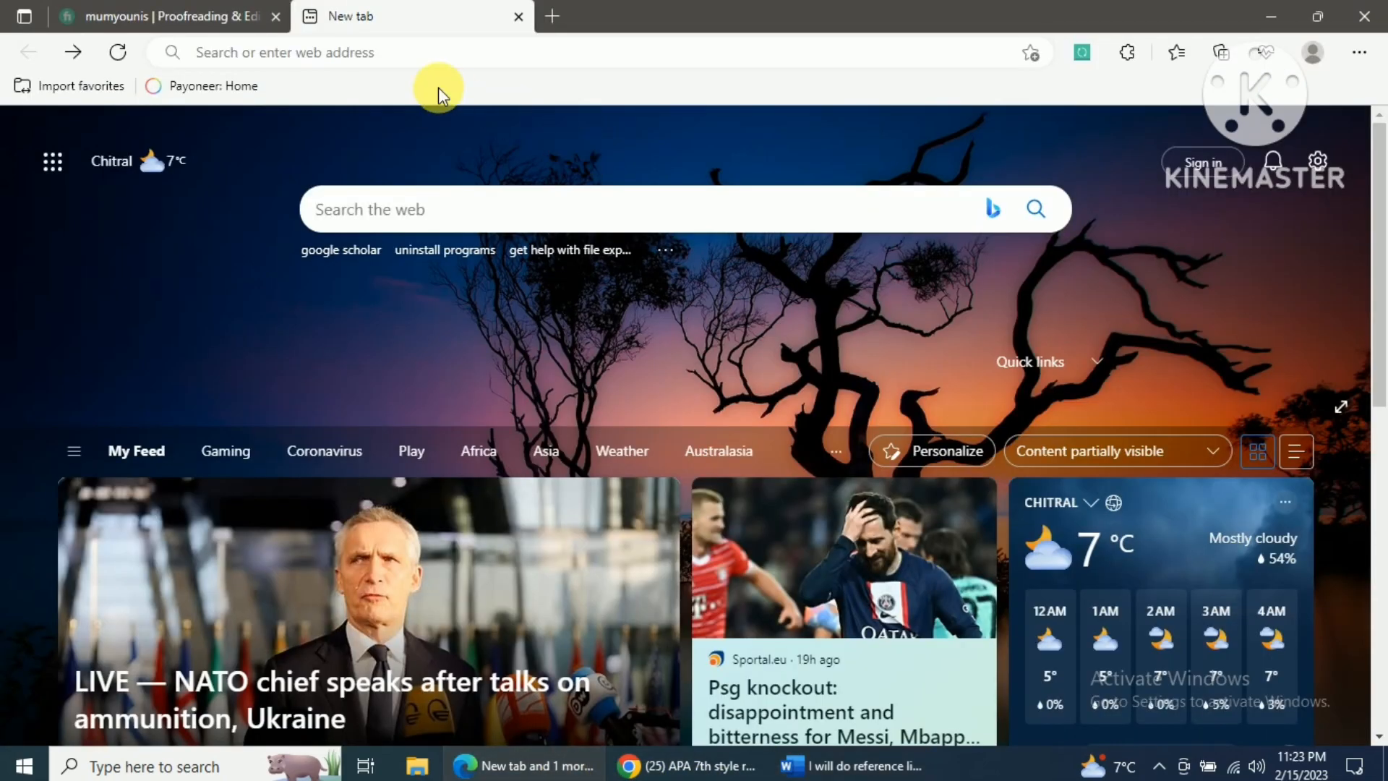
Search the web for the snow leopard's ecosystem role and open the SpringerLink article.
click(433, 51)
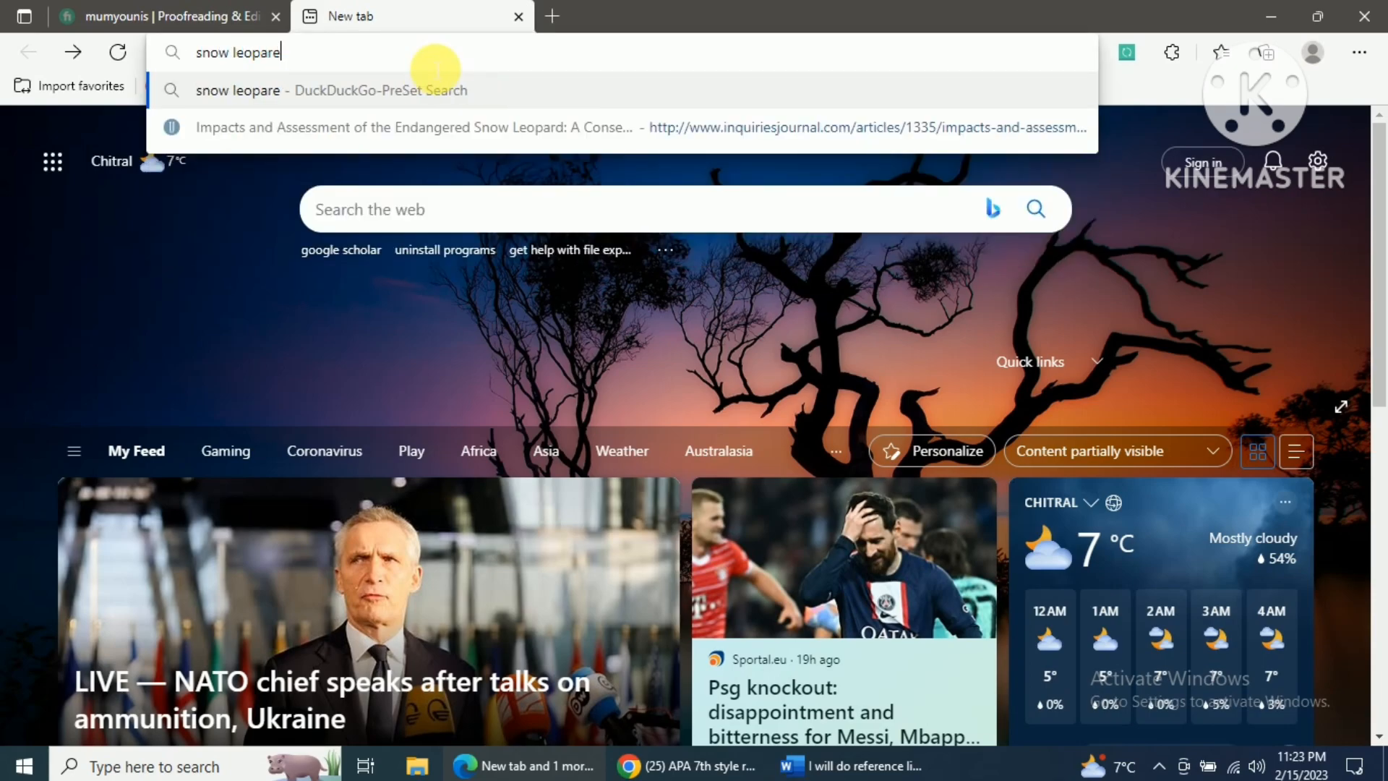
key(Backspace)
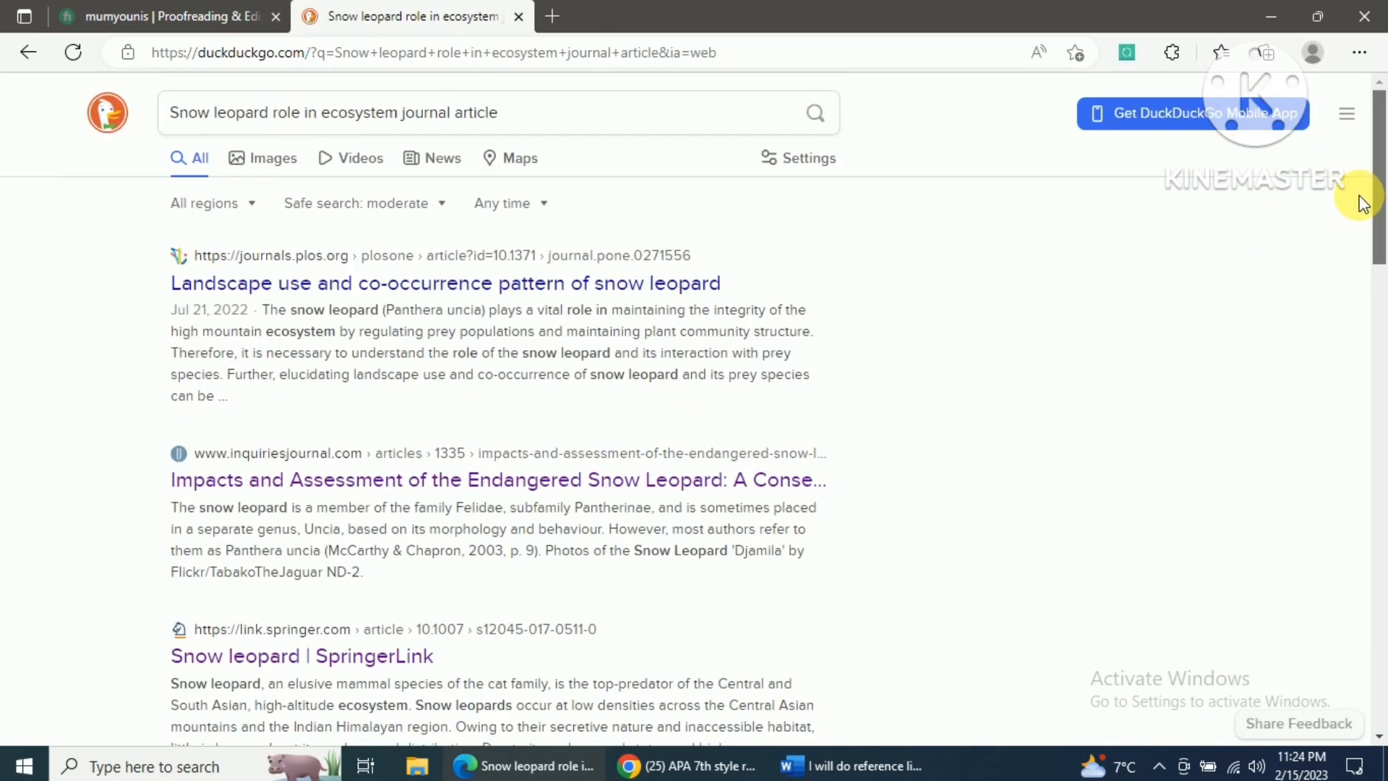
click(302, 616)
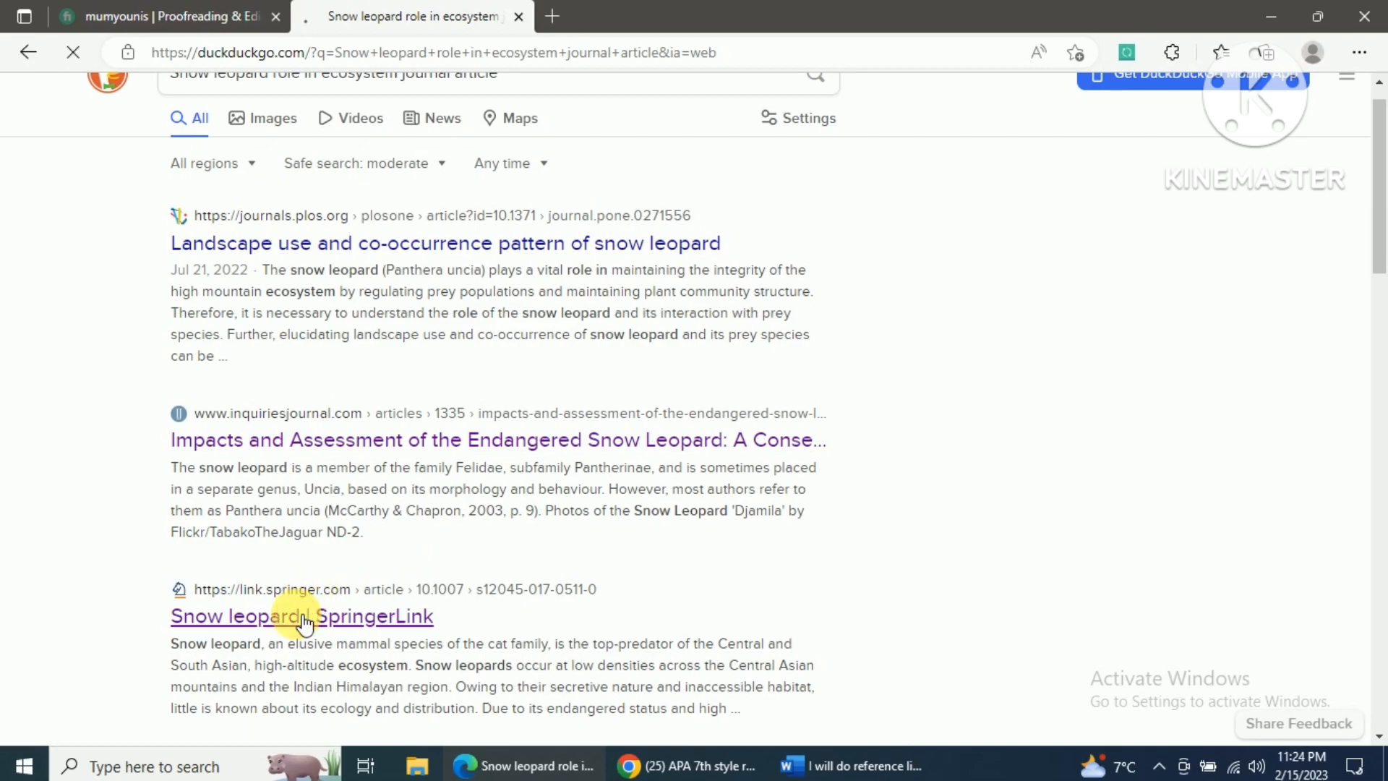
click(301, 615)
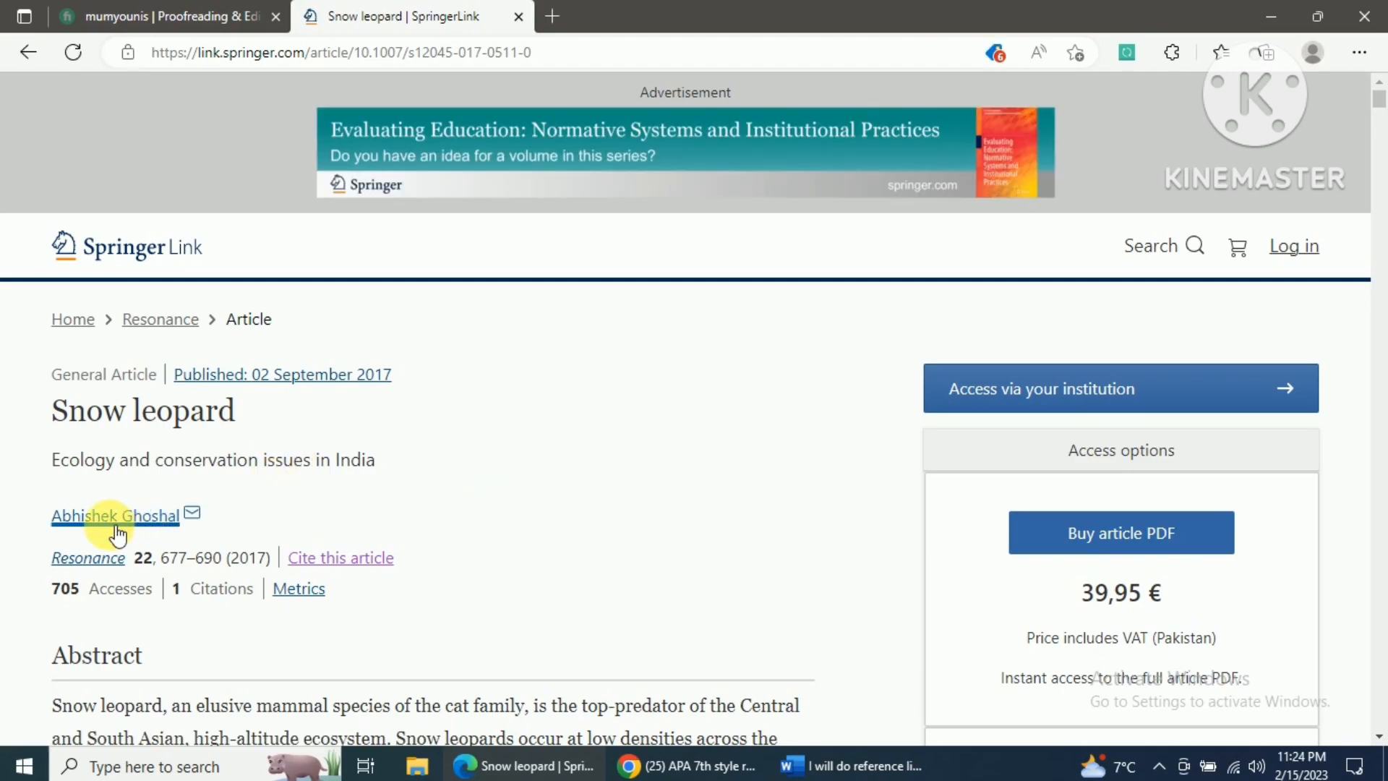
mouse_move(555, 16)
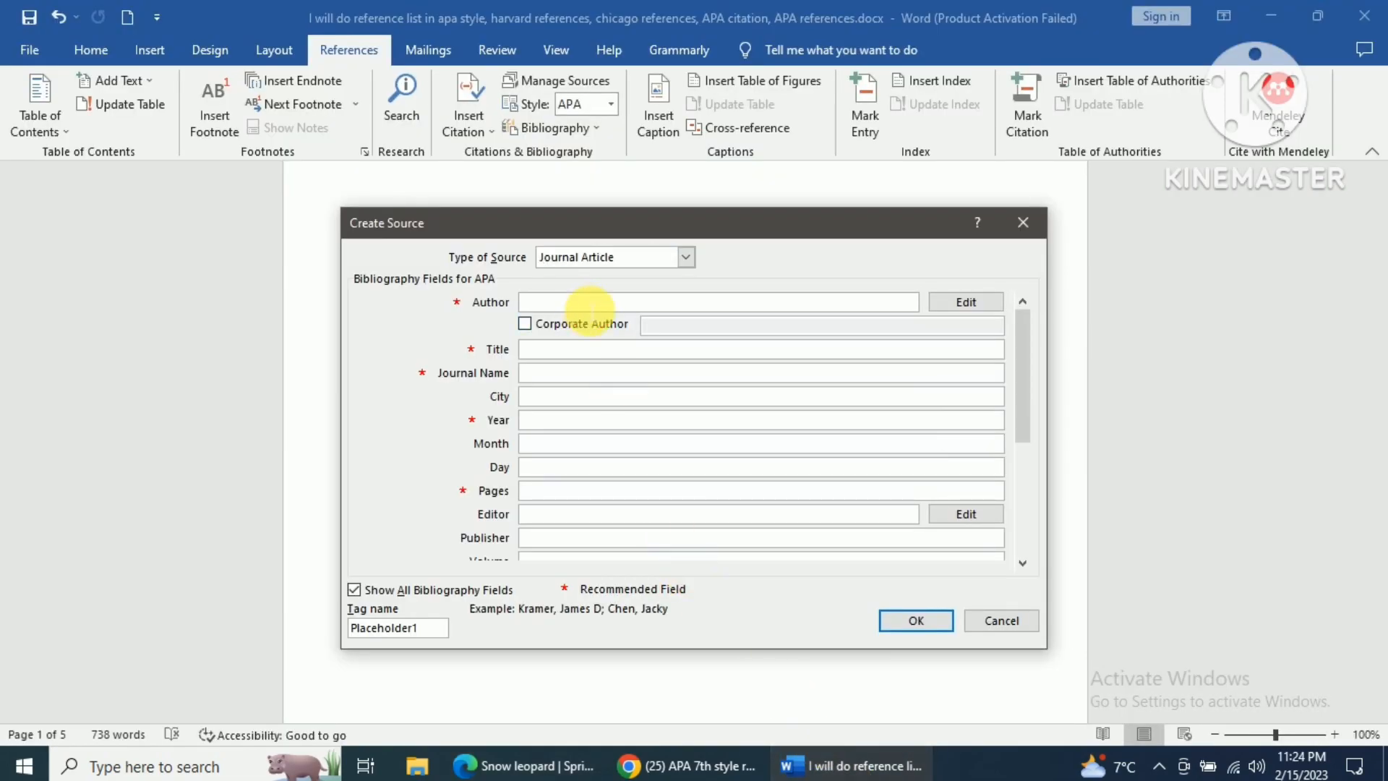
Enter author Ghoshal, A and title Snow leopard, copied from the article page.
text(Ghos)
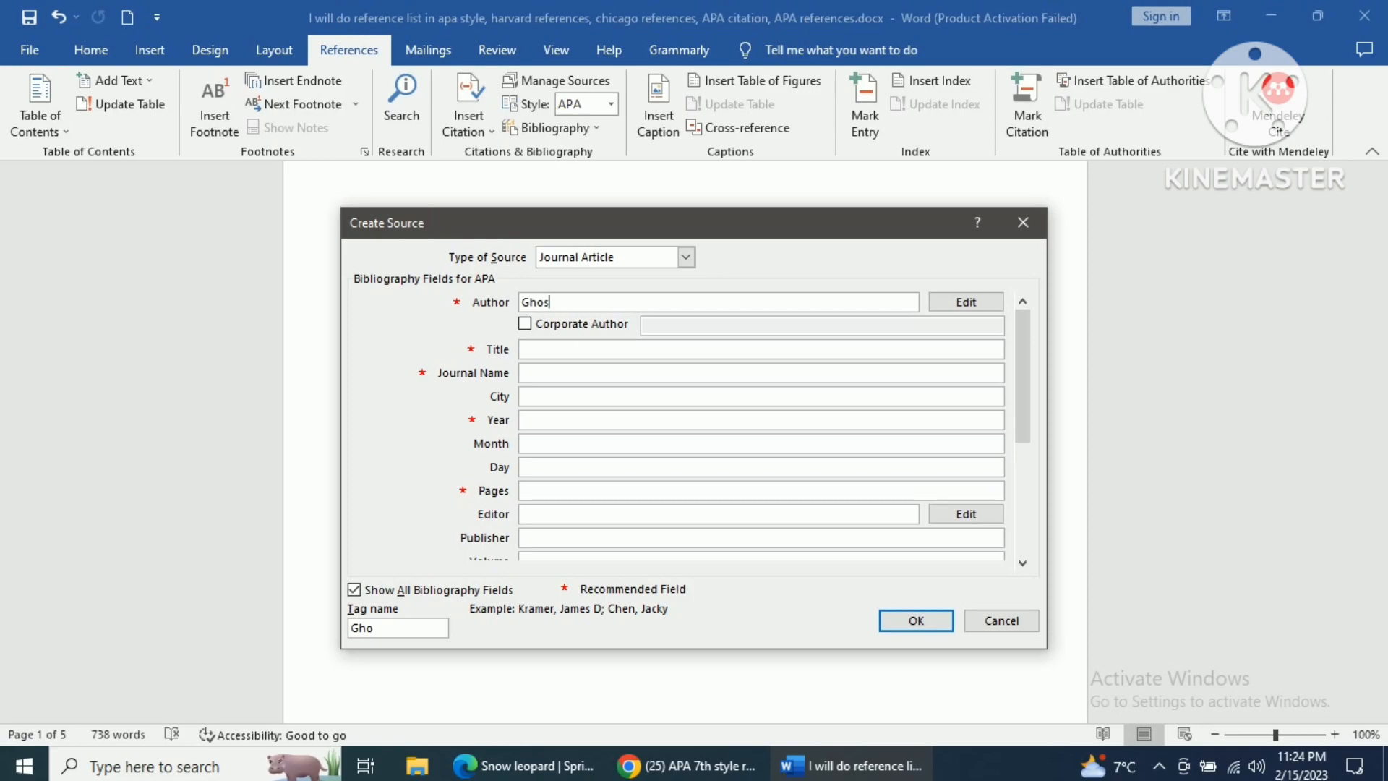
text(hal)
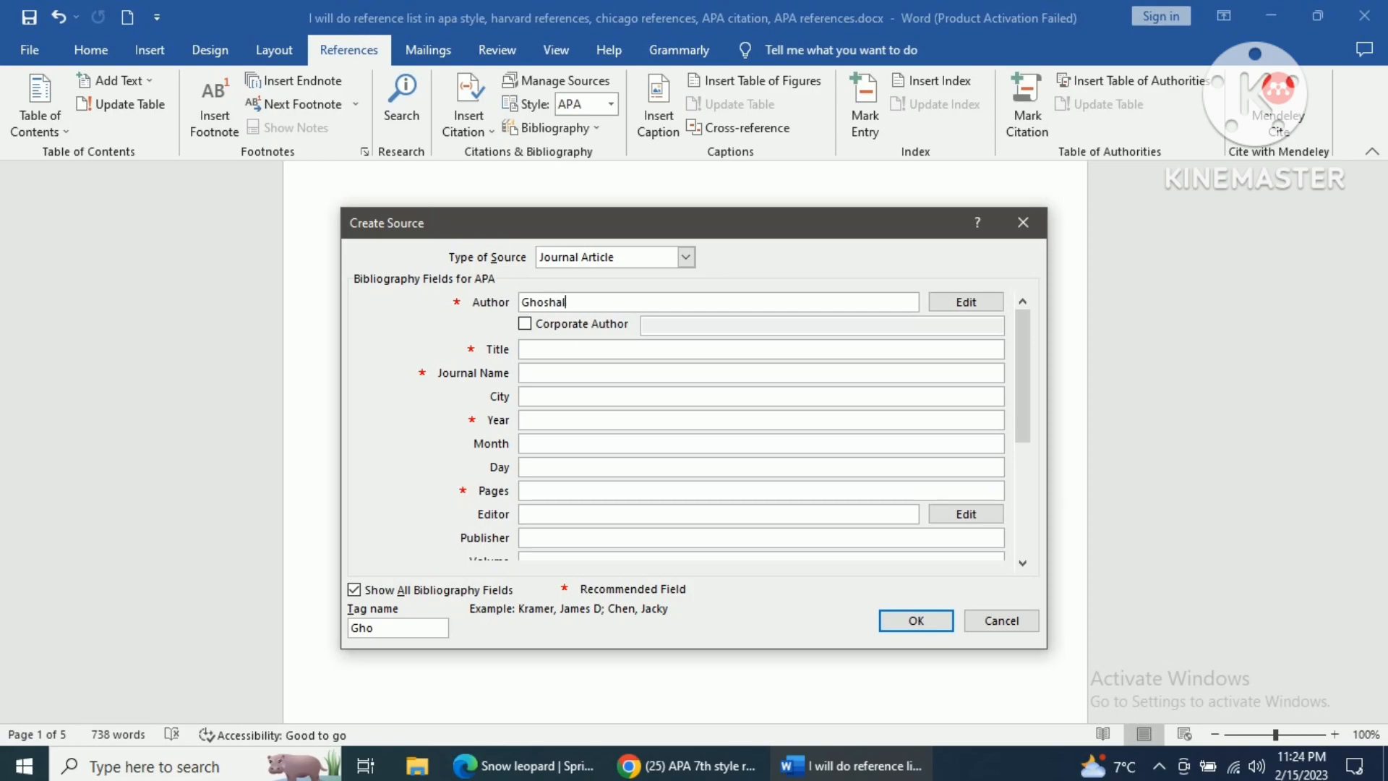
text(, A)
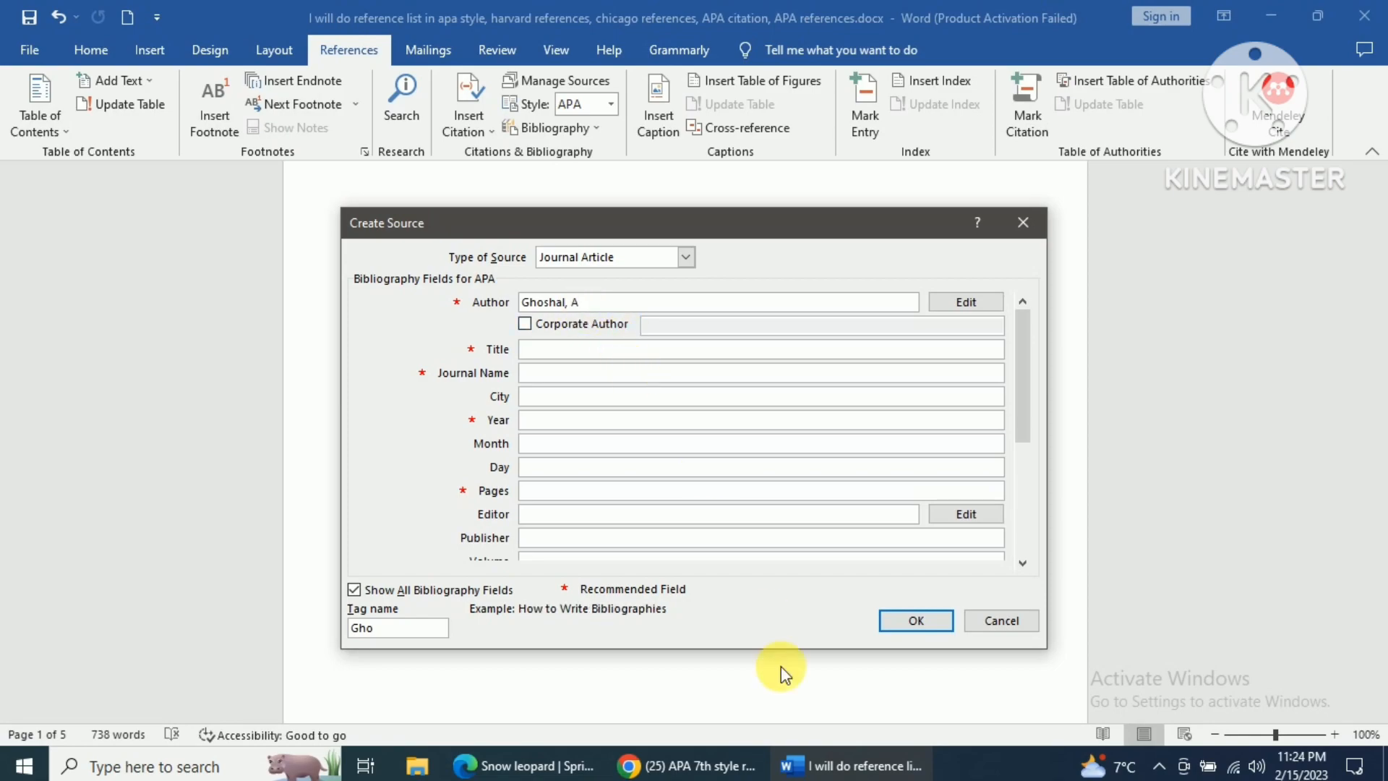
mouse_move(819, 765)
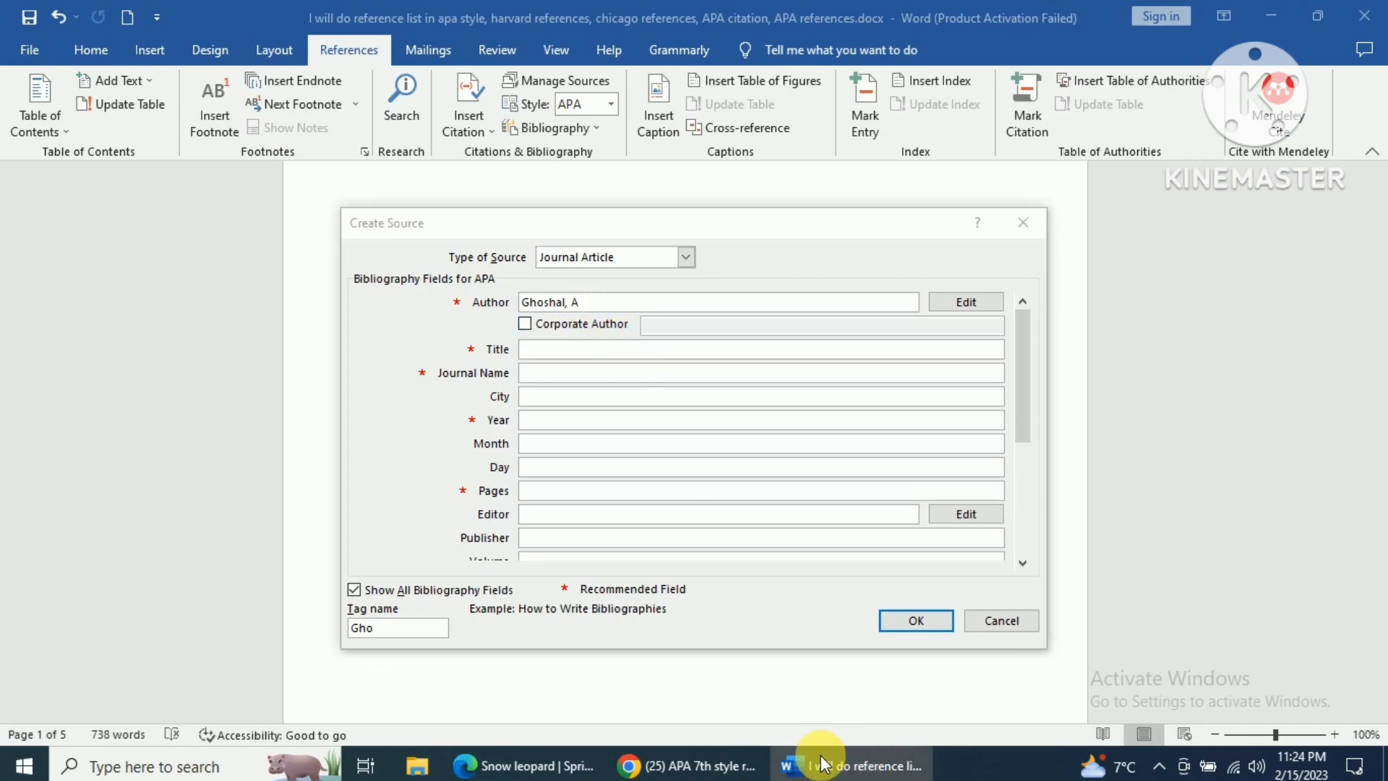
click(524, 765)
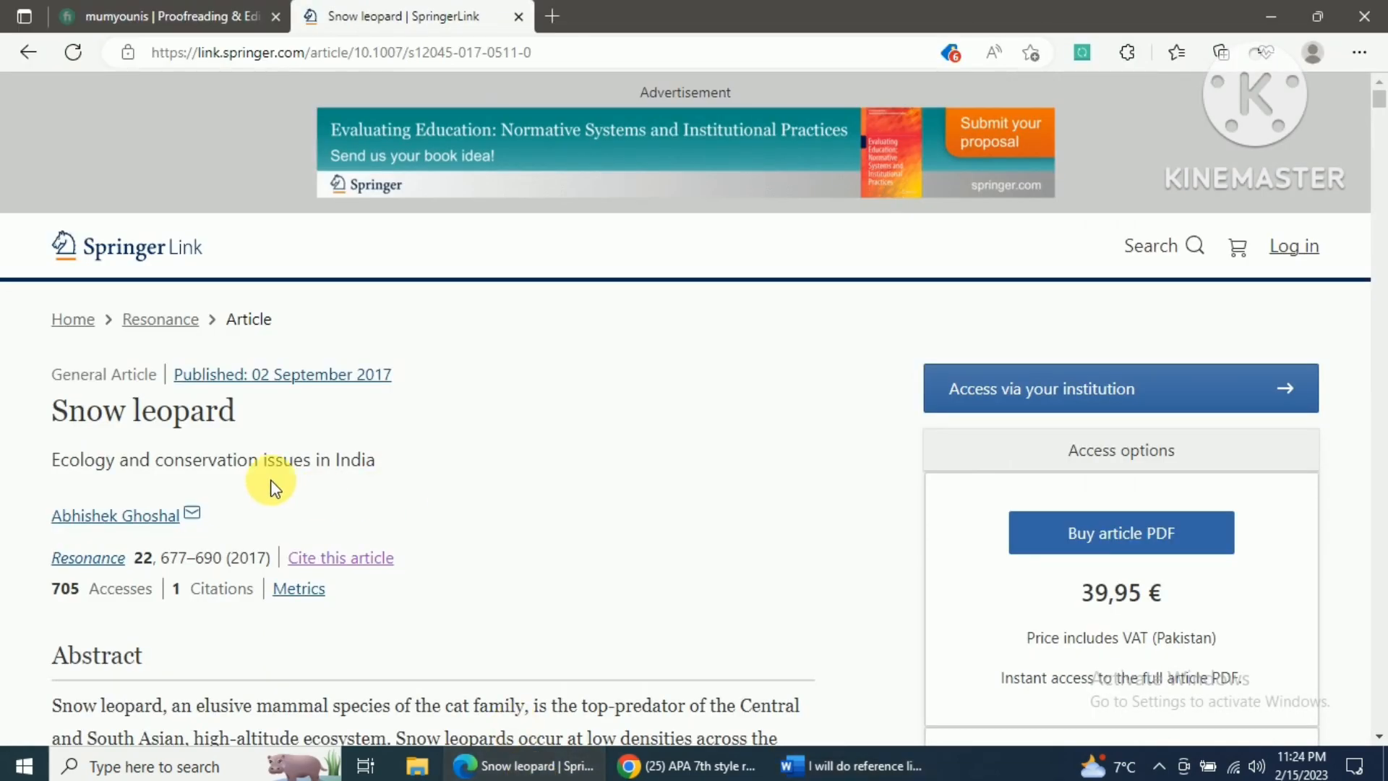
double_click(143, 409)
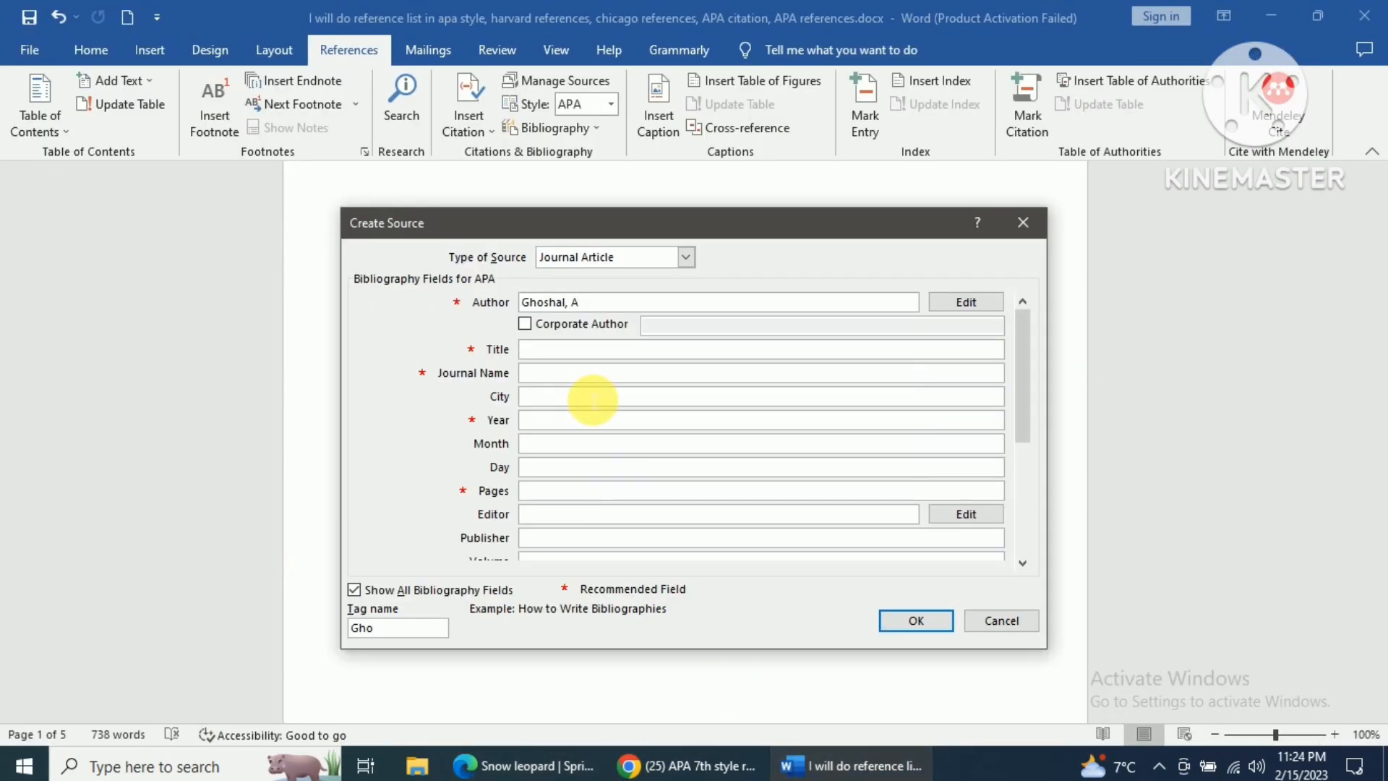
text(Snow leopard)
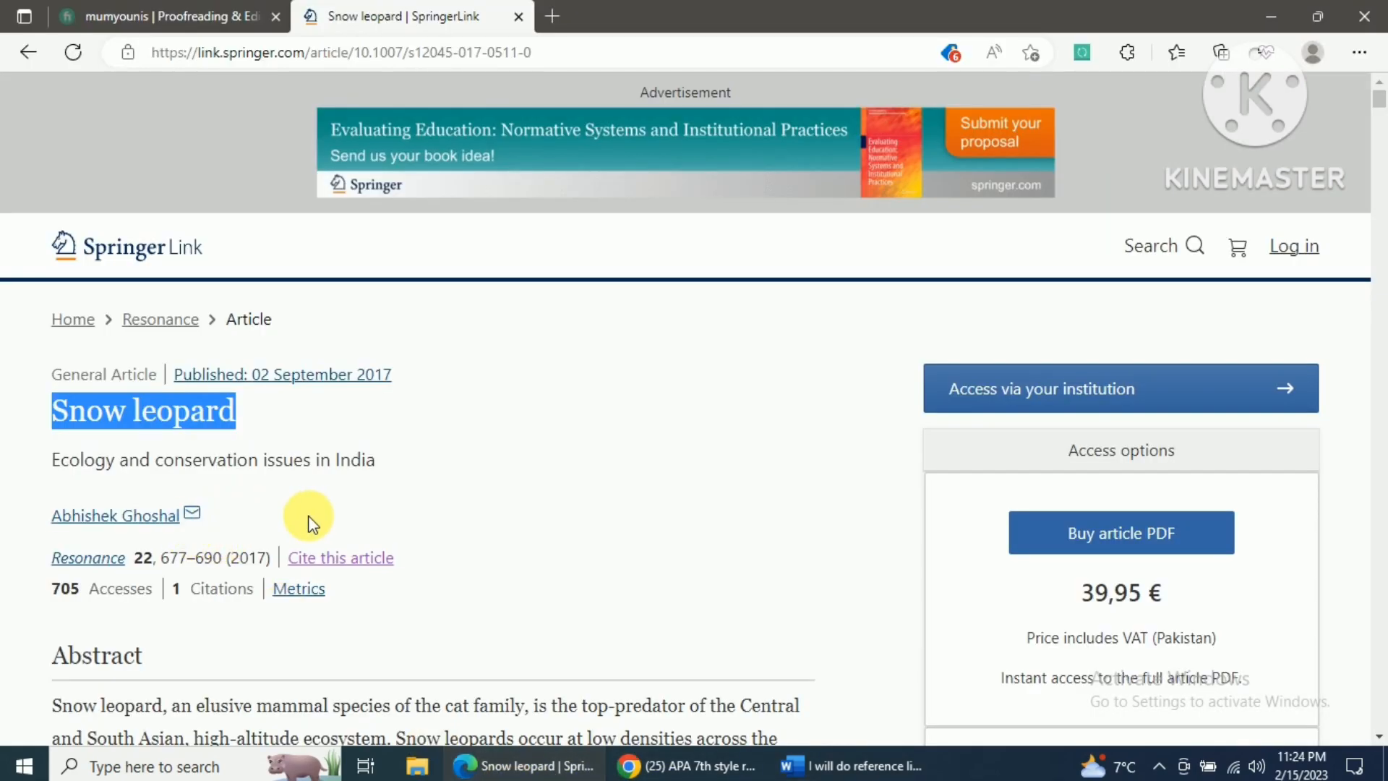
mouse_move(358, 503)
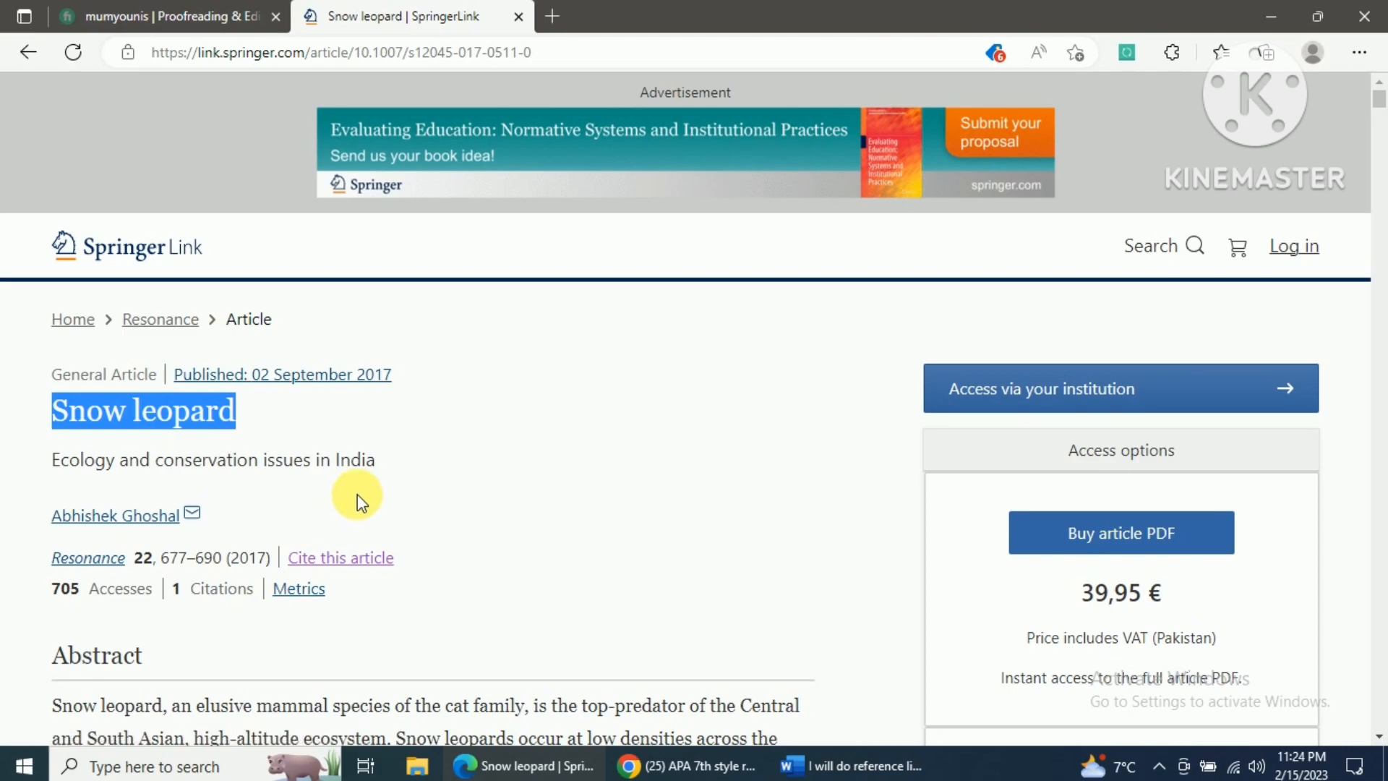
mouse_move(87, 558)
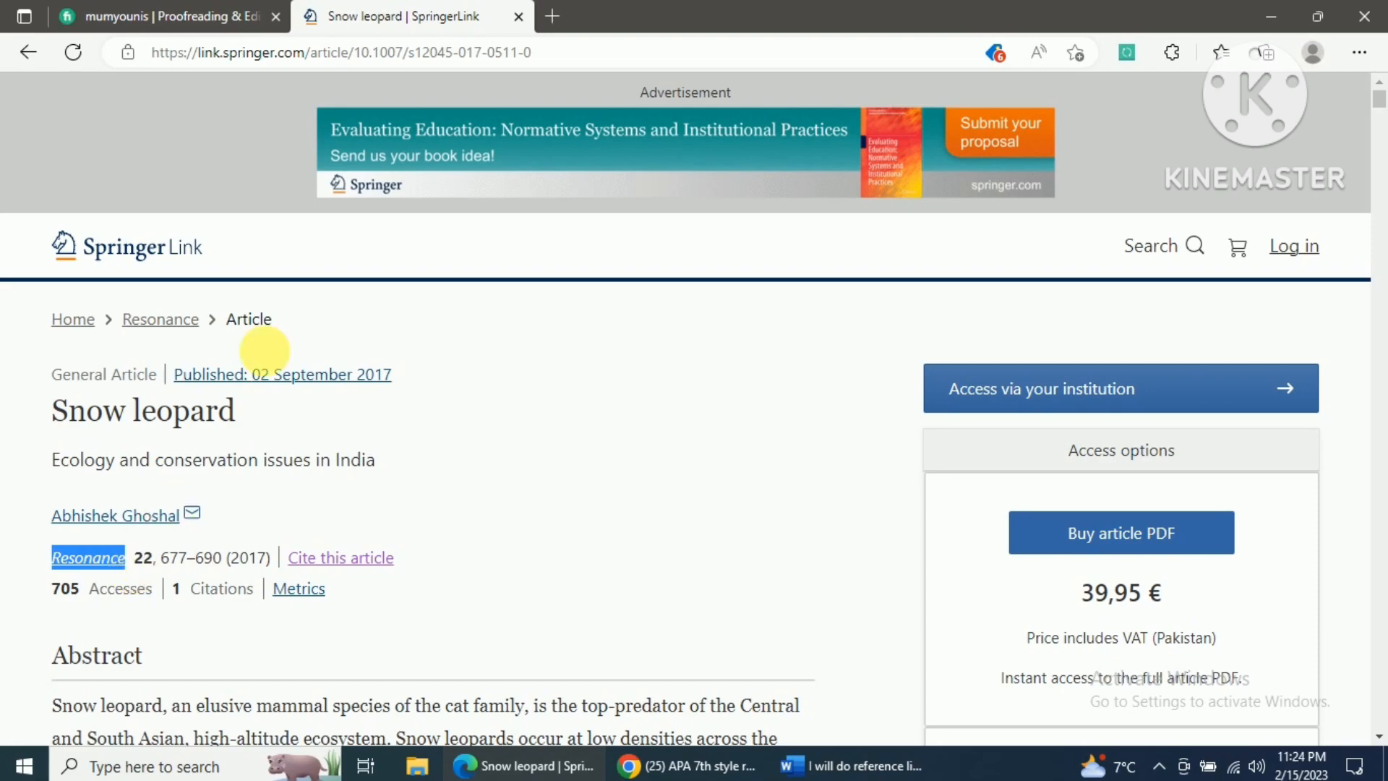
Enter journal name Resonance and year 2017.
click(845, 765)
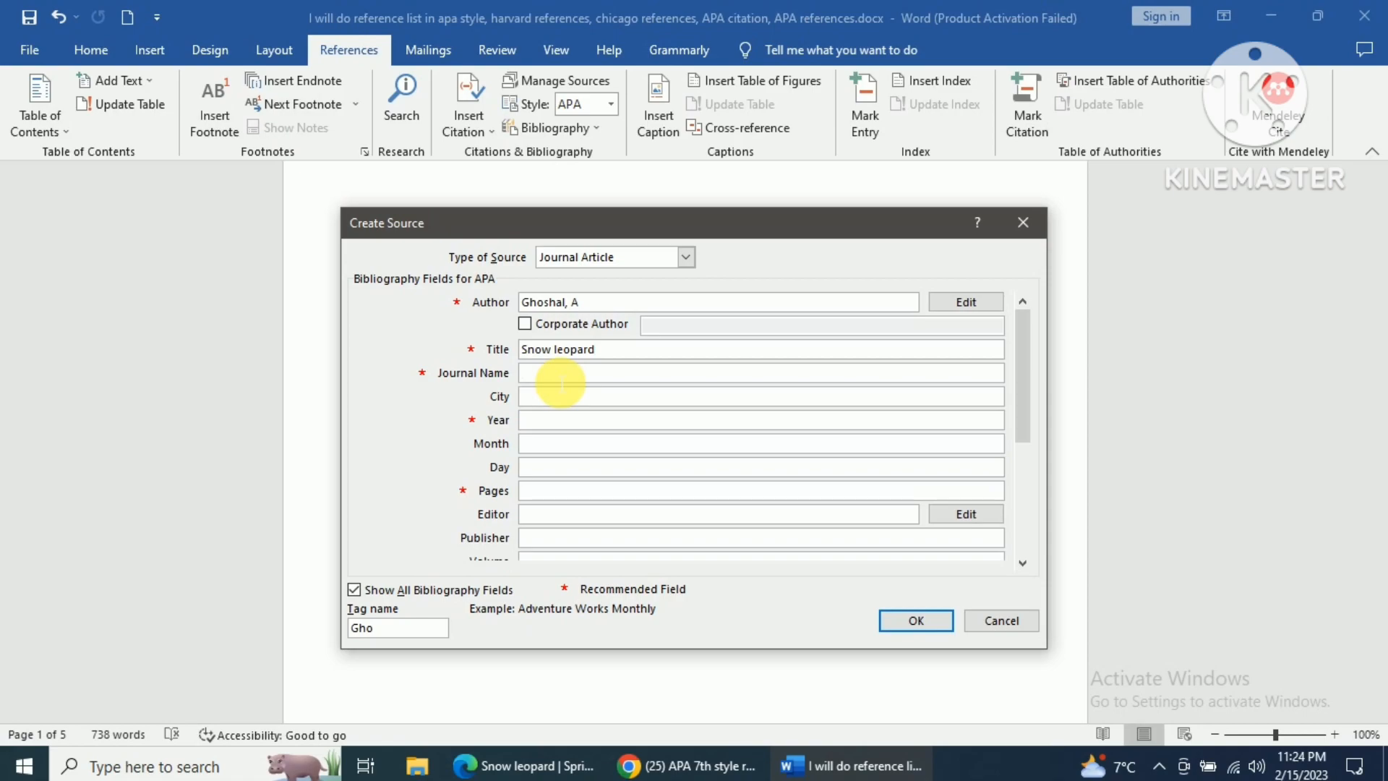
text(Resonance)
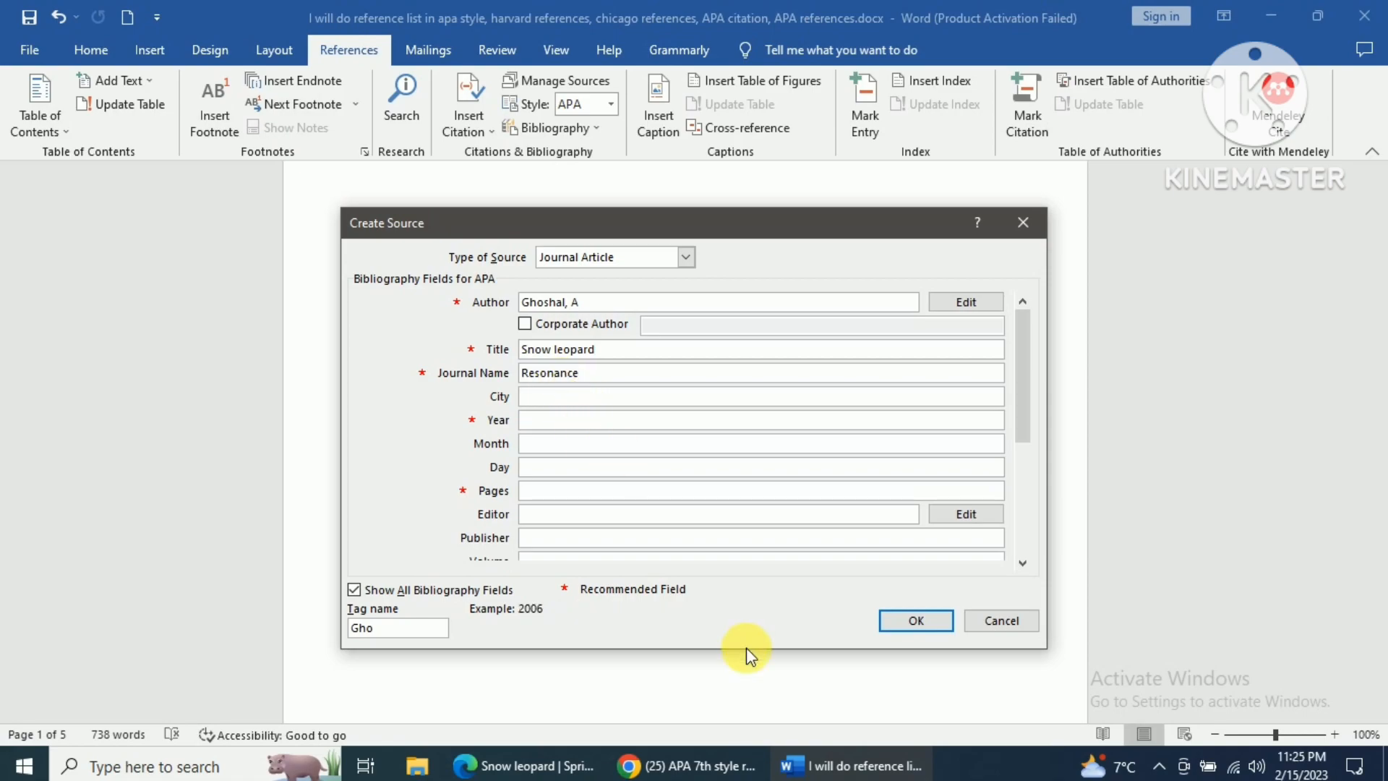
click(524, 766)
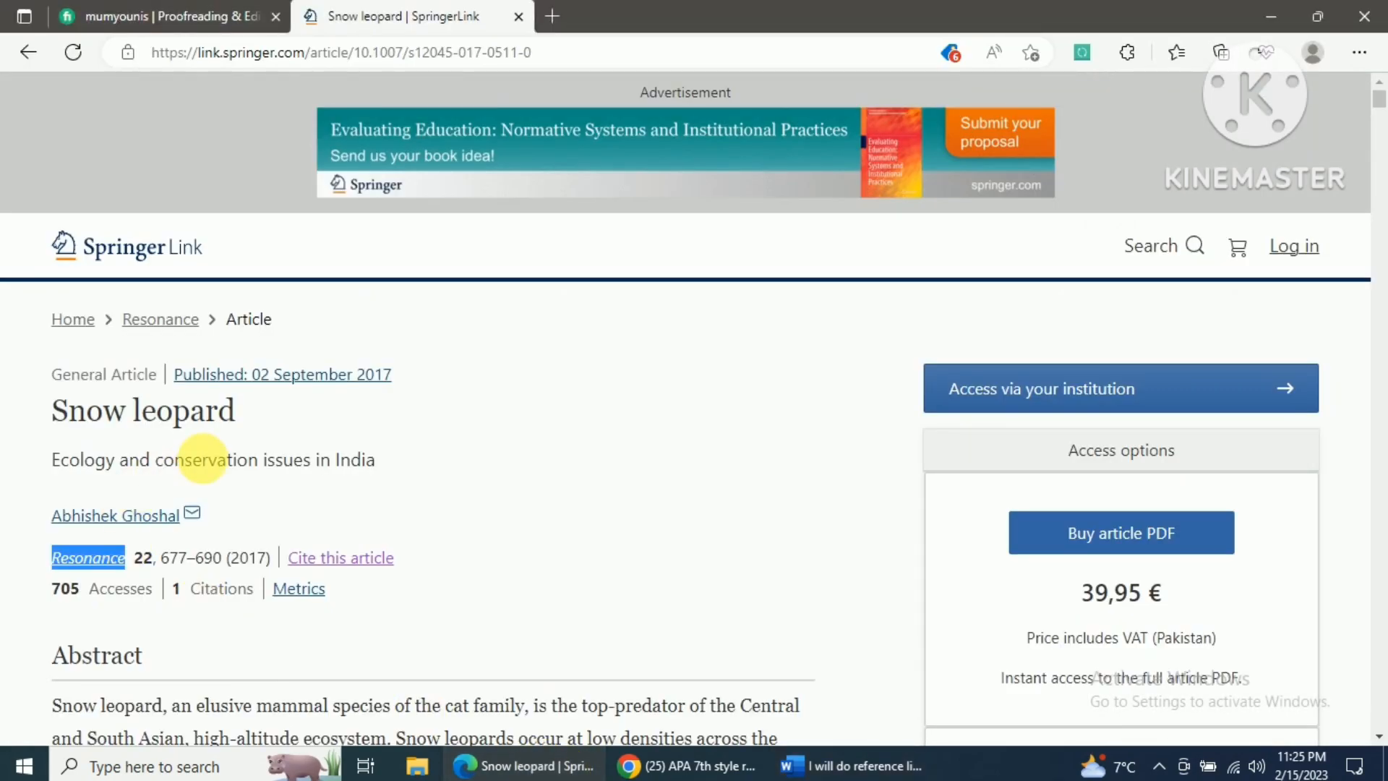
mouse_move(433, 433)
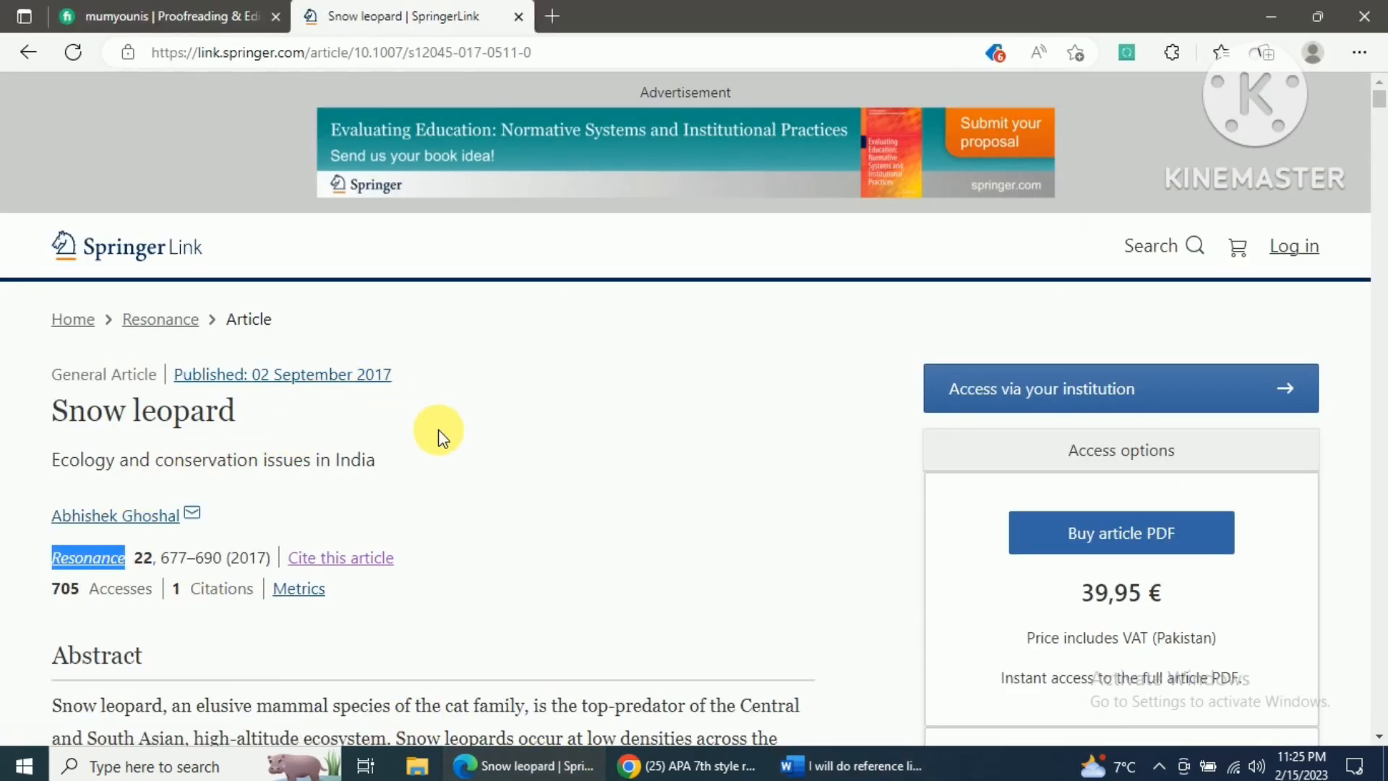
click(826, 766)
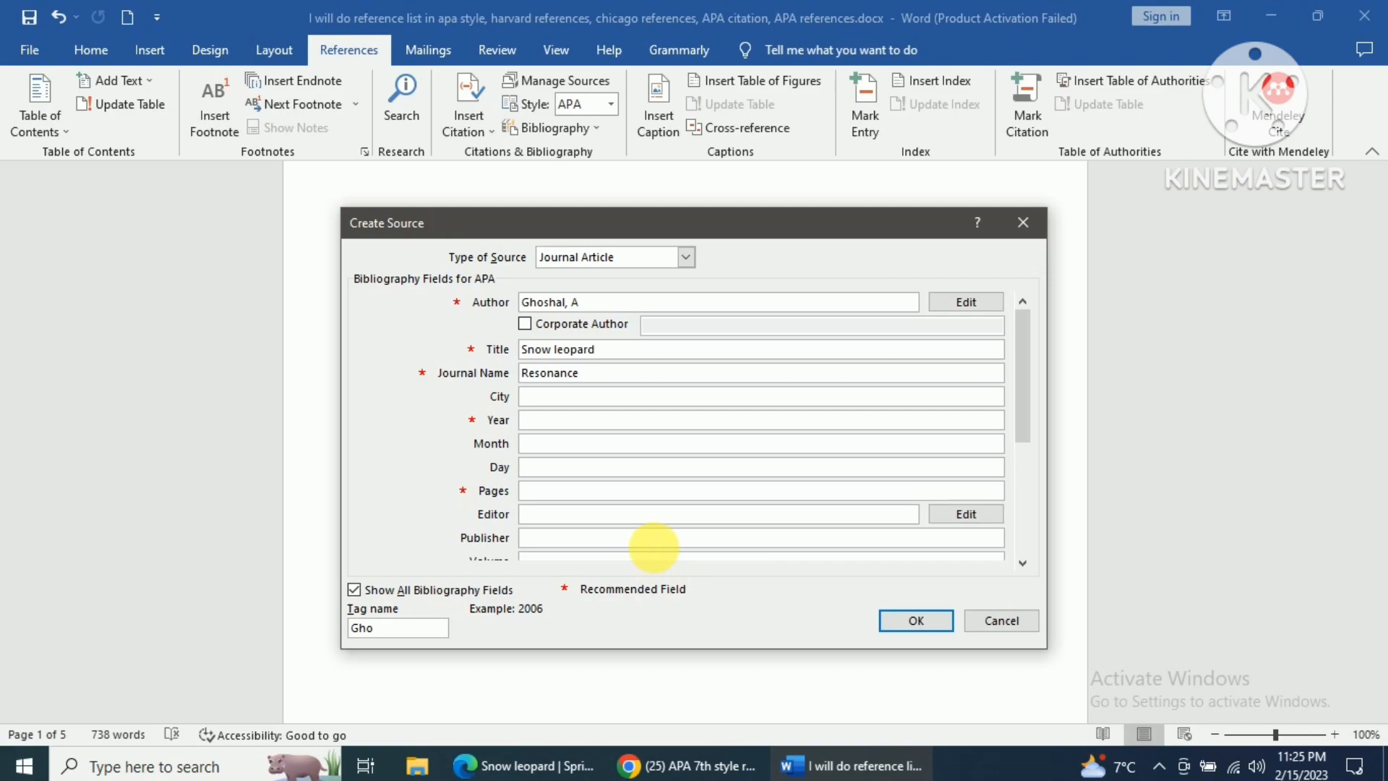
text(2)
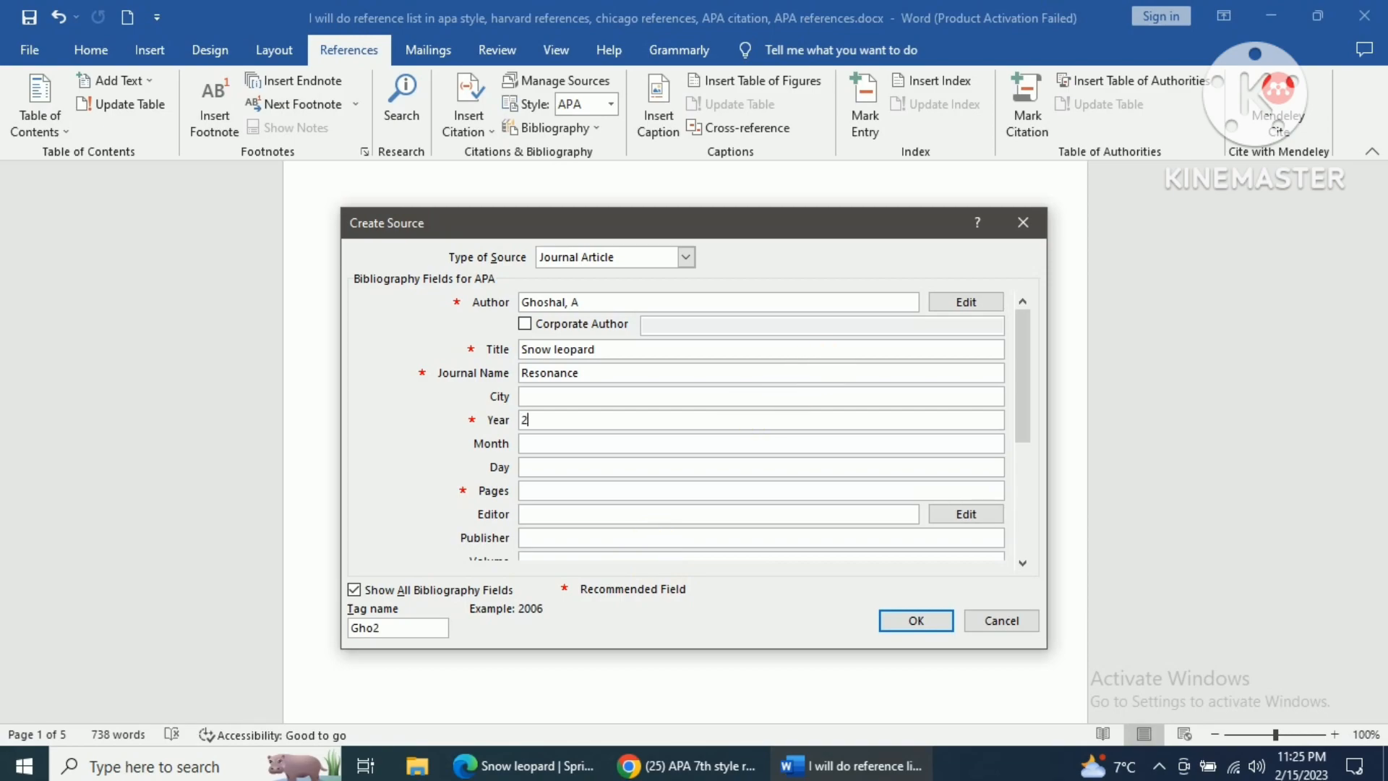
text(017)
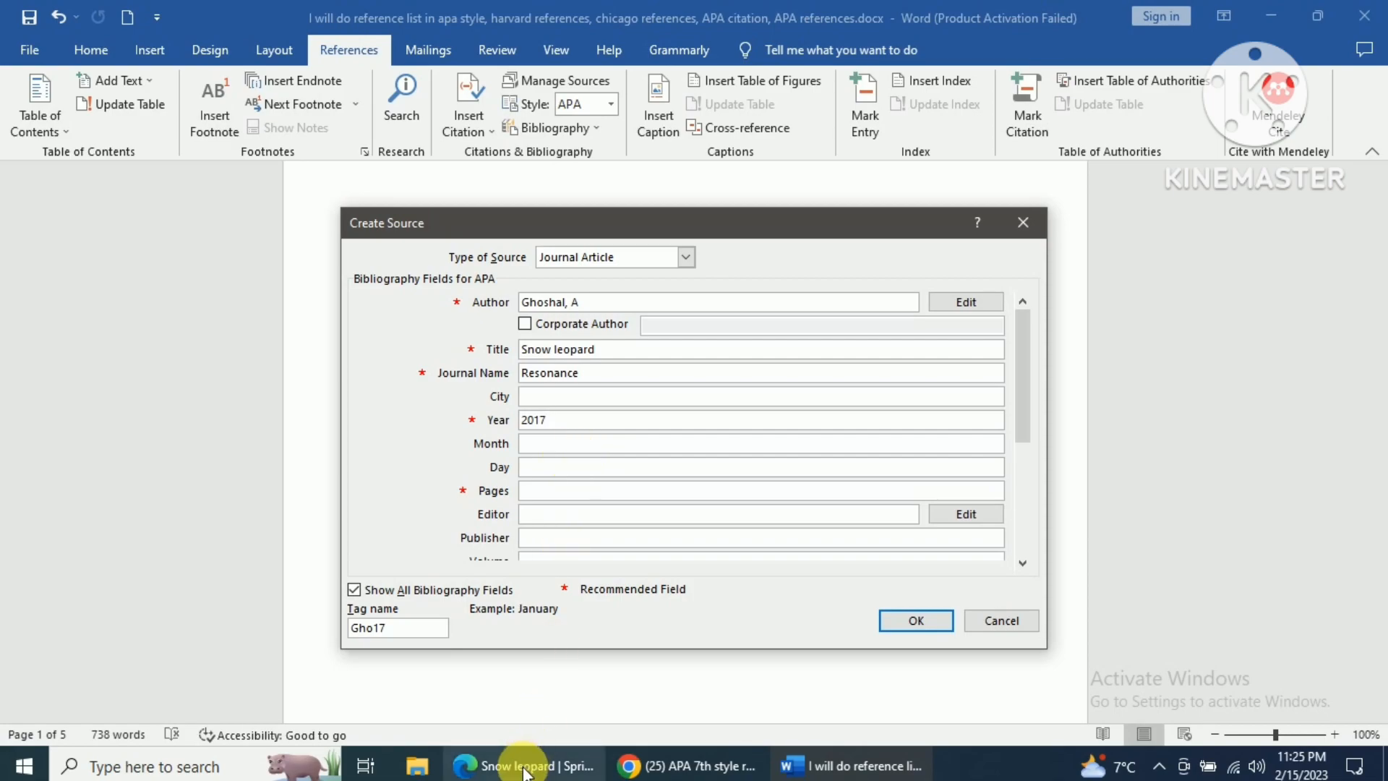
Enter month September, day 02 and pages 667-690.
click(522, 766)
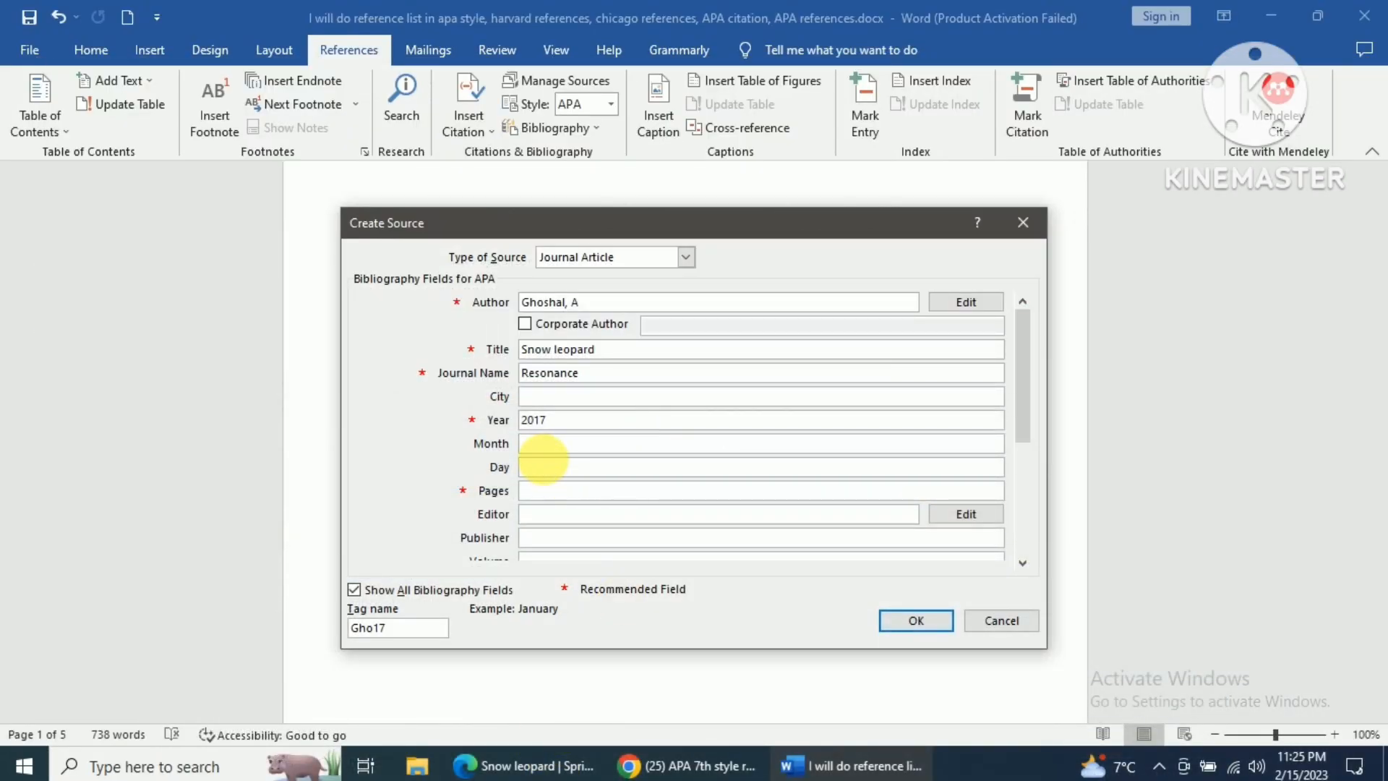
text(Septermber)
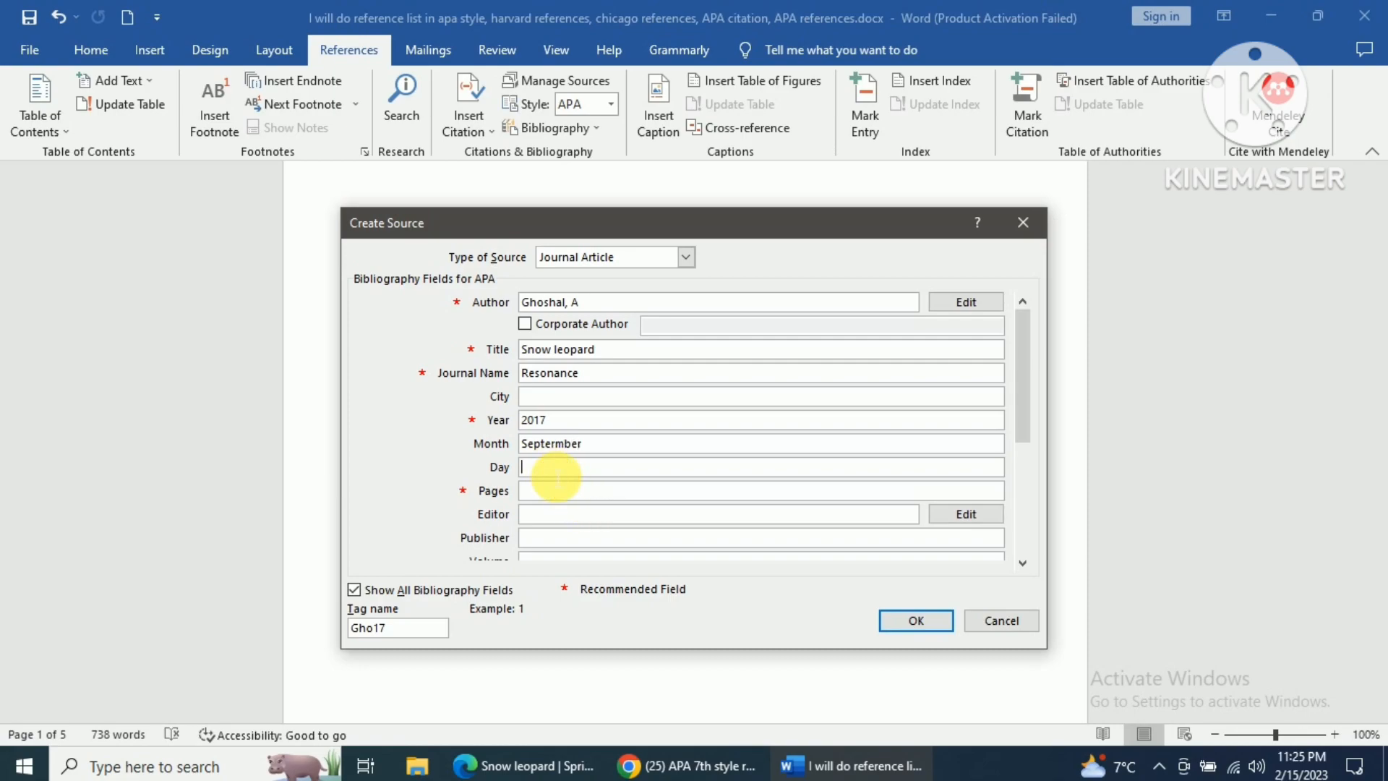
text(02)
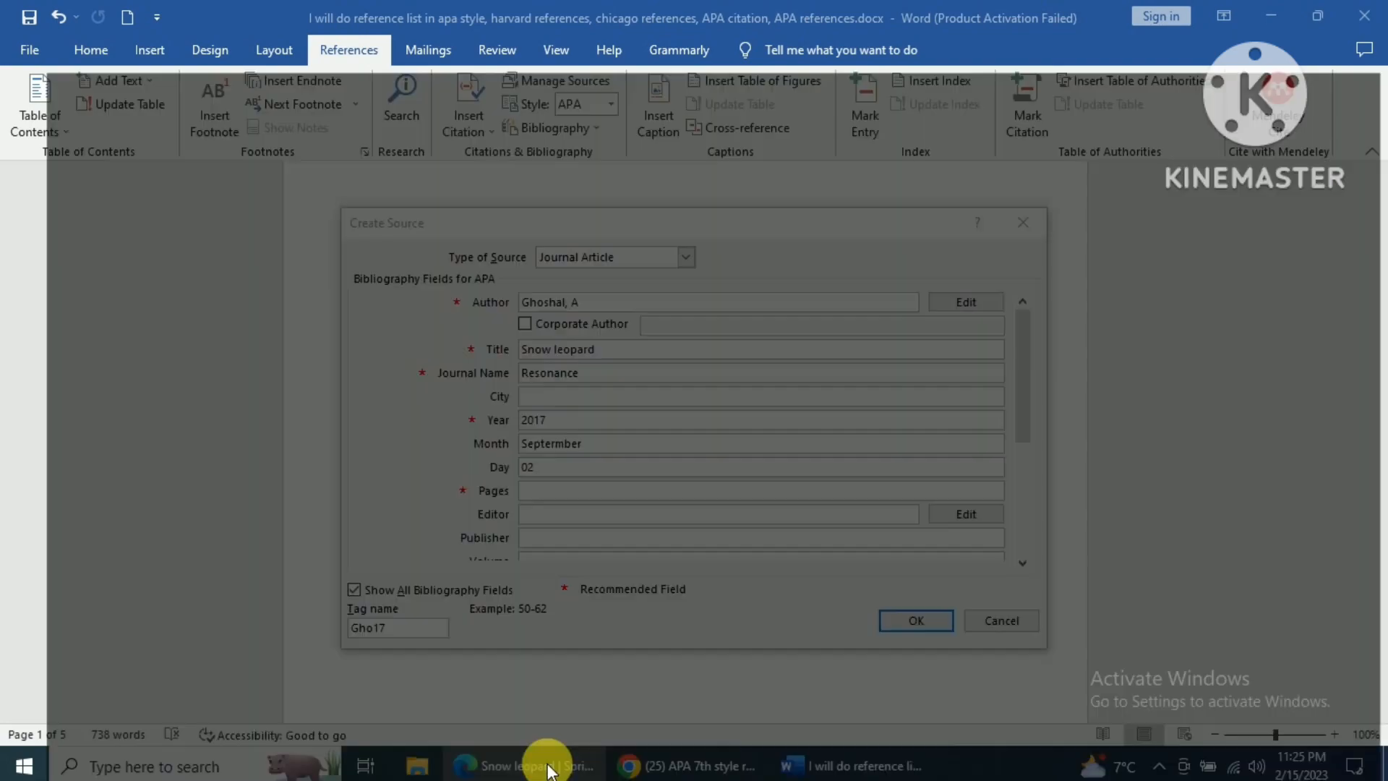
click(524, 766)
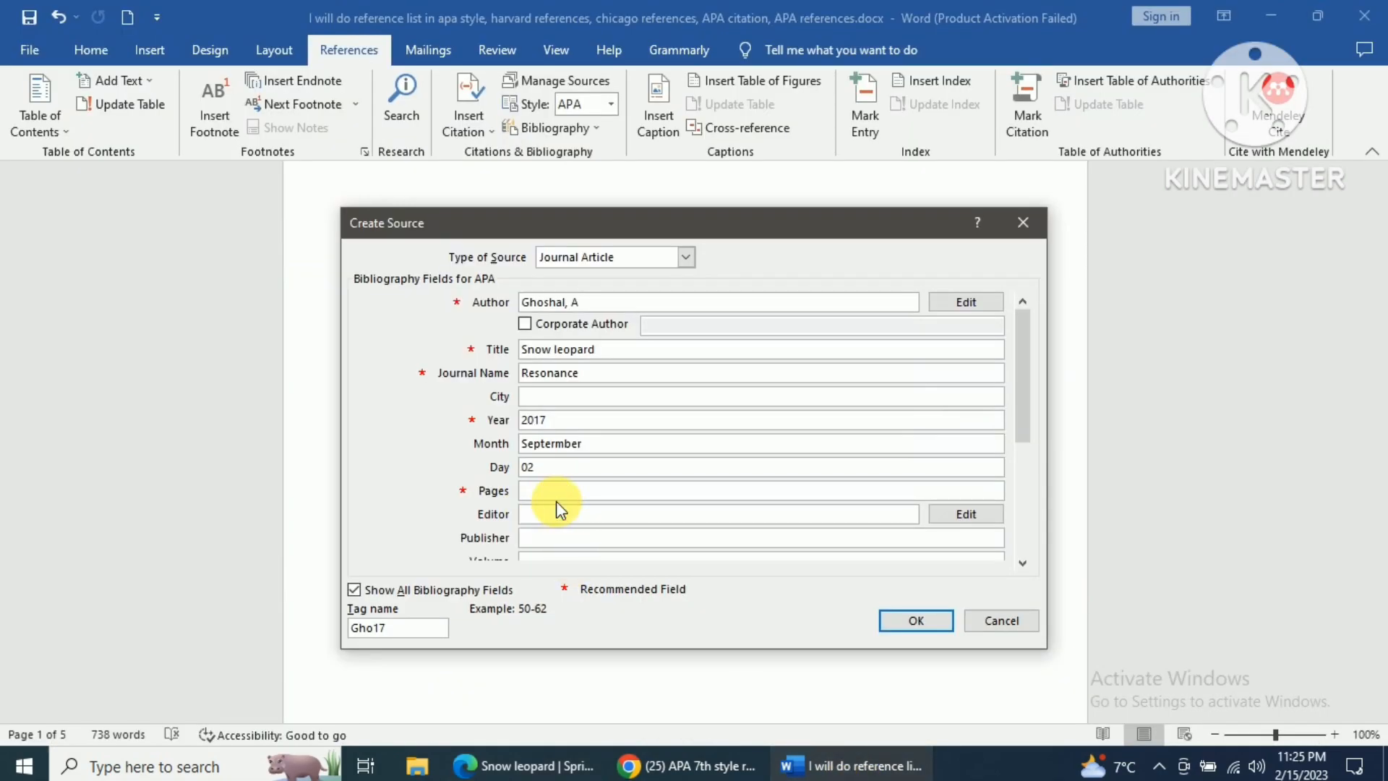
text(6)
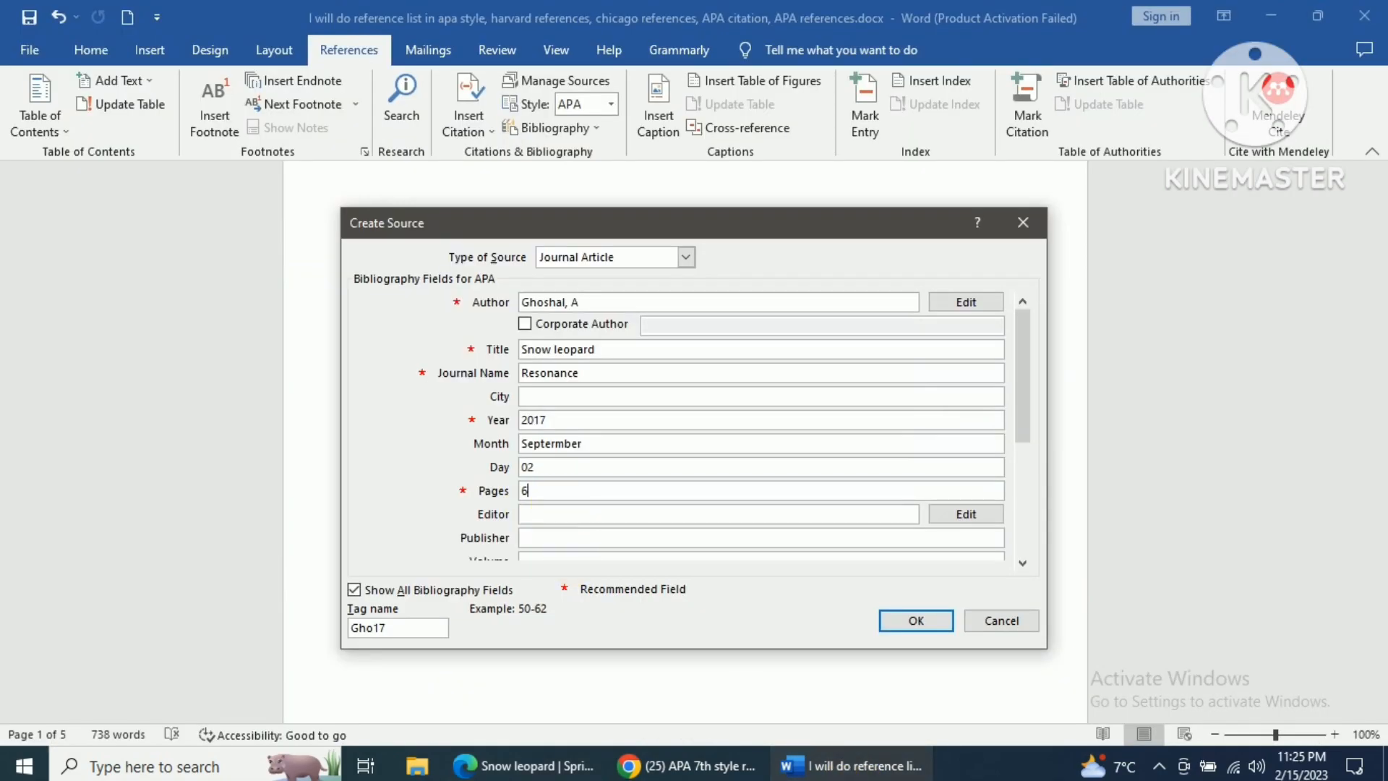
text(67-)
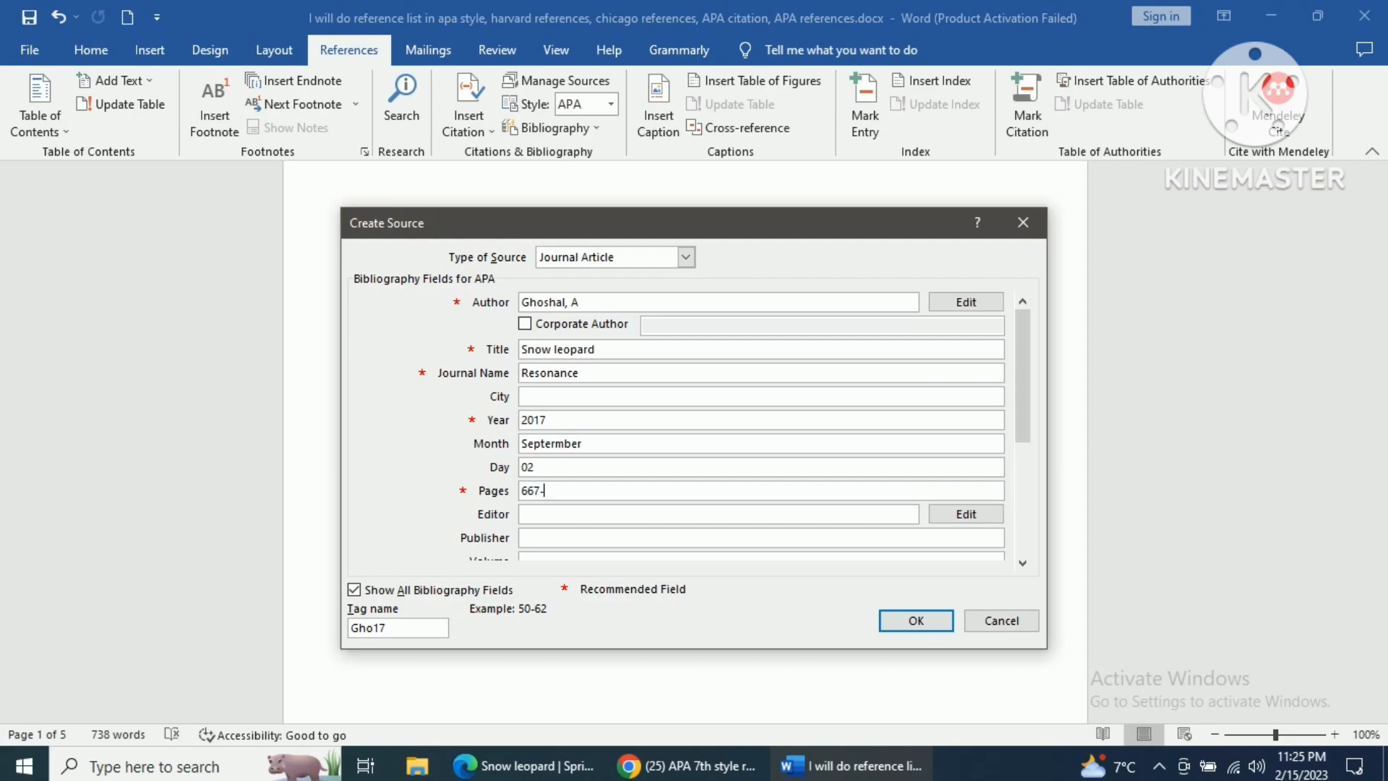
text(690)
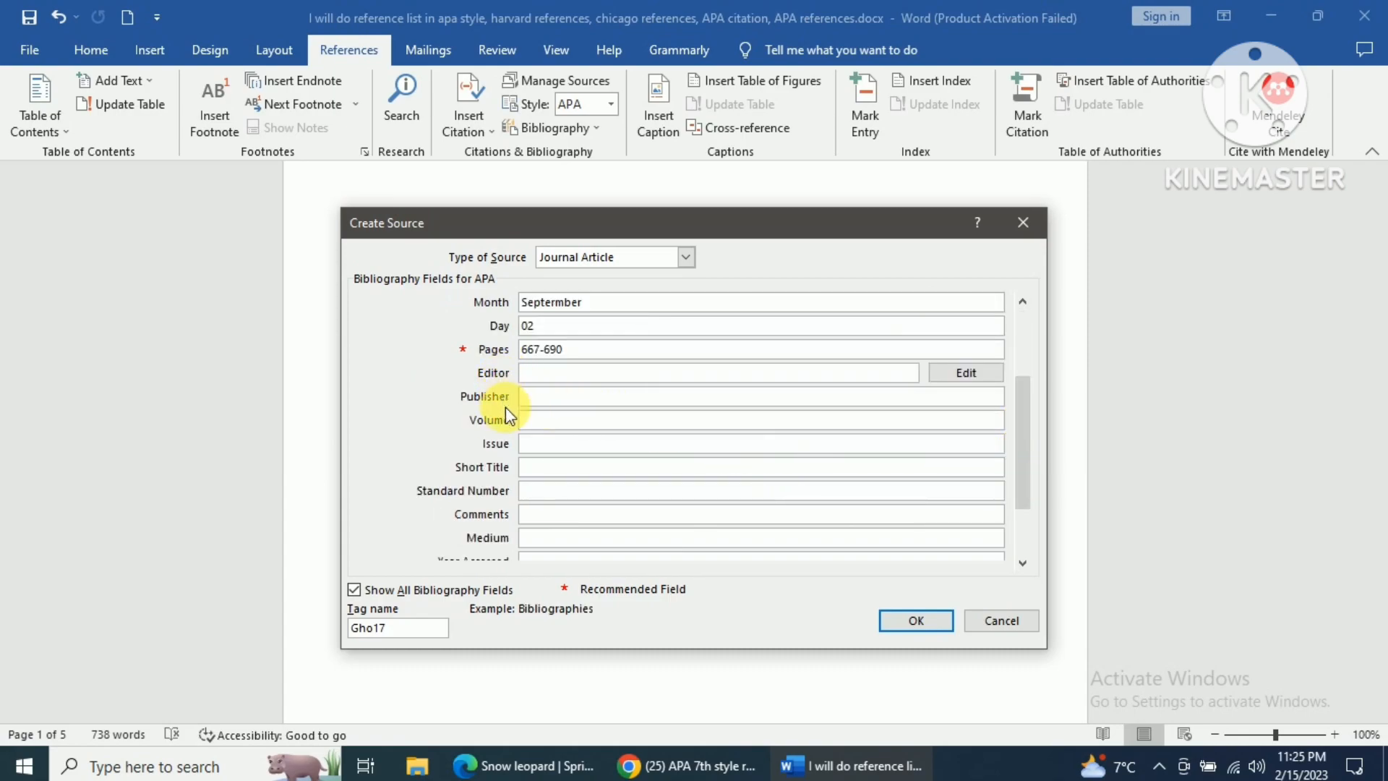
Look up the volume on the article page and enter volume 22.
click(760, 418)
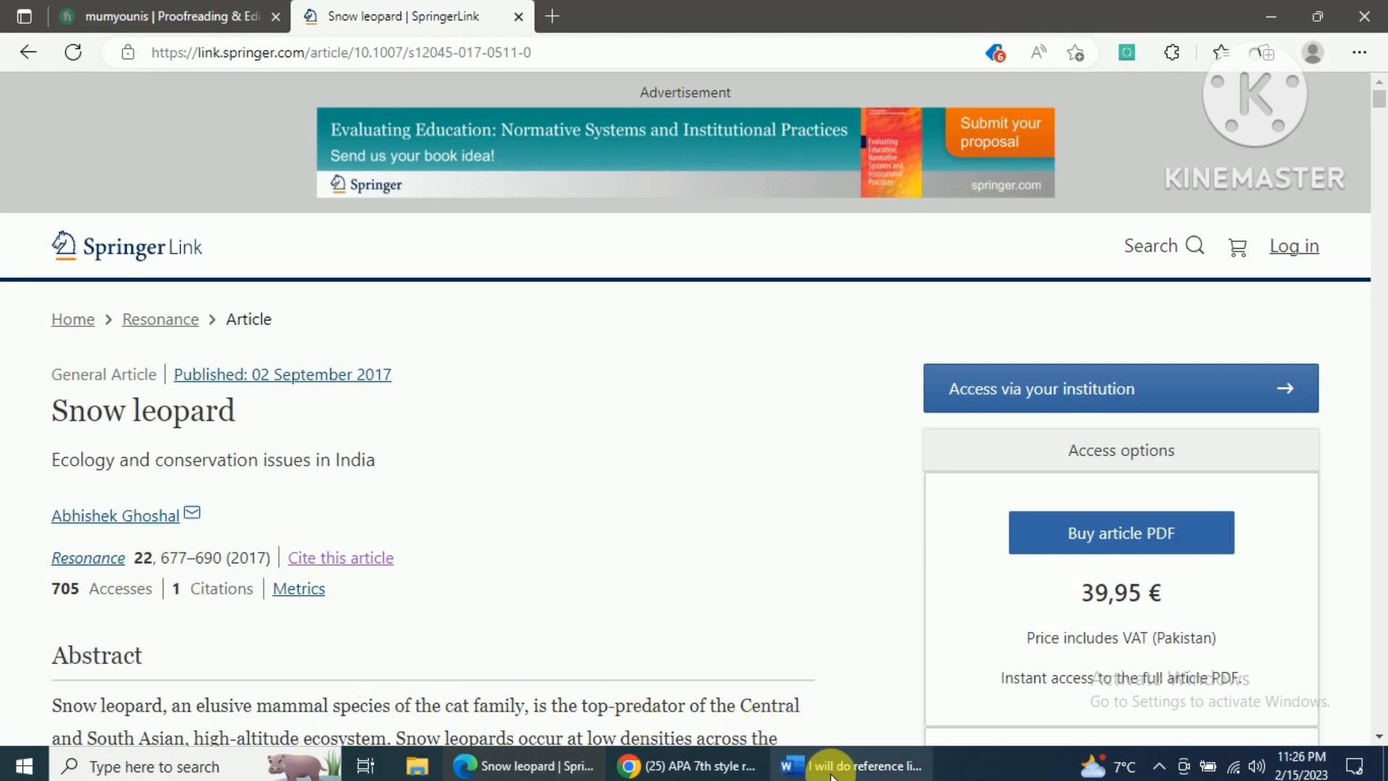
click(786, 765)
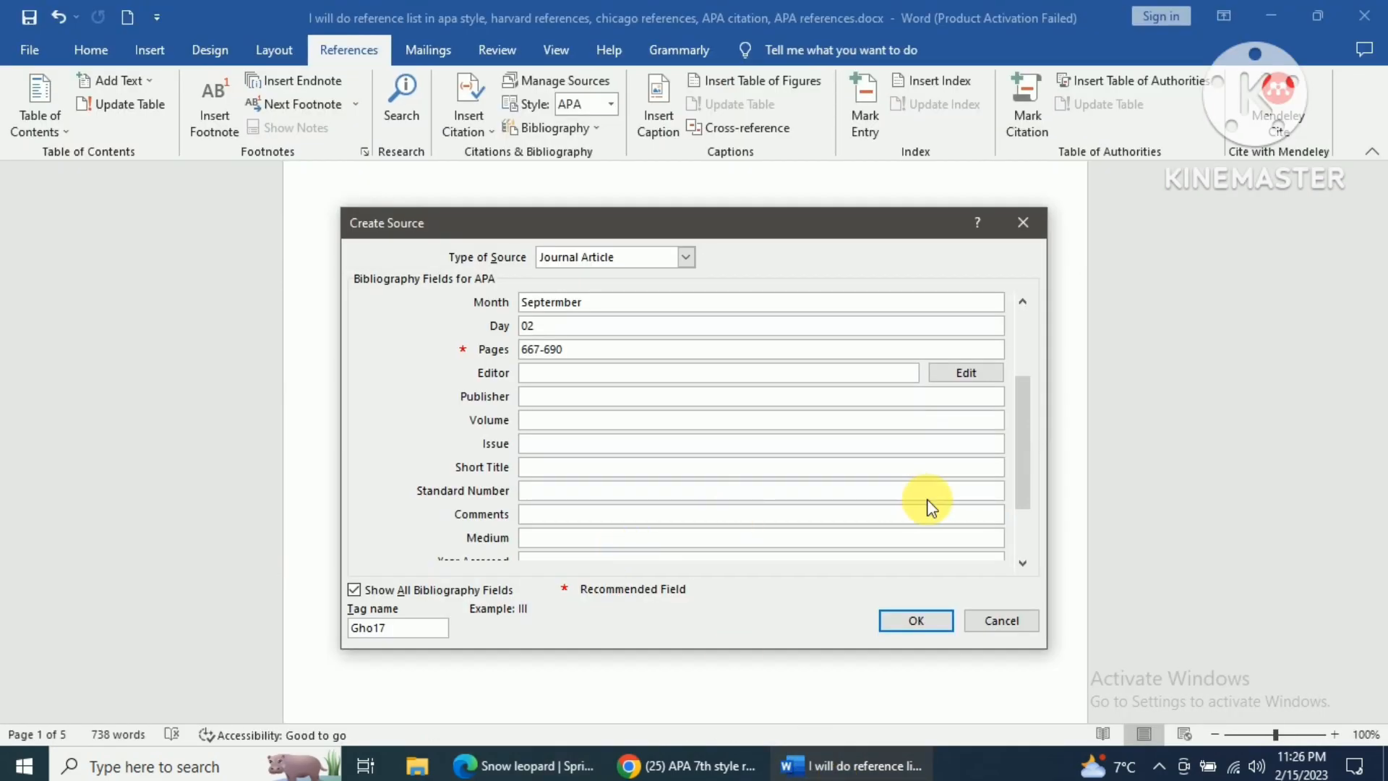
text(22)
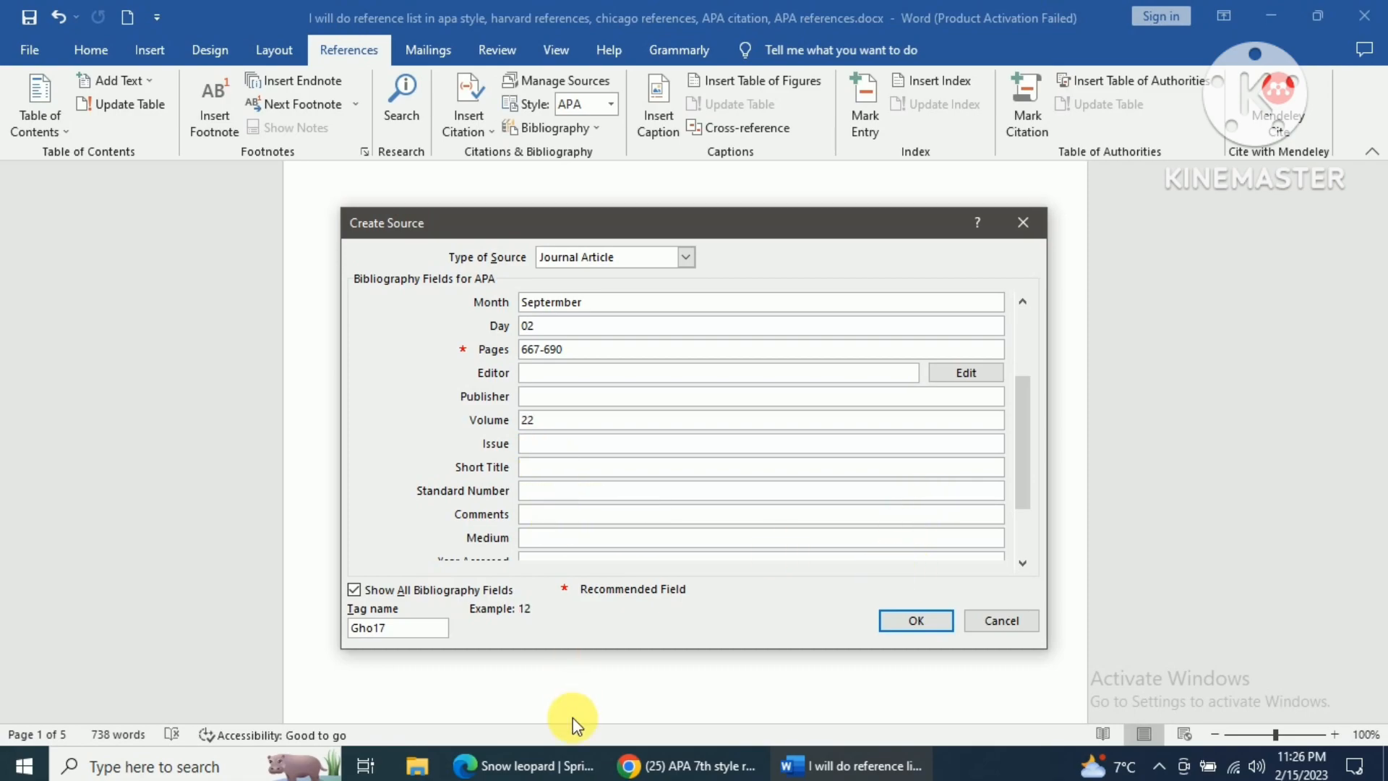
click(523, 764)
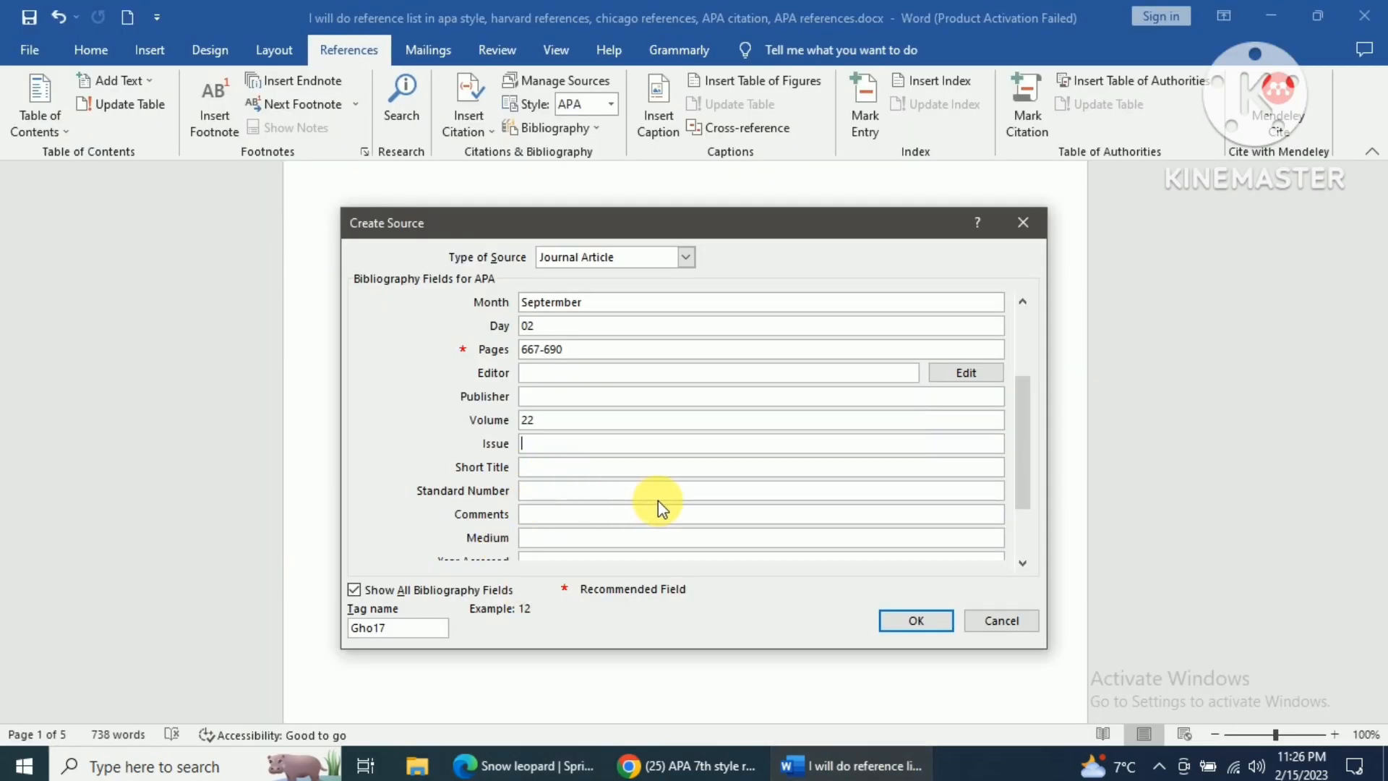
mouse_move(1020, 433)
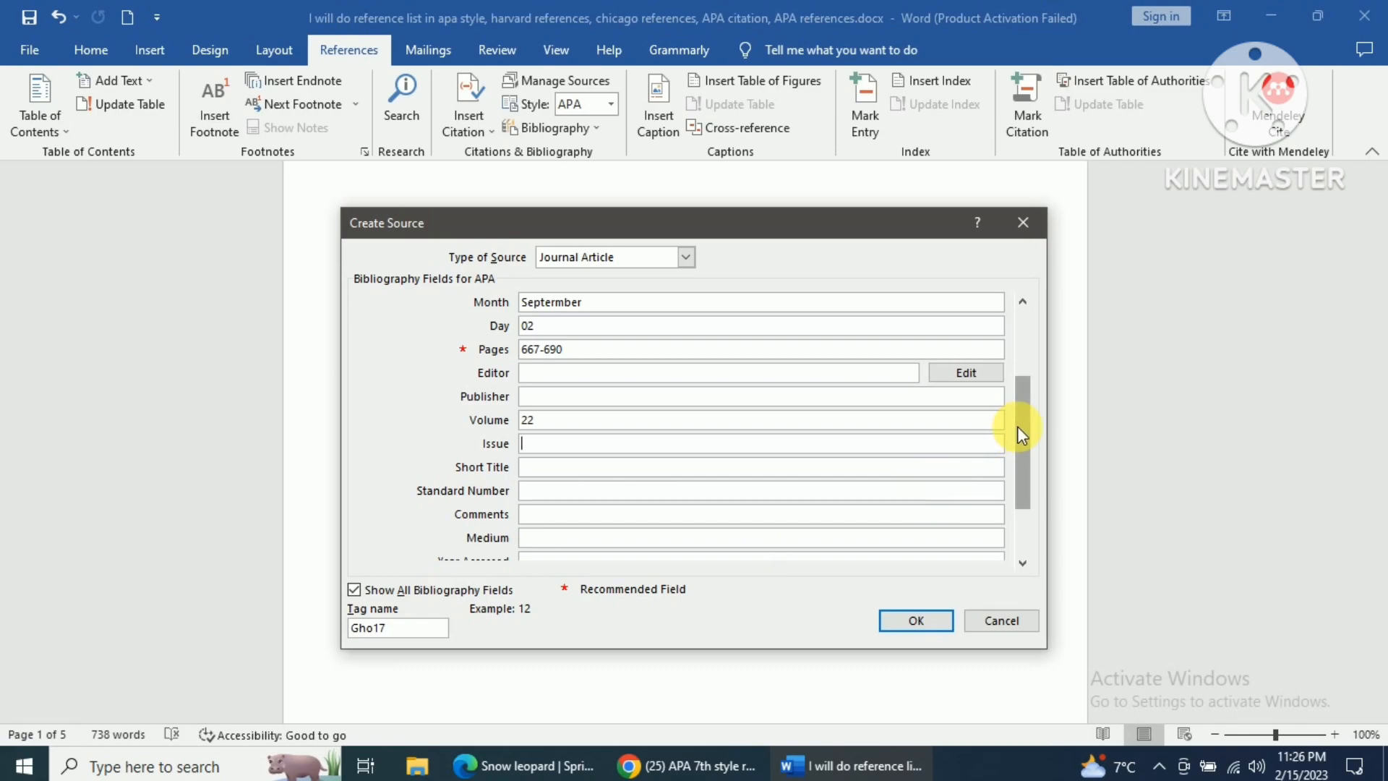
scroll(down, 3)
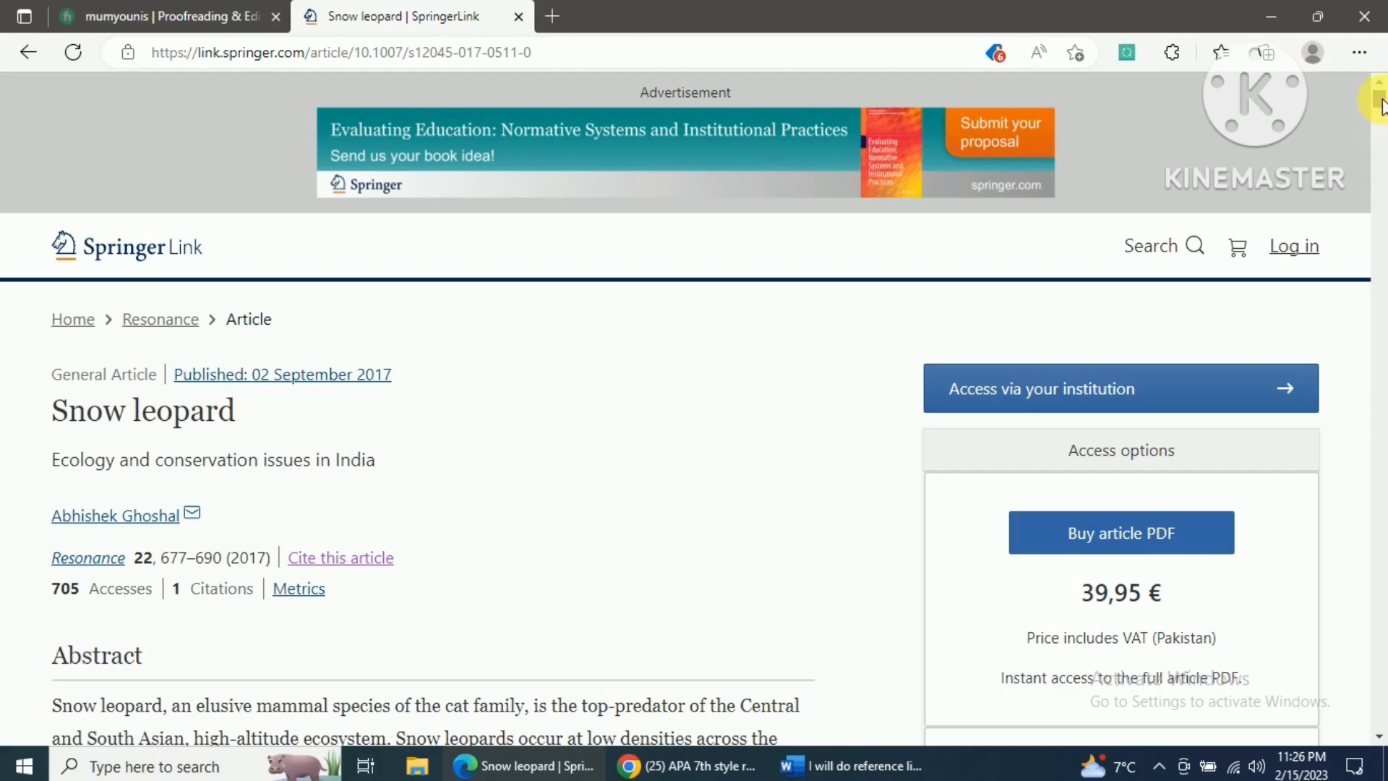
scroll(down, 3)
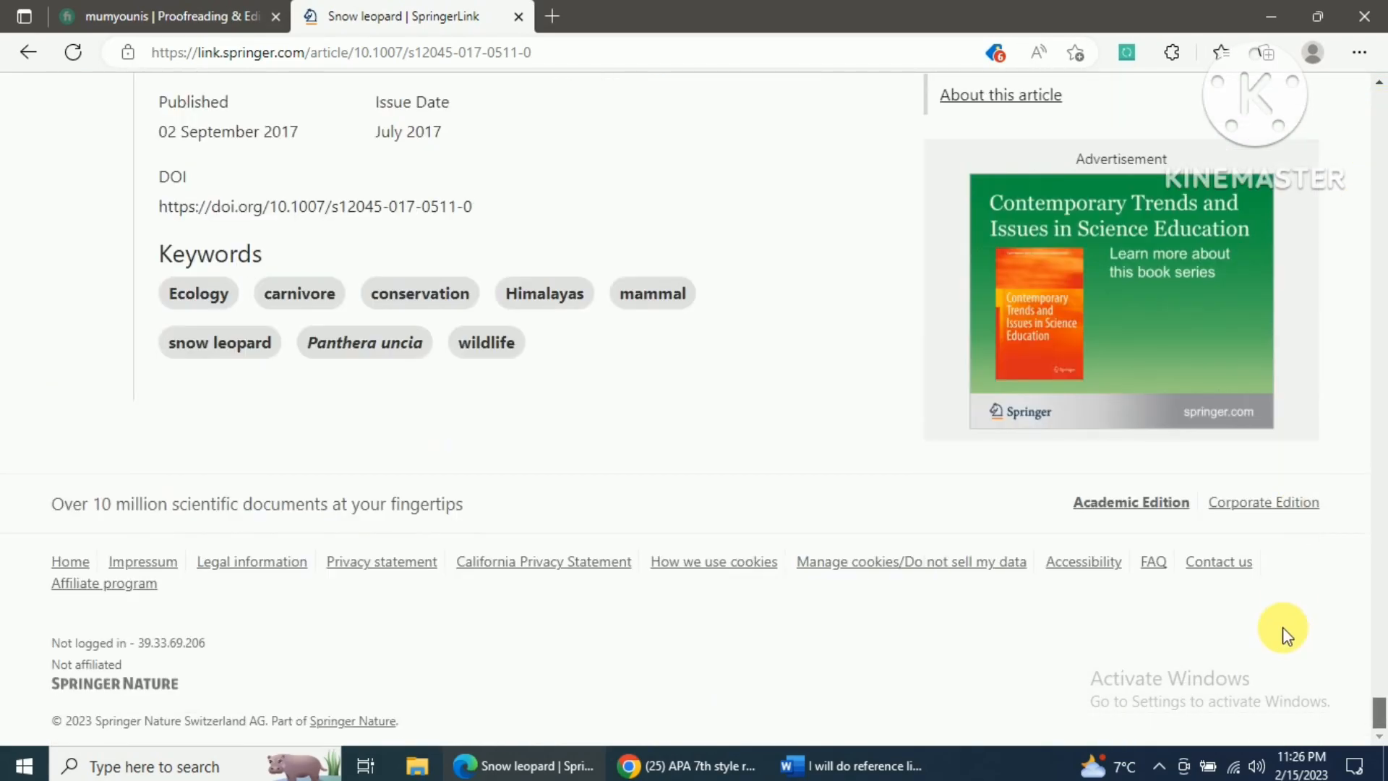
mouse_move(483, 220)
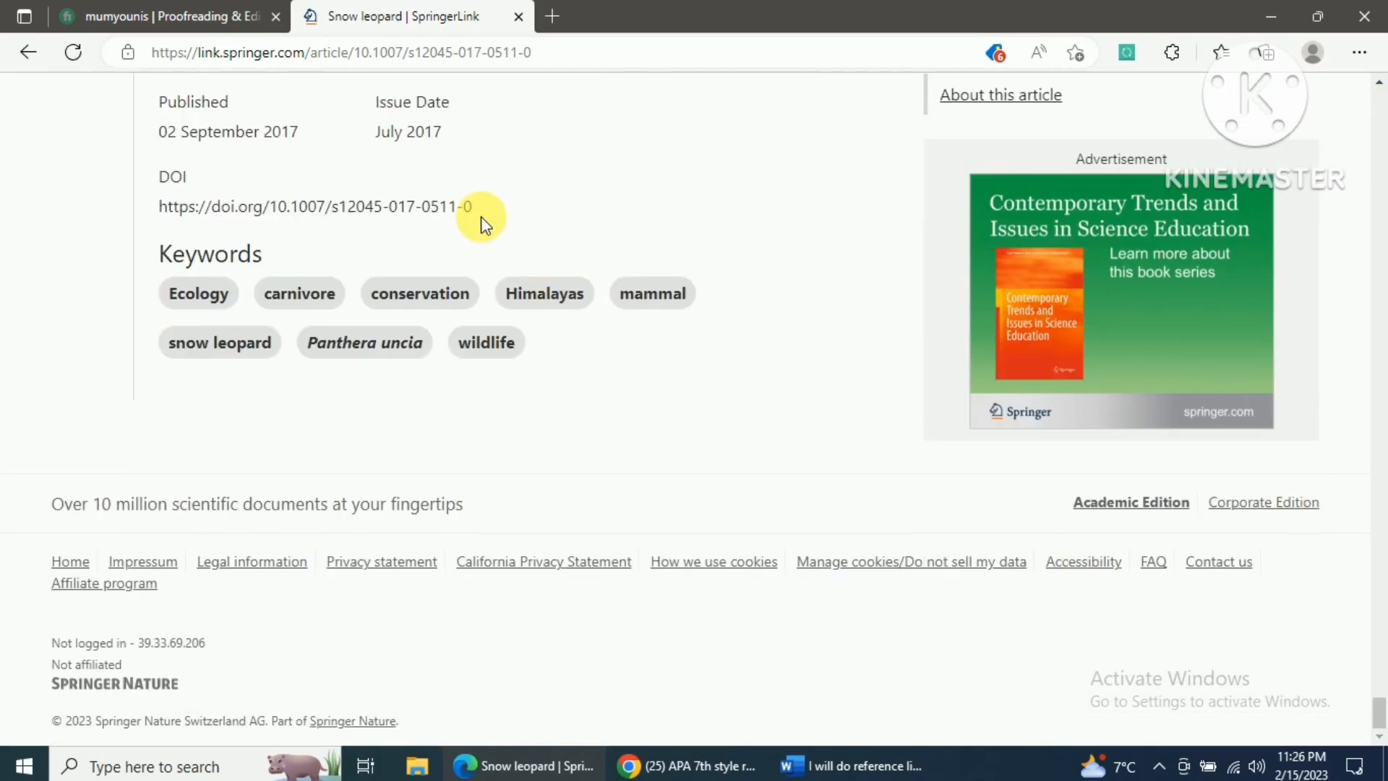
drag(478, 206, 164, 206)
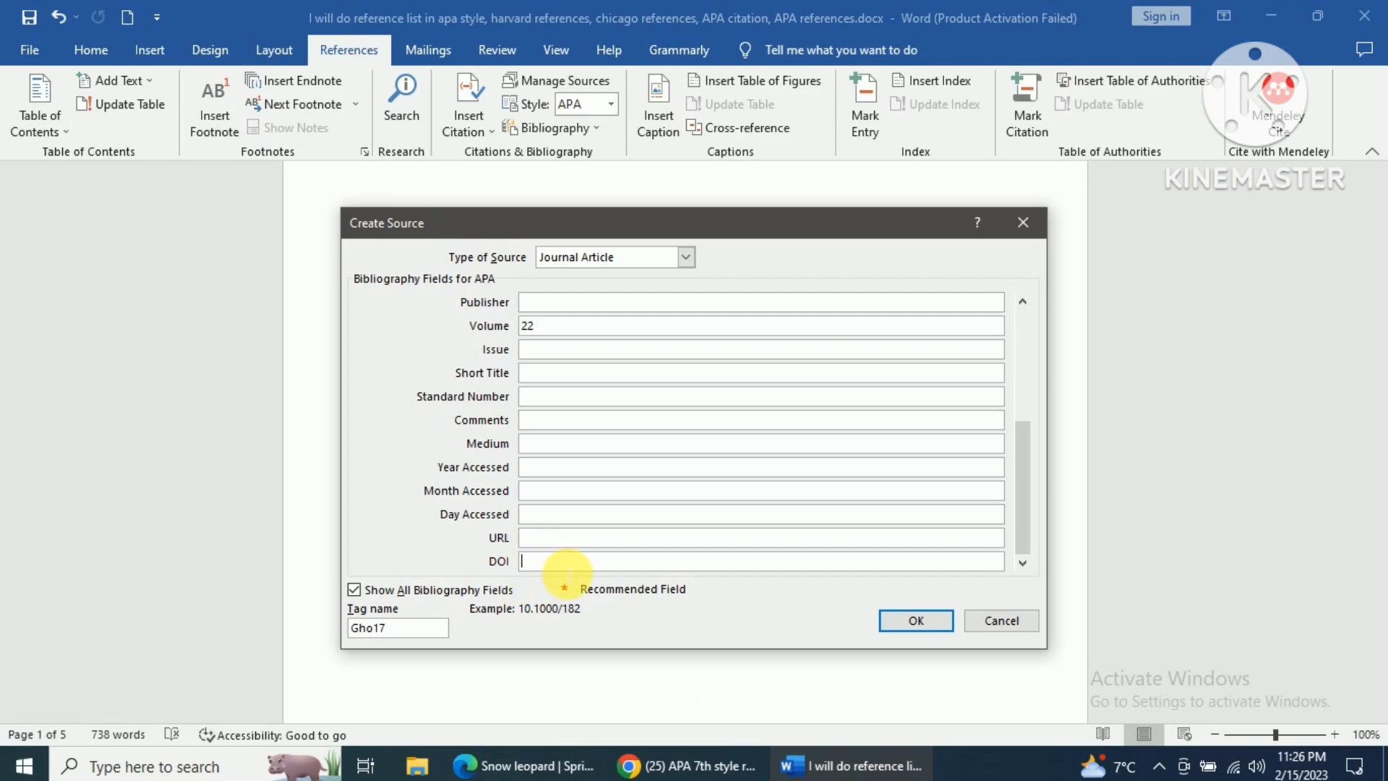
text(https://doi.org/10.1007/s12045-017-0511-0)
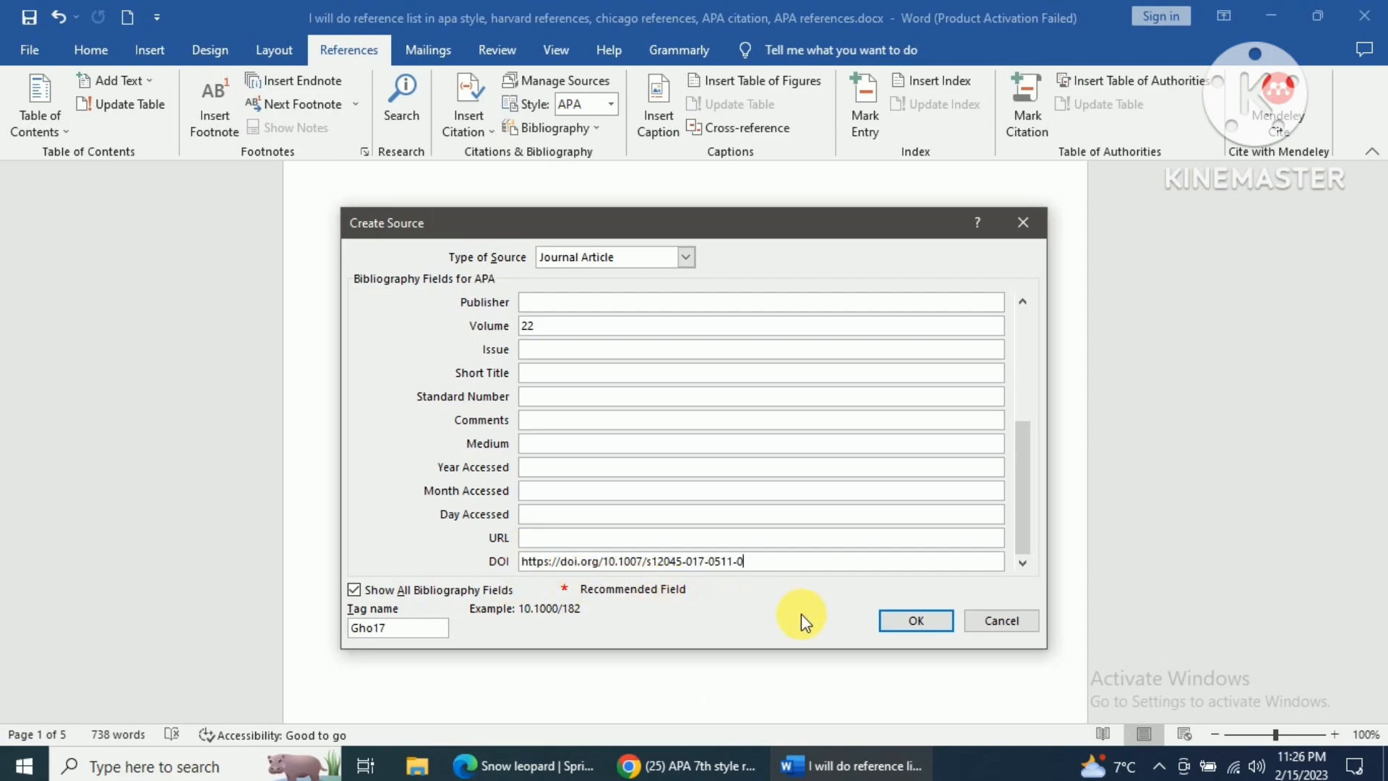
click(915, 620)
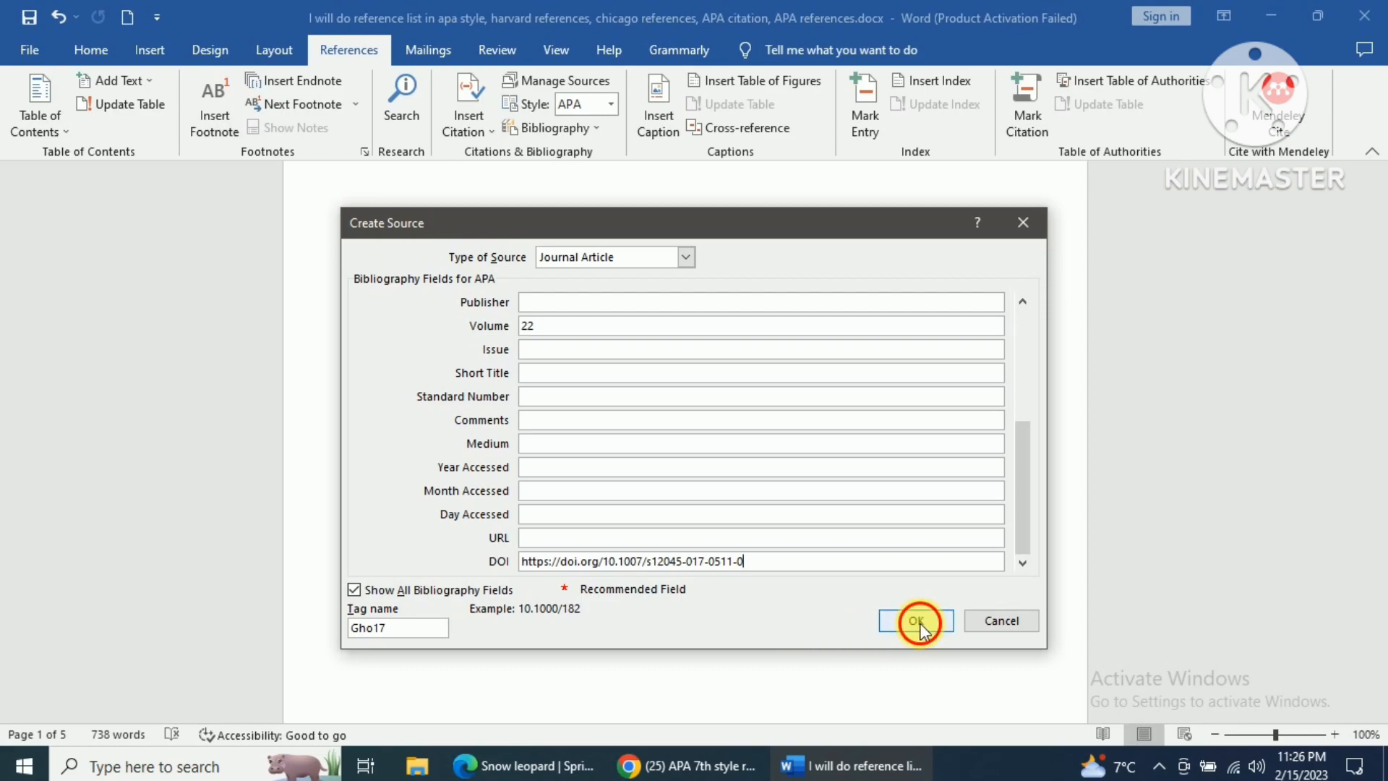
click(914, 620)
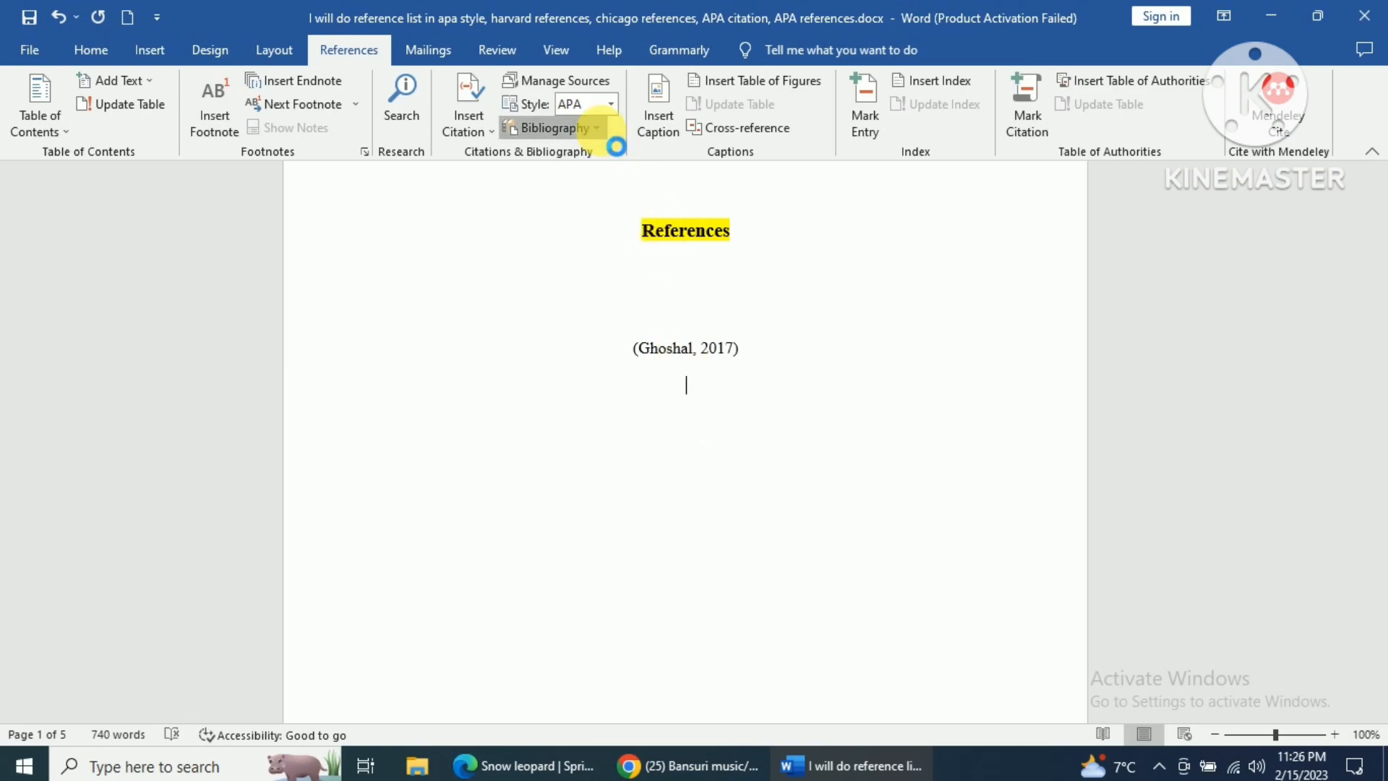
Insert the built-in References bibliography showing the Ghoshal (2017) Snow leopard entry.
click(551, 126)
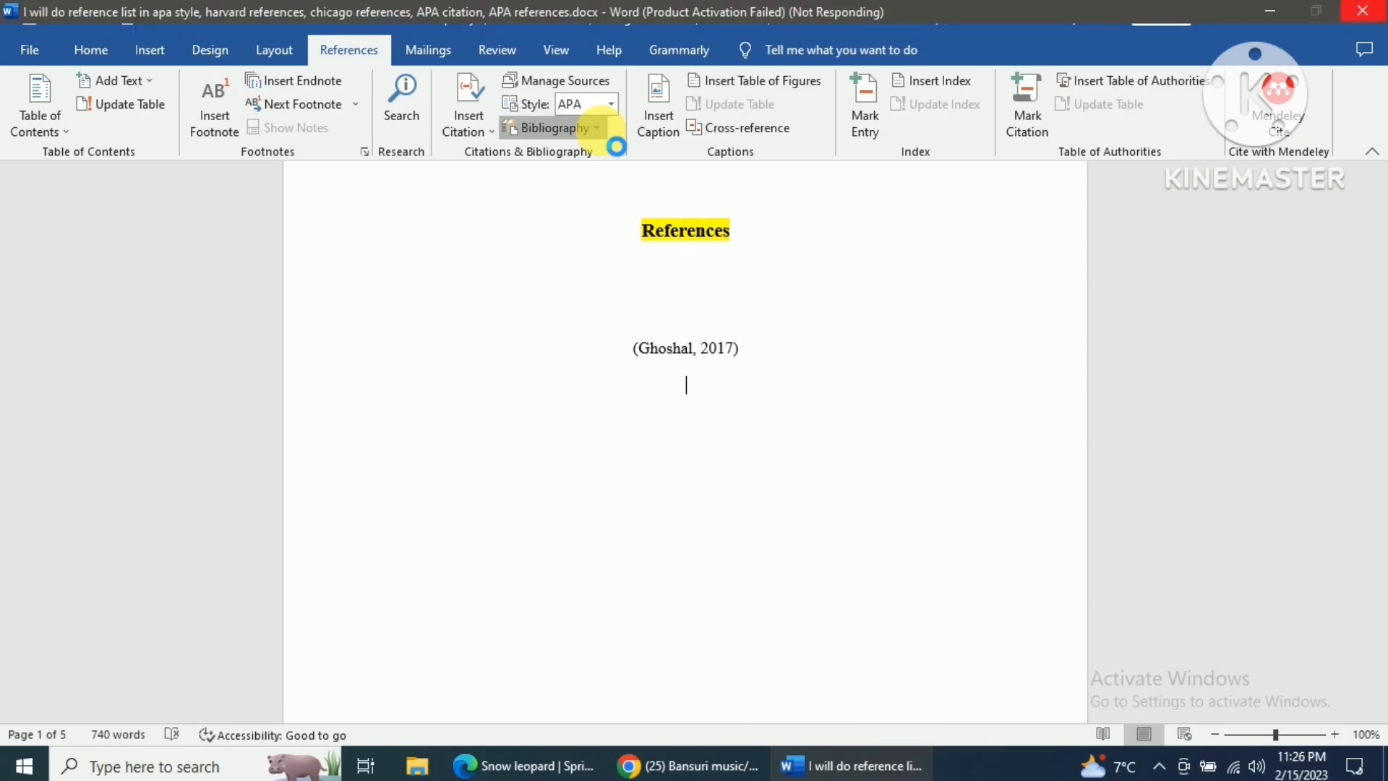
click(552, 127)
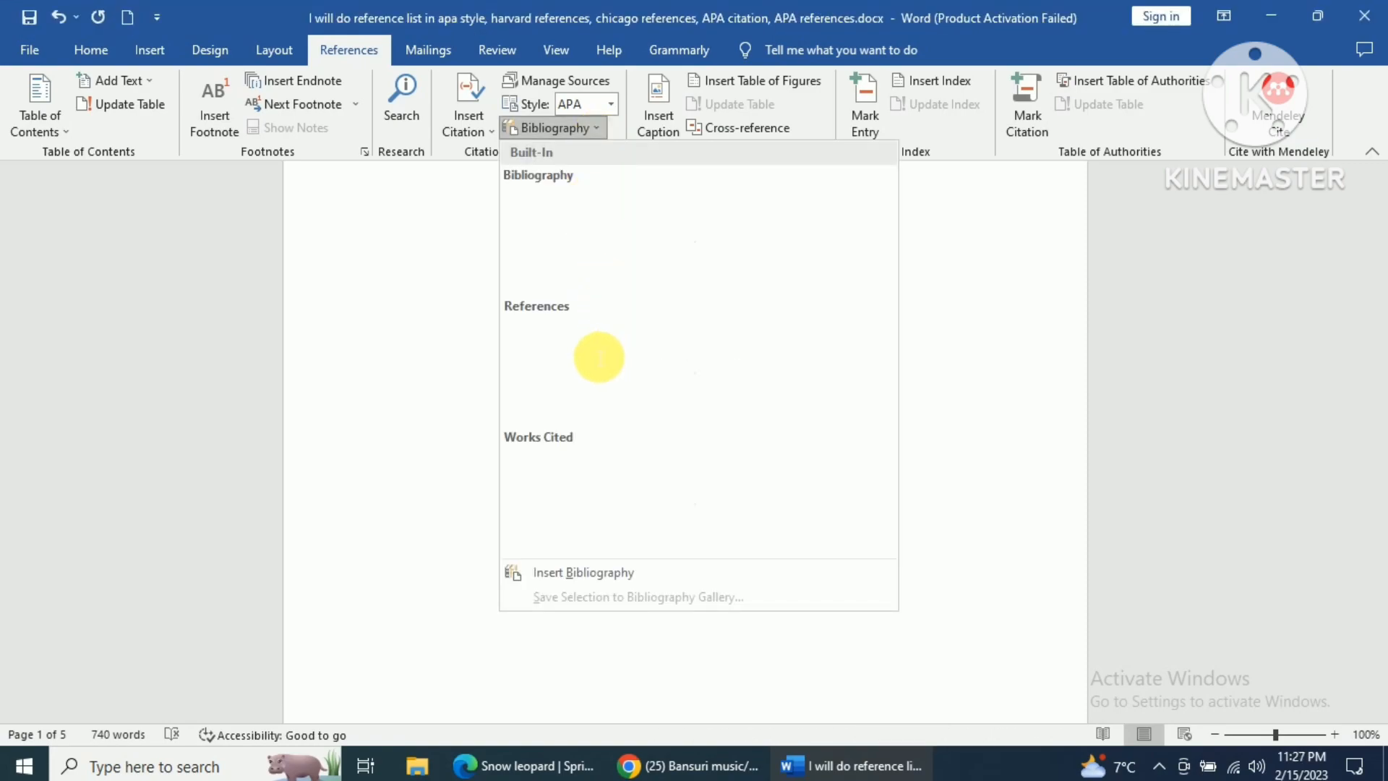
click(685, 230)
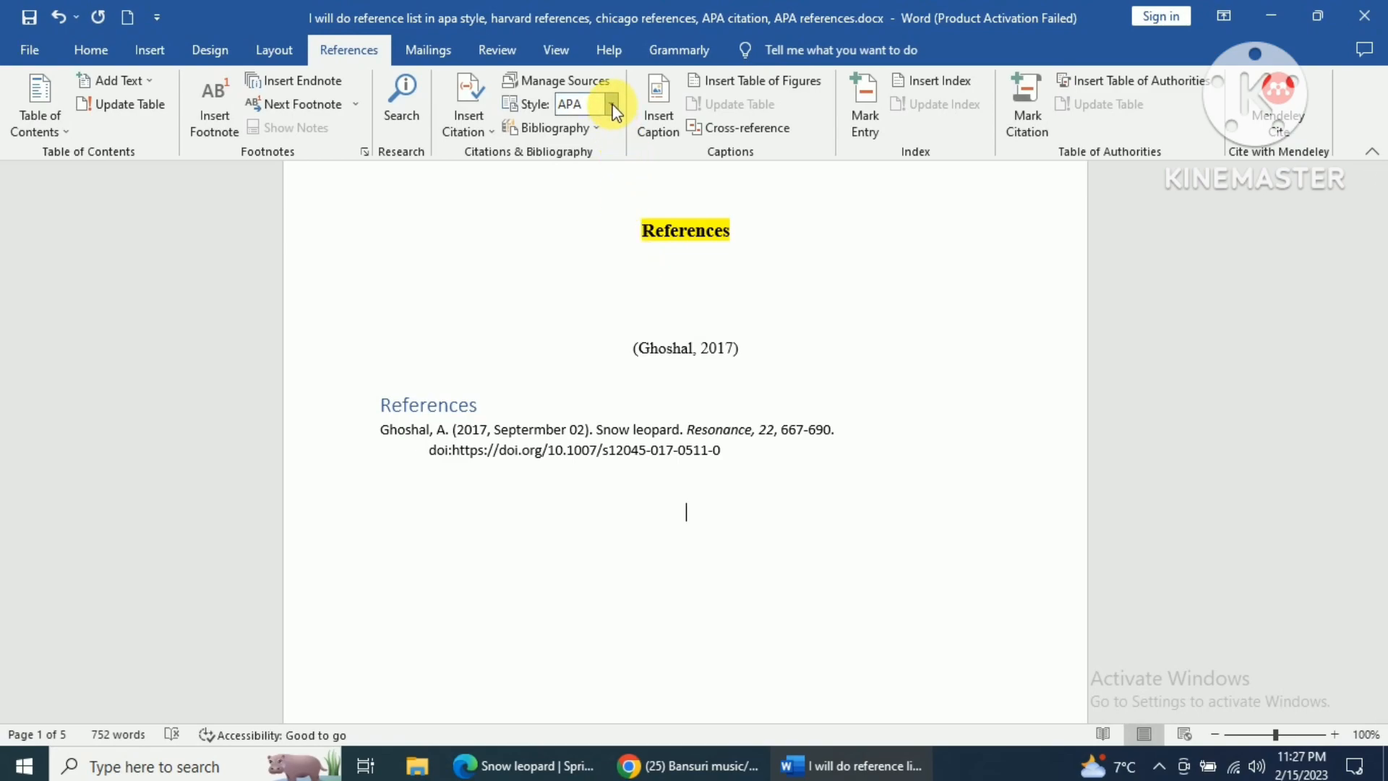
click(579, 103)
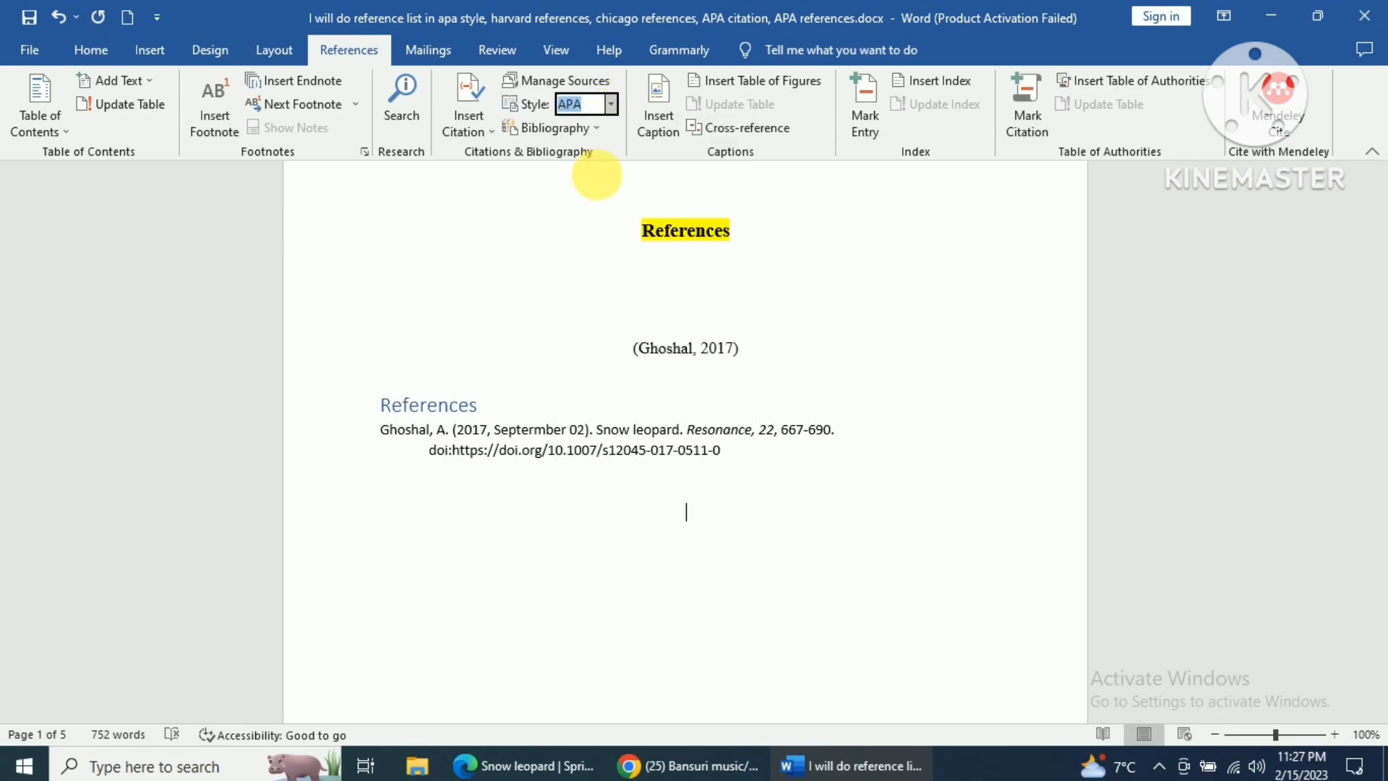
click(609, 103)
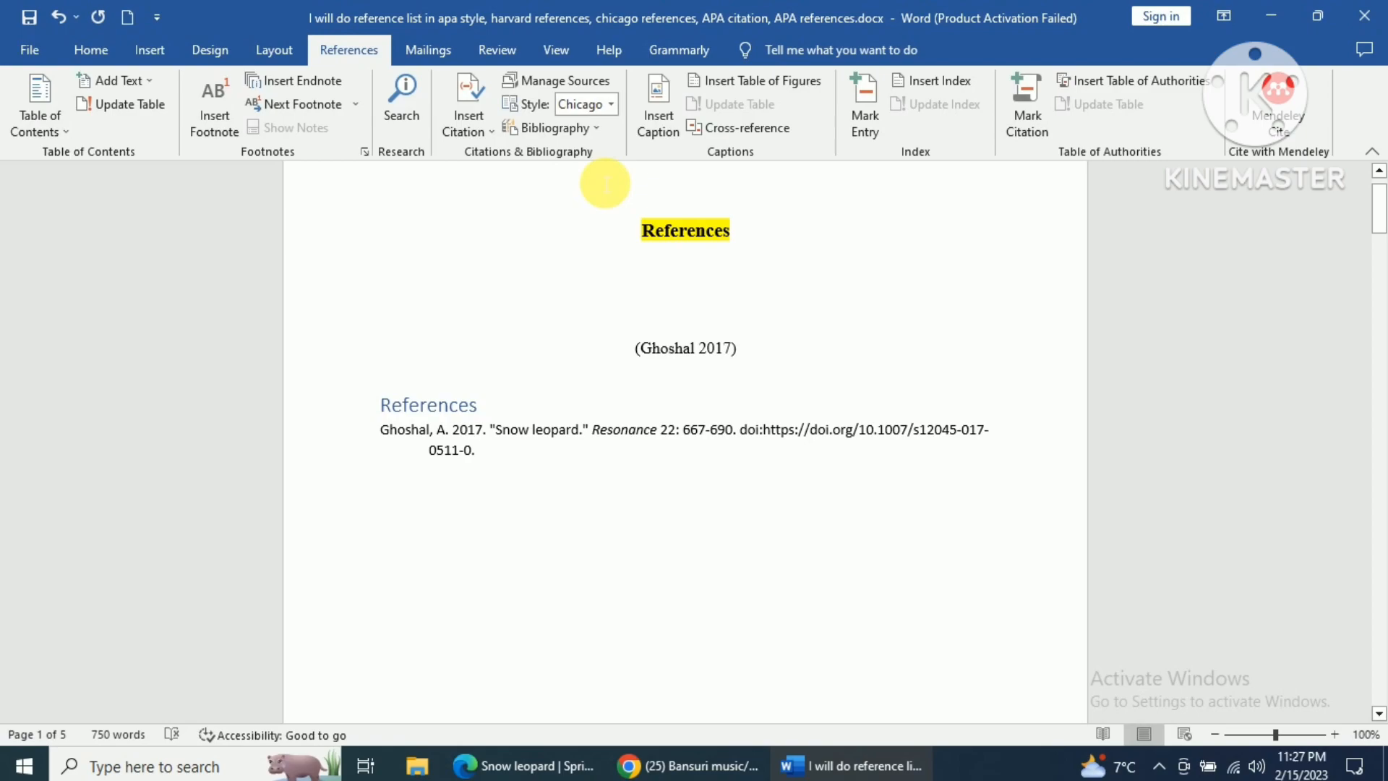
click(610, 104)
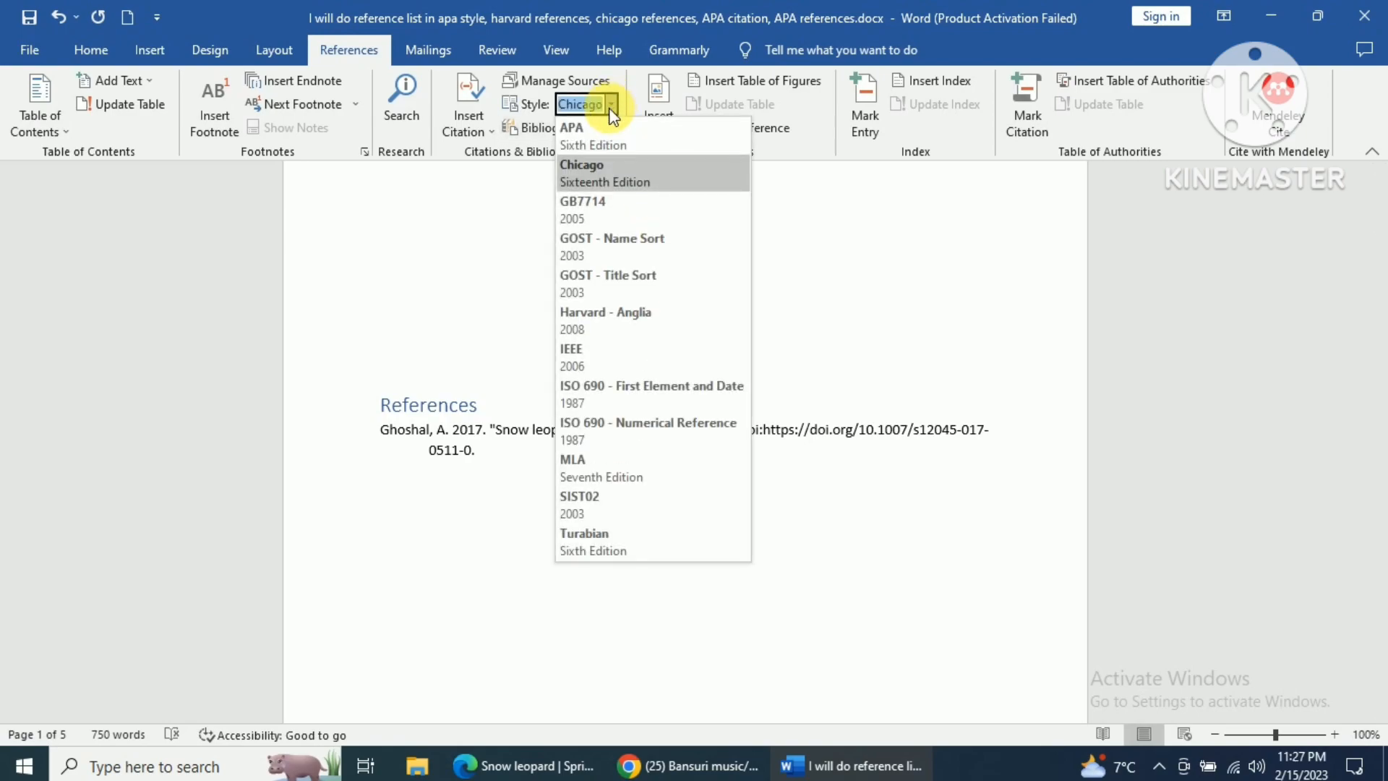
click(571, 348)
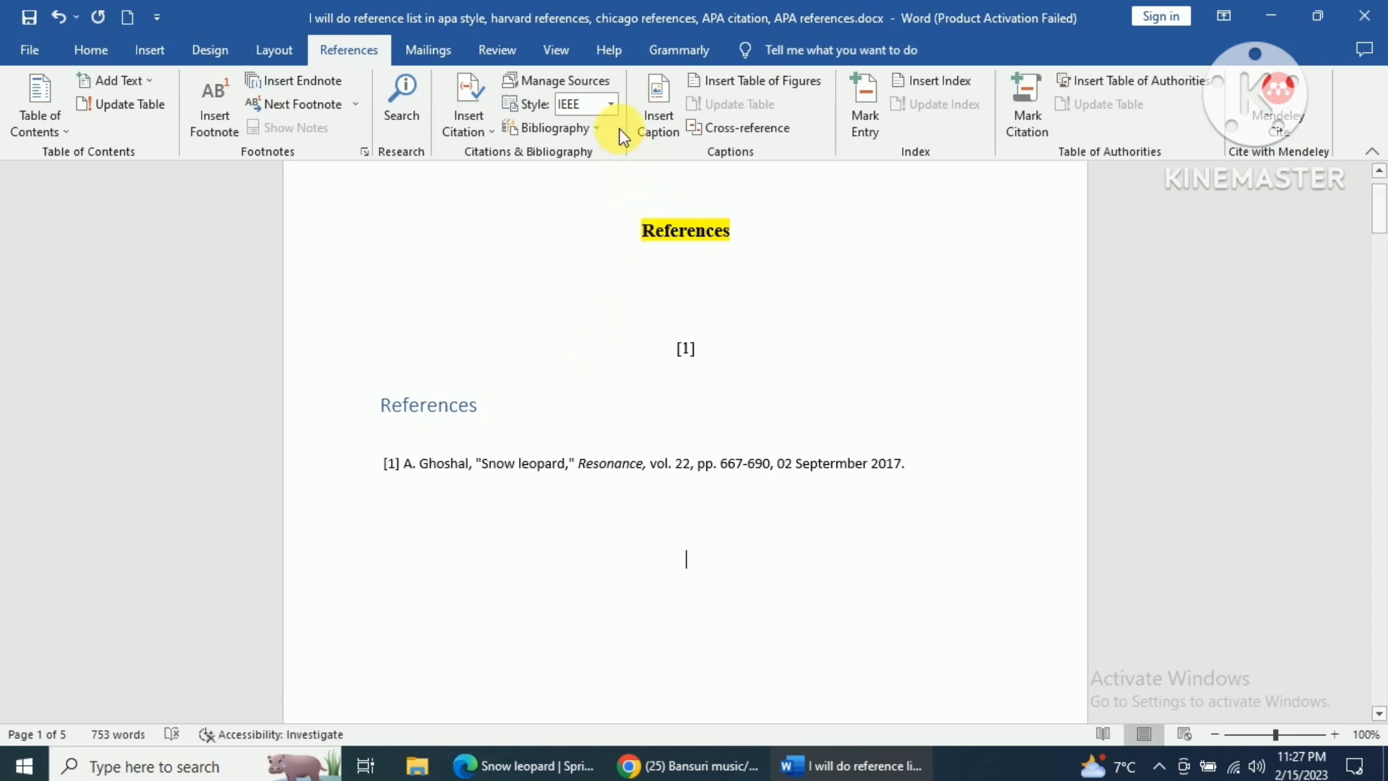
click(610, 104)
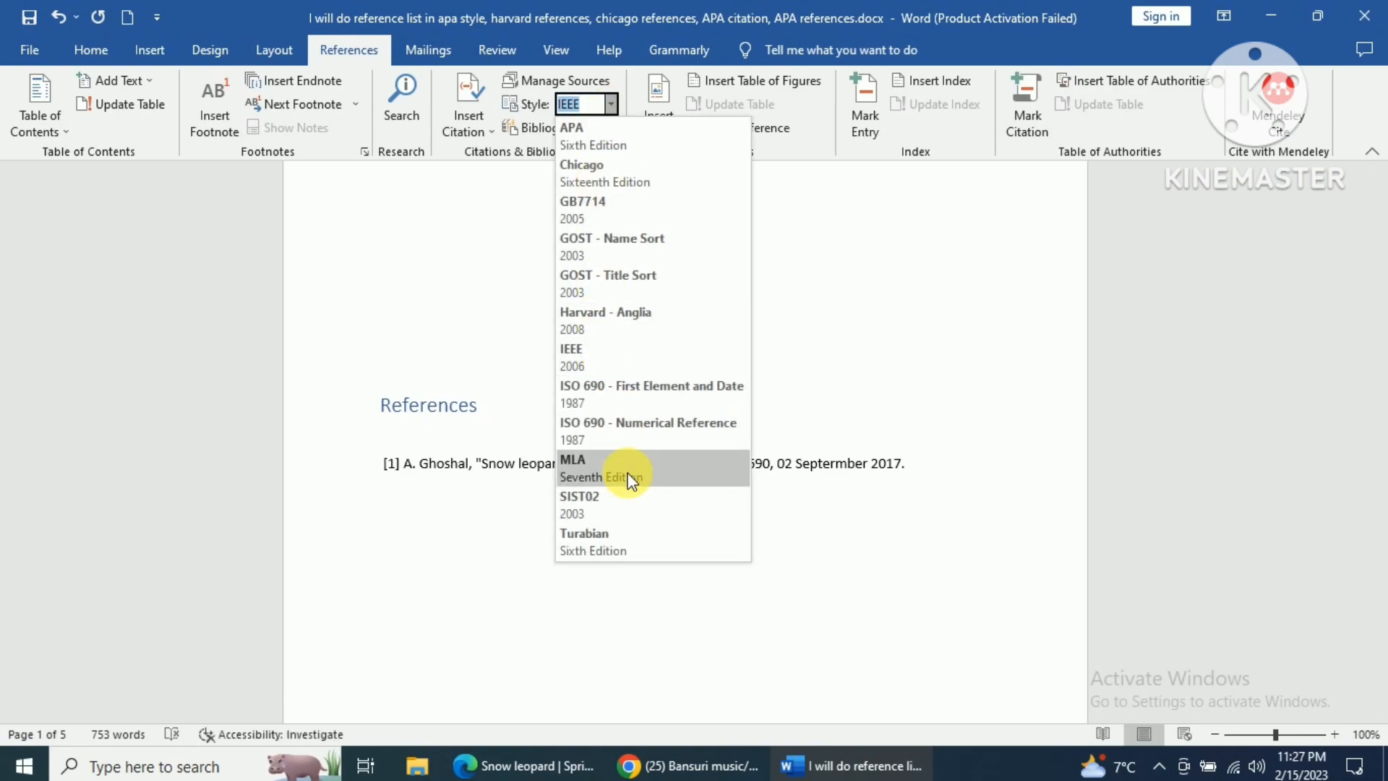
click(572, 459)
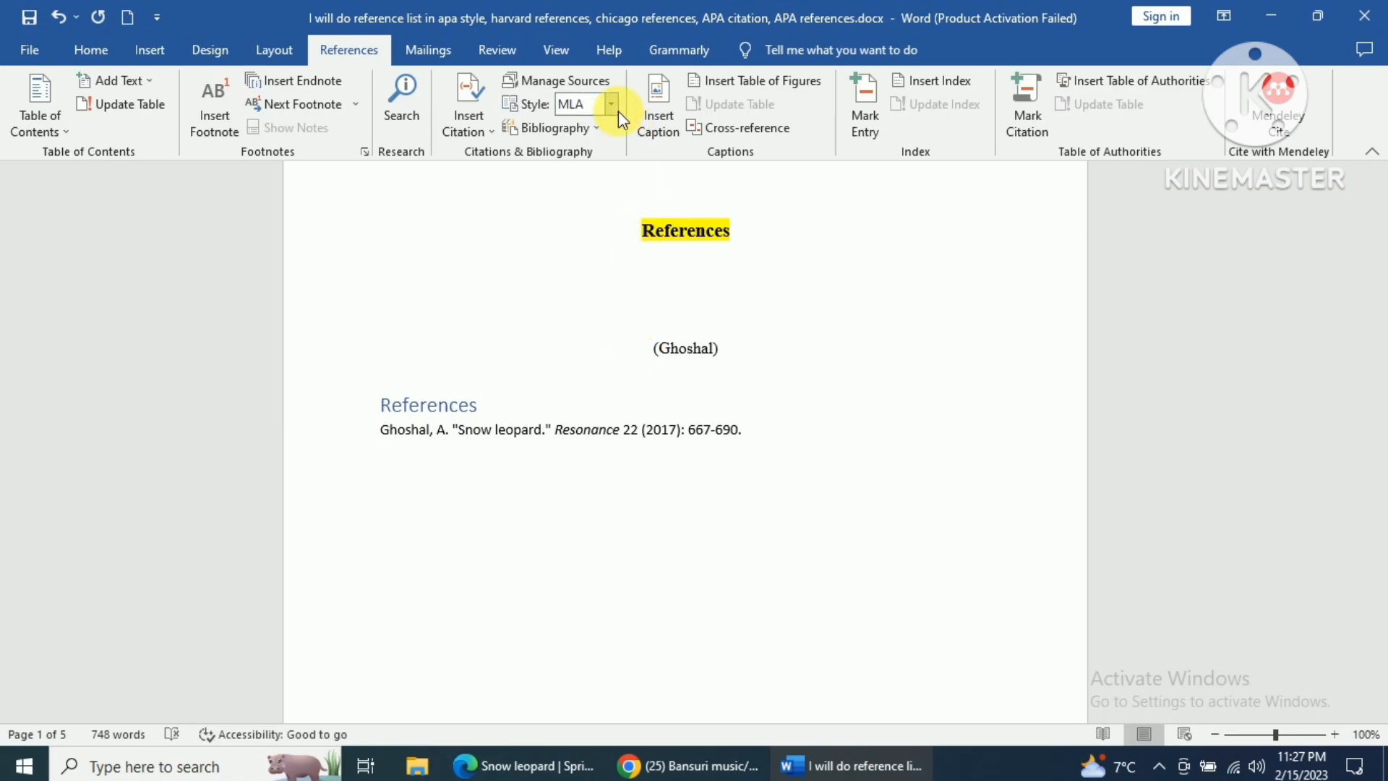
click(610, 104)
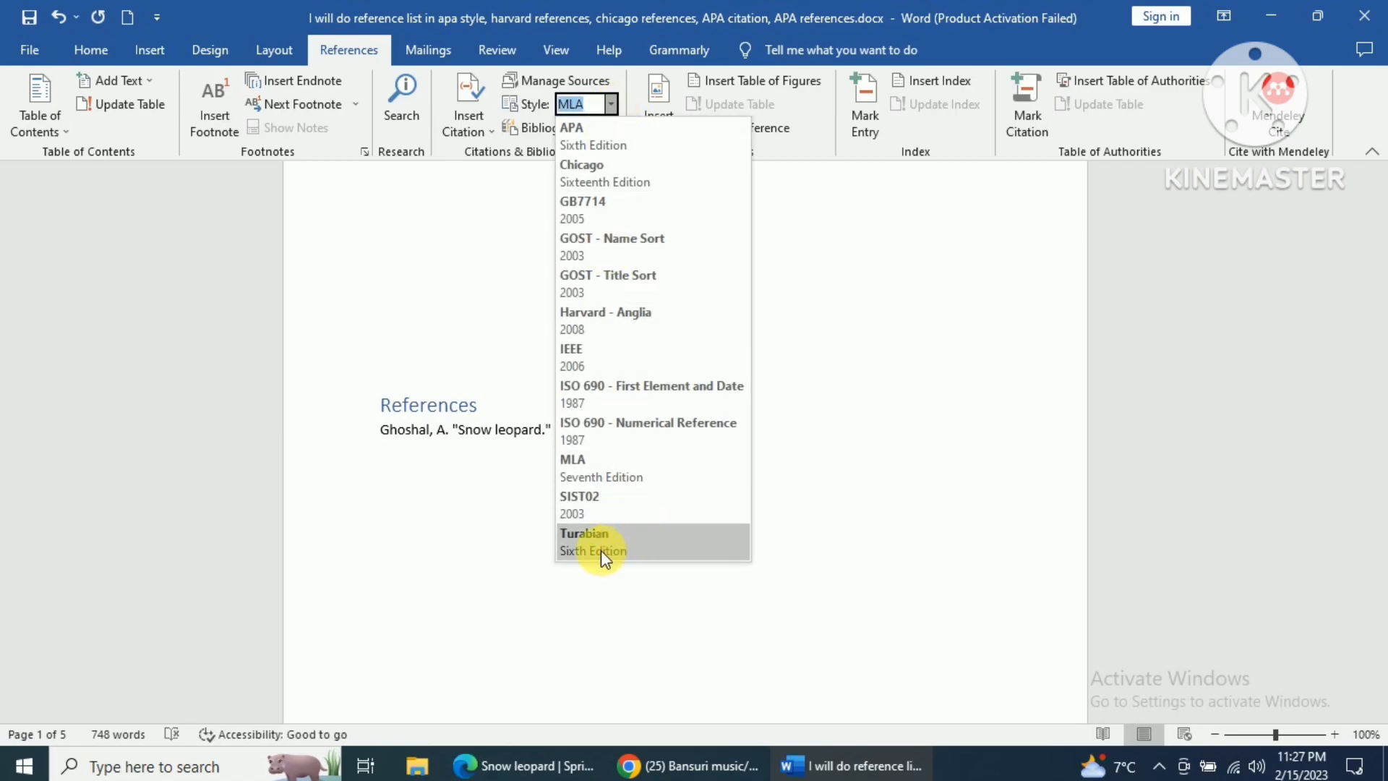
click(584, 541)
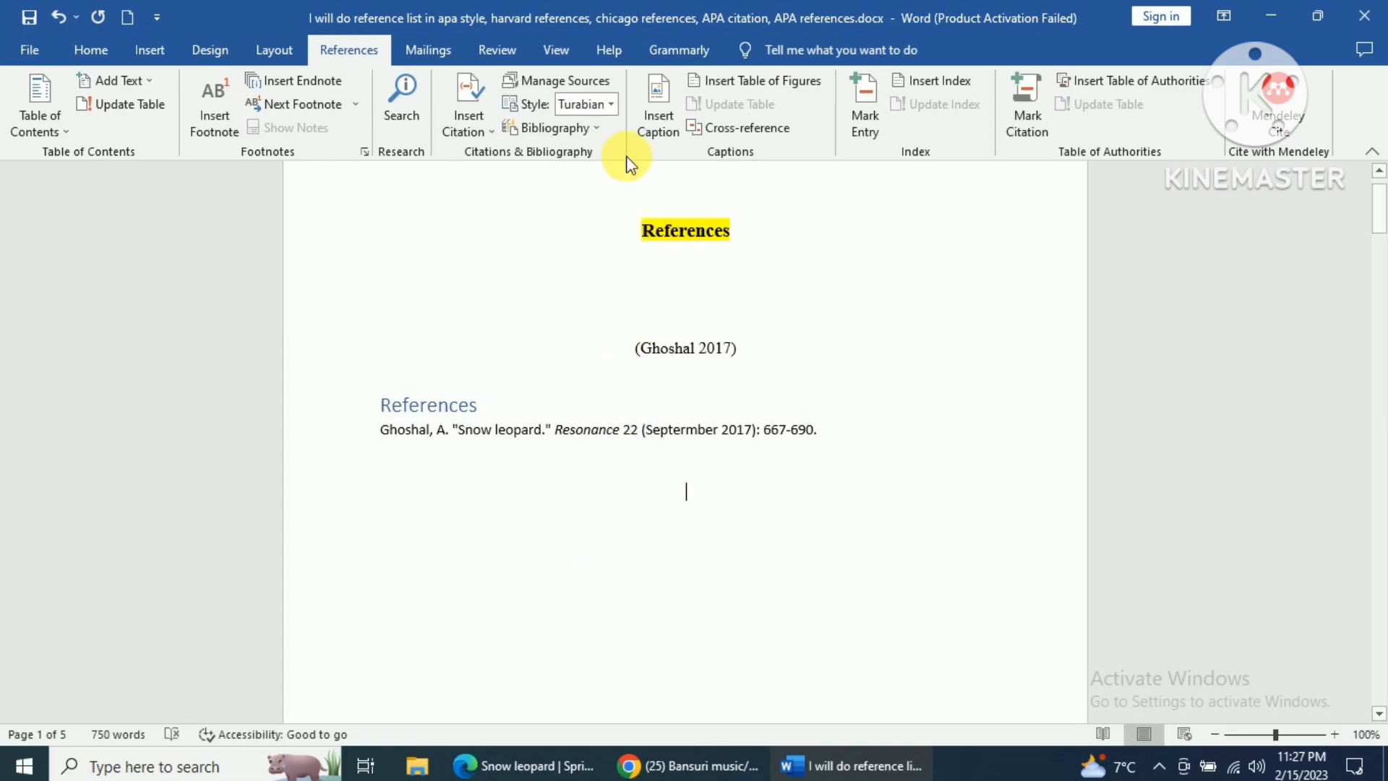
click(608, 104)
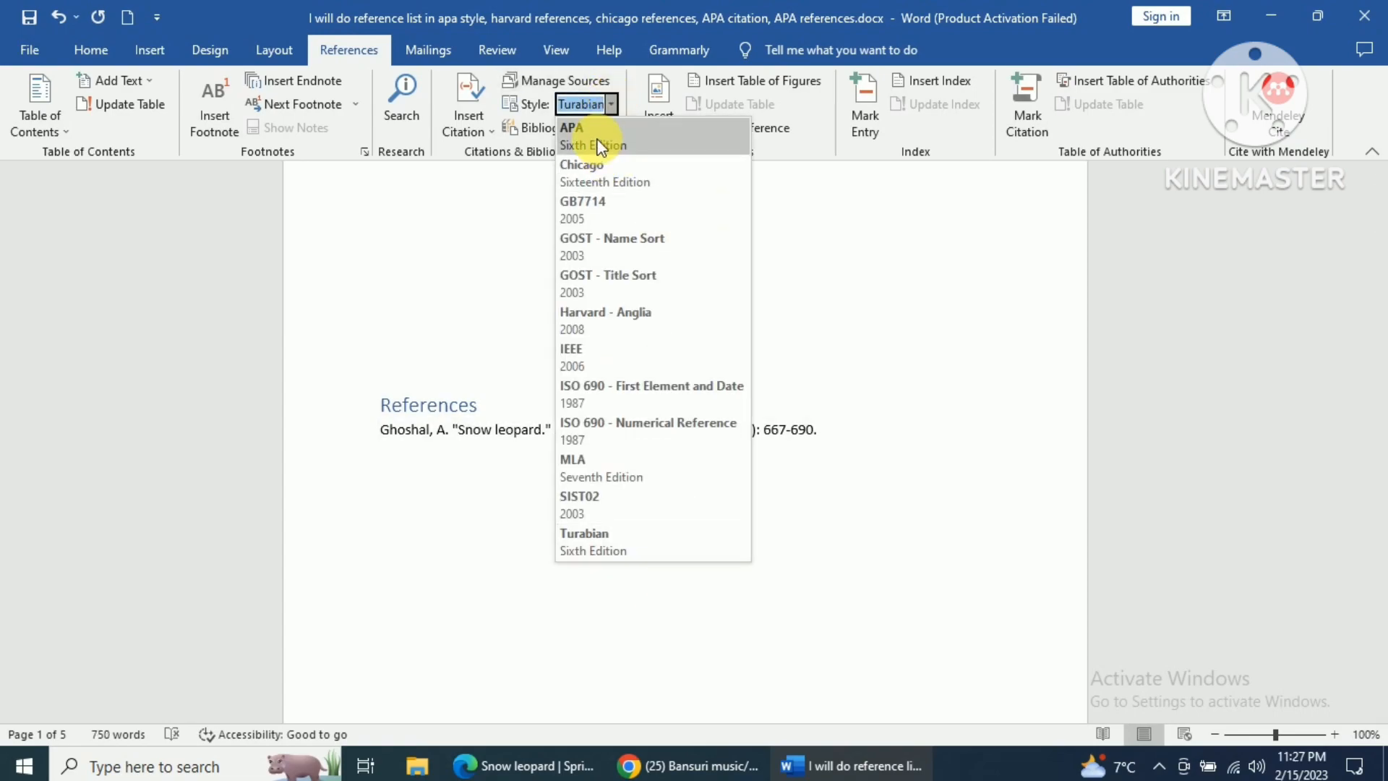
click(571, 127)
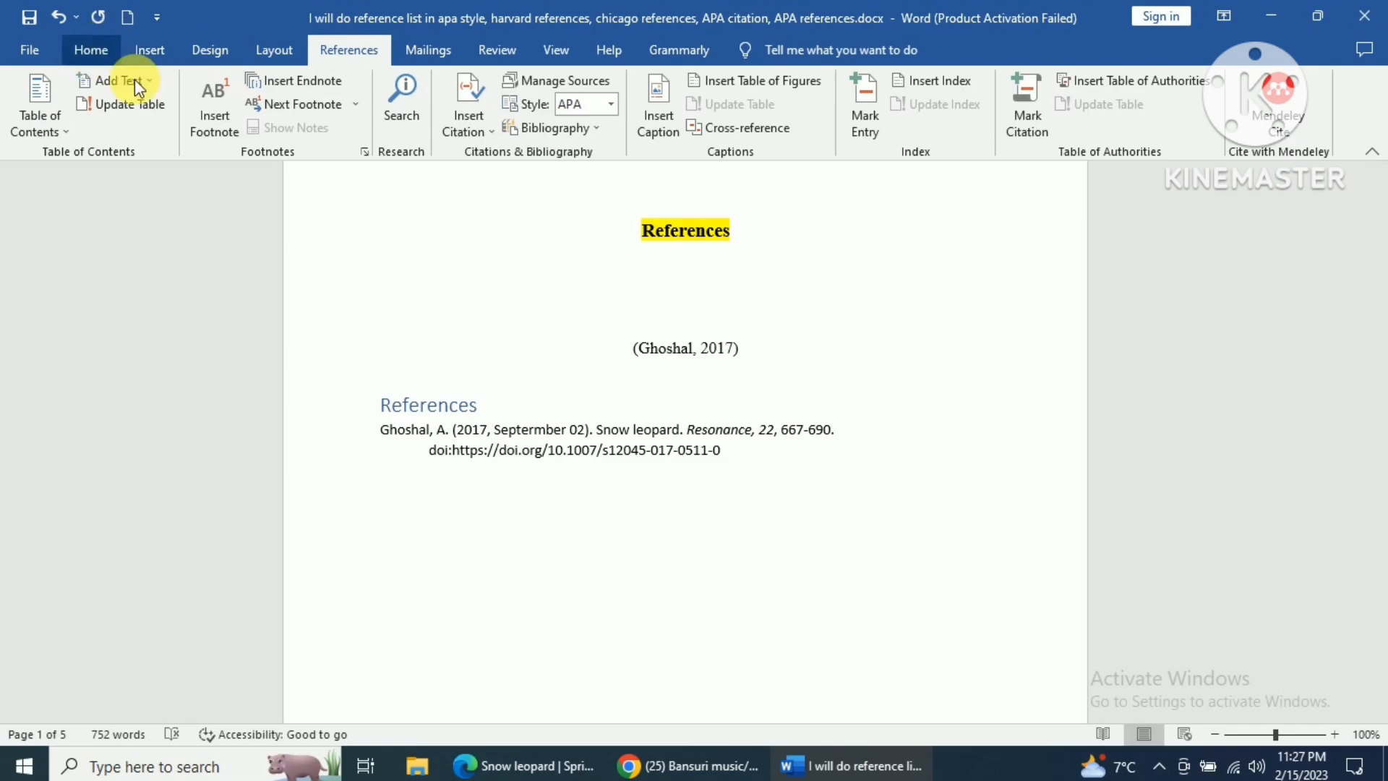
click(90, 50)
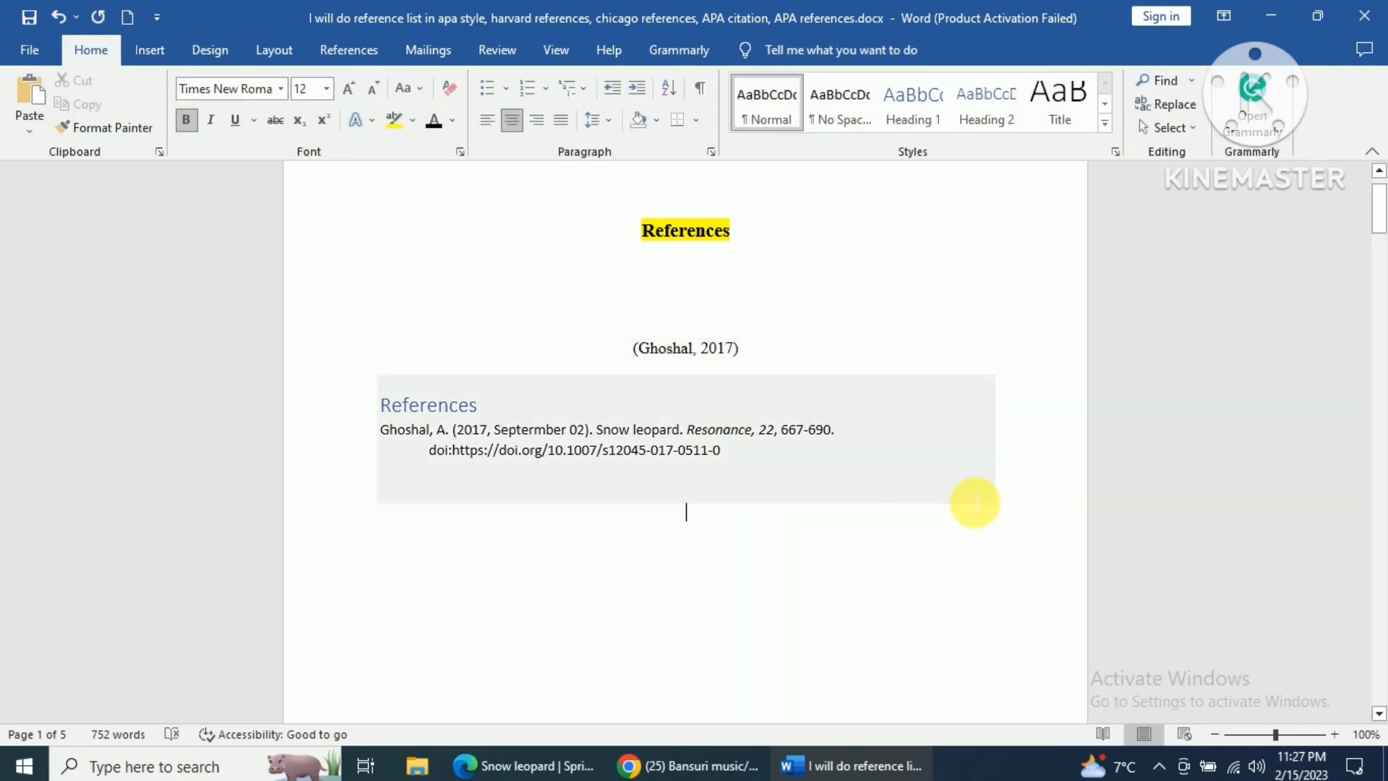